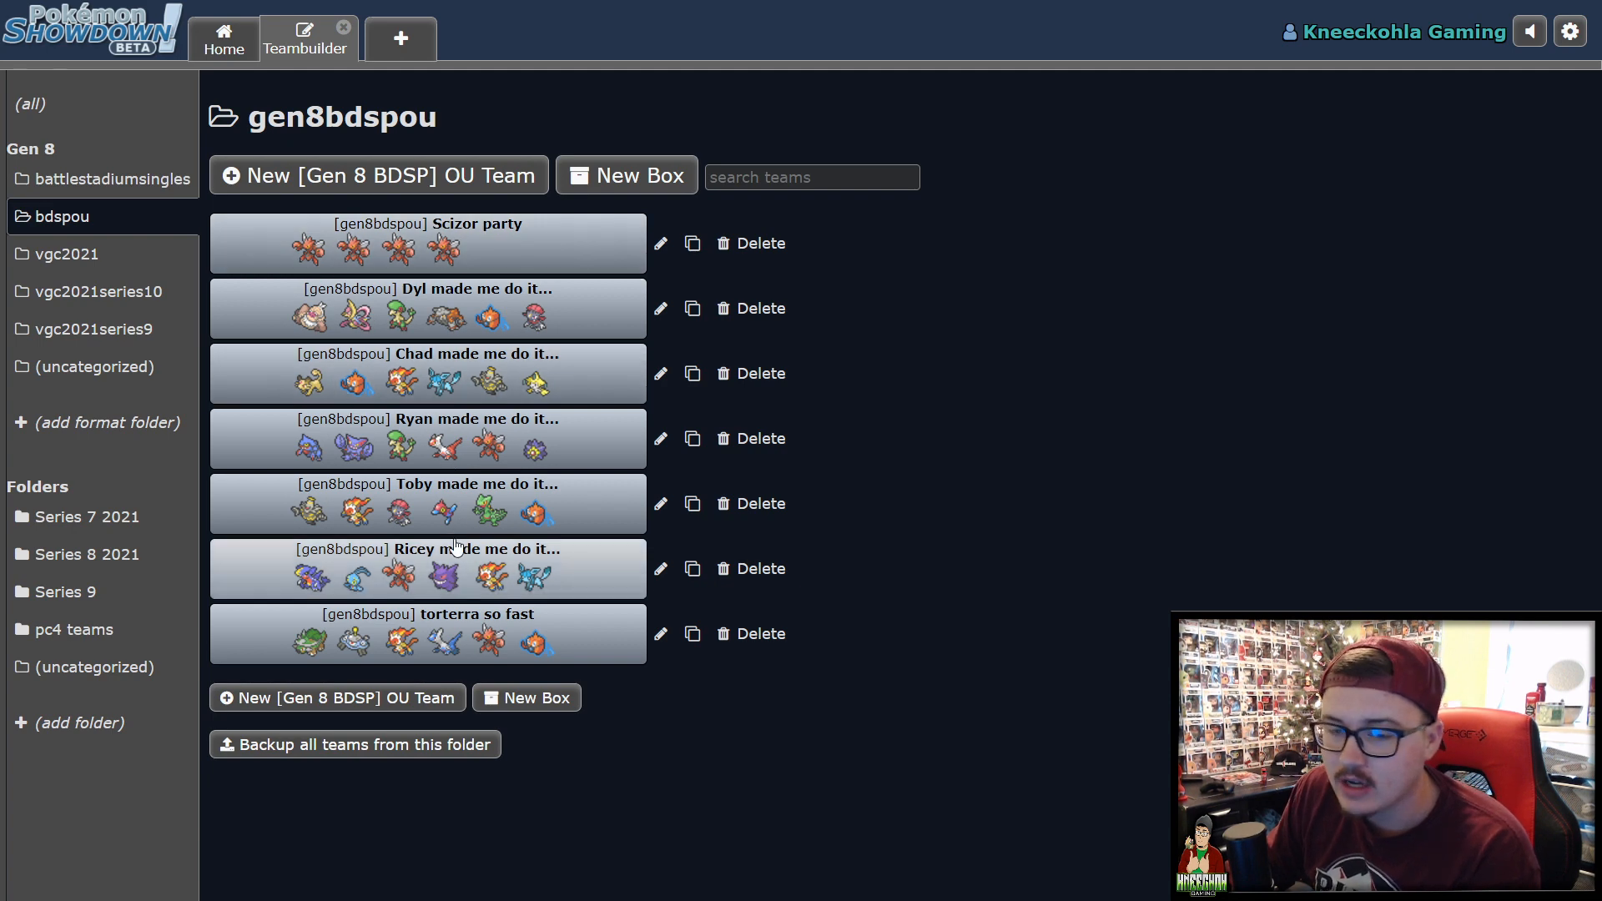
mouse_move(433, 247)
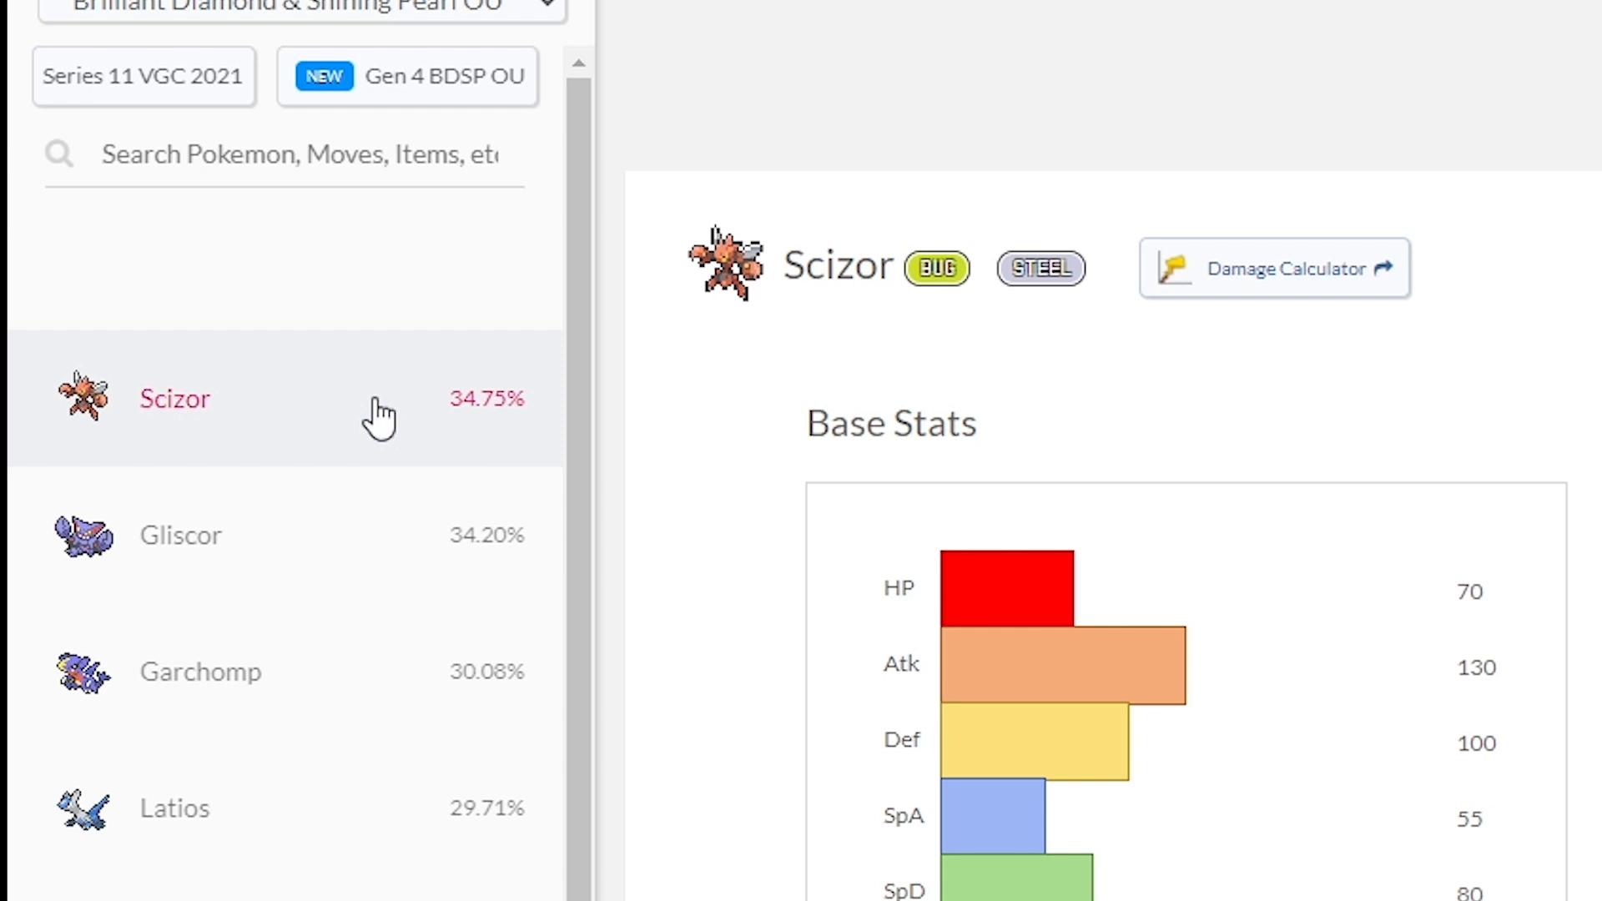
mouse_move(407, 427)
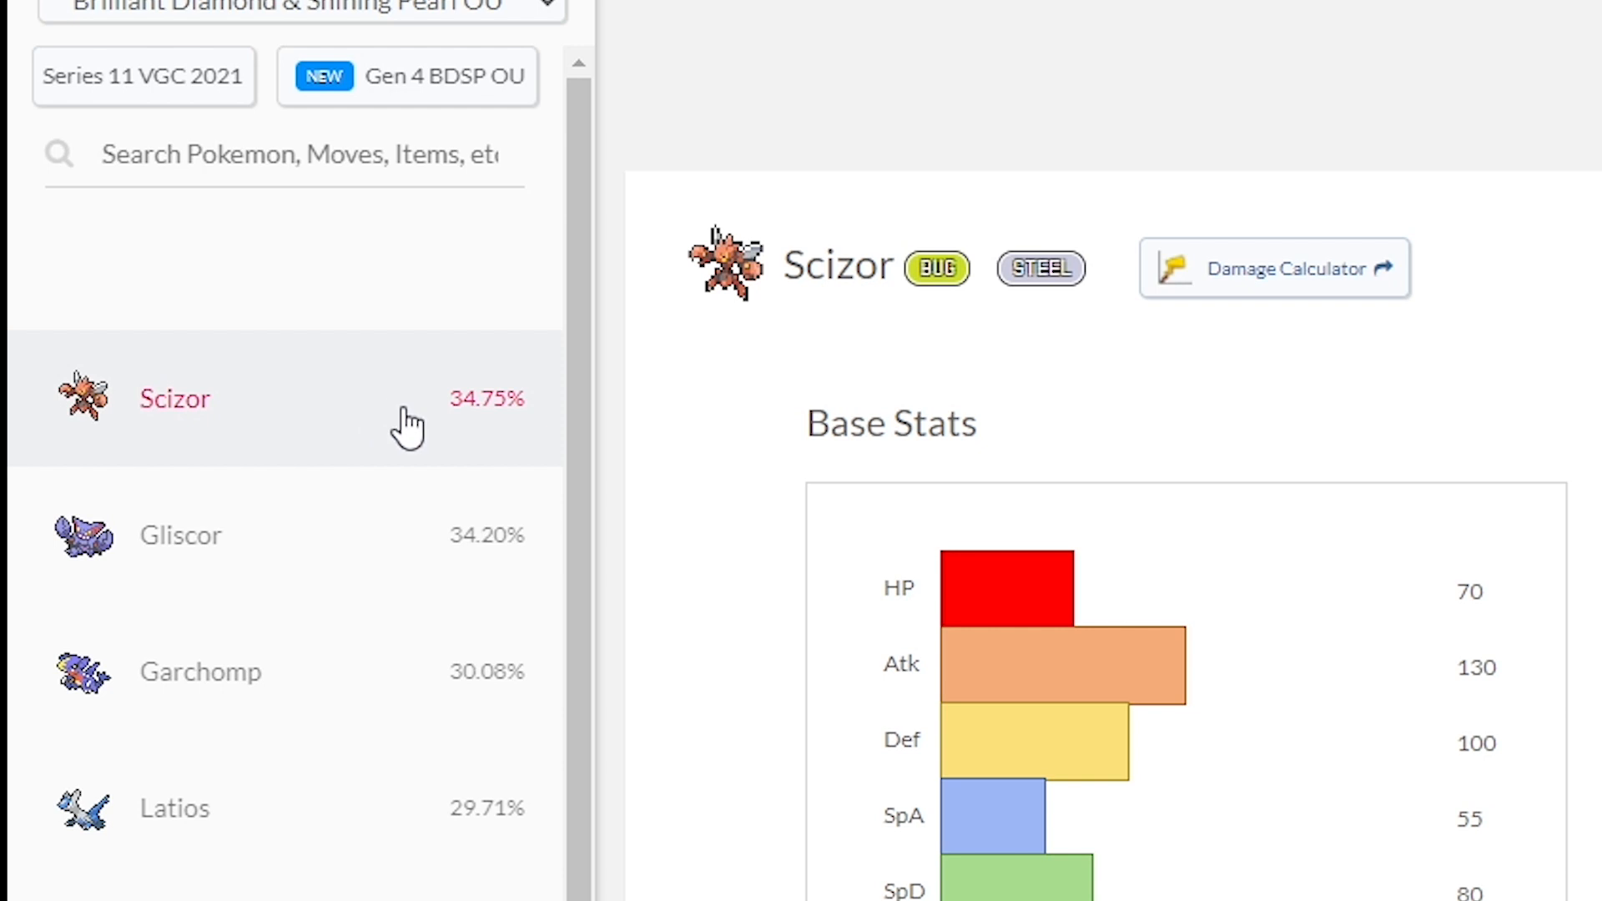
mouse_move(406, 530)
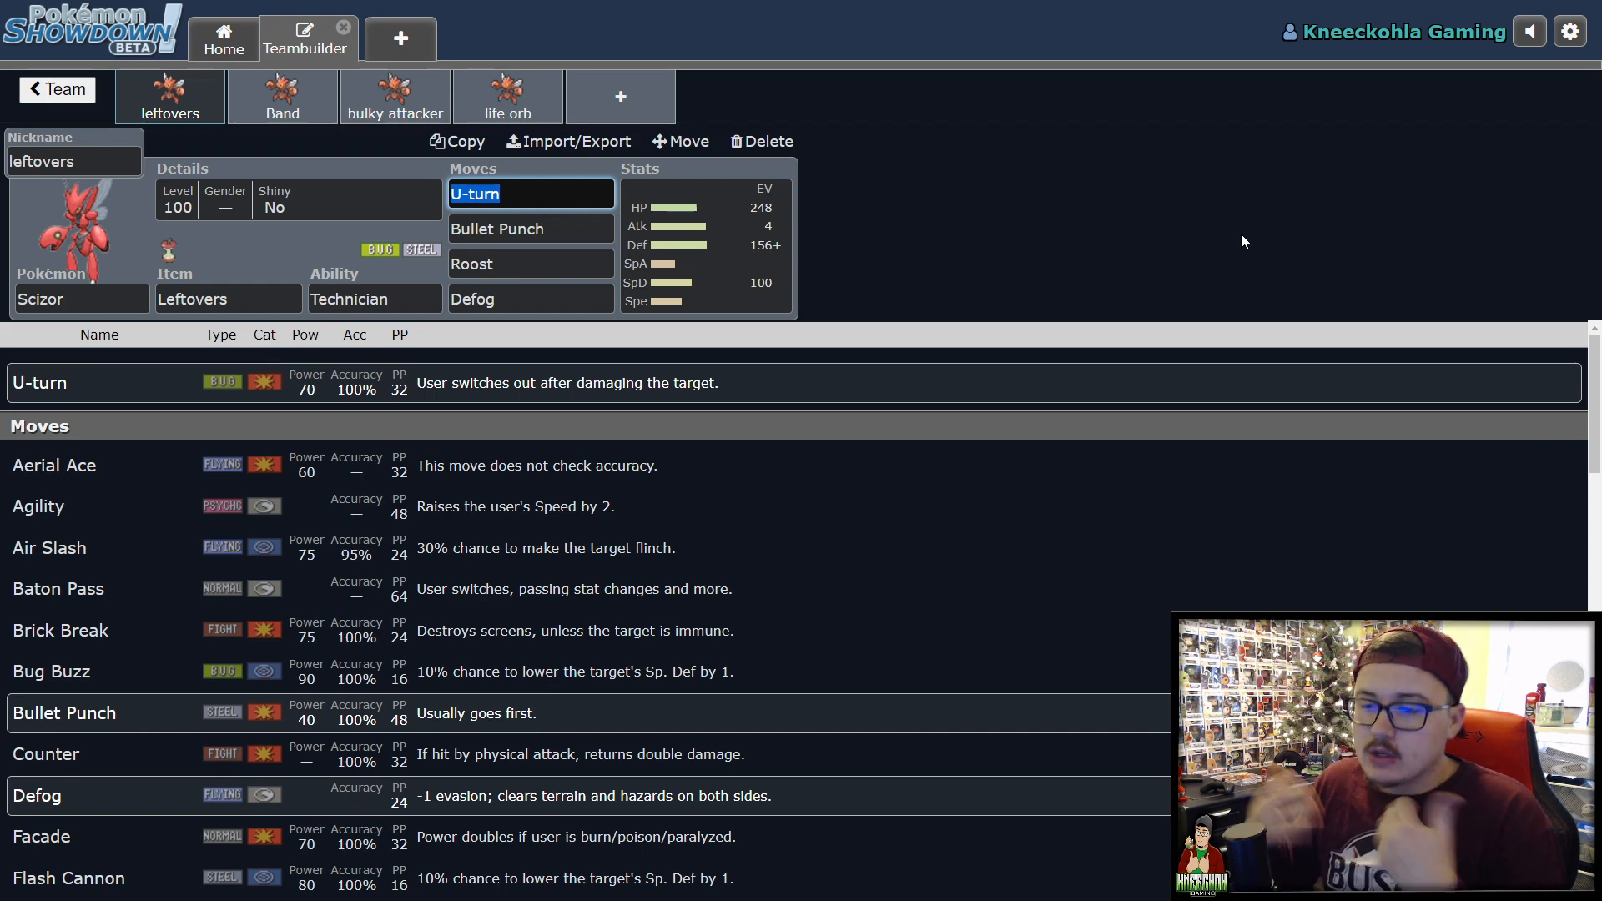
mouse_move(845, 194)
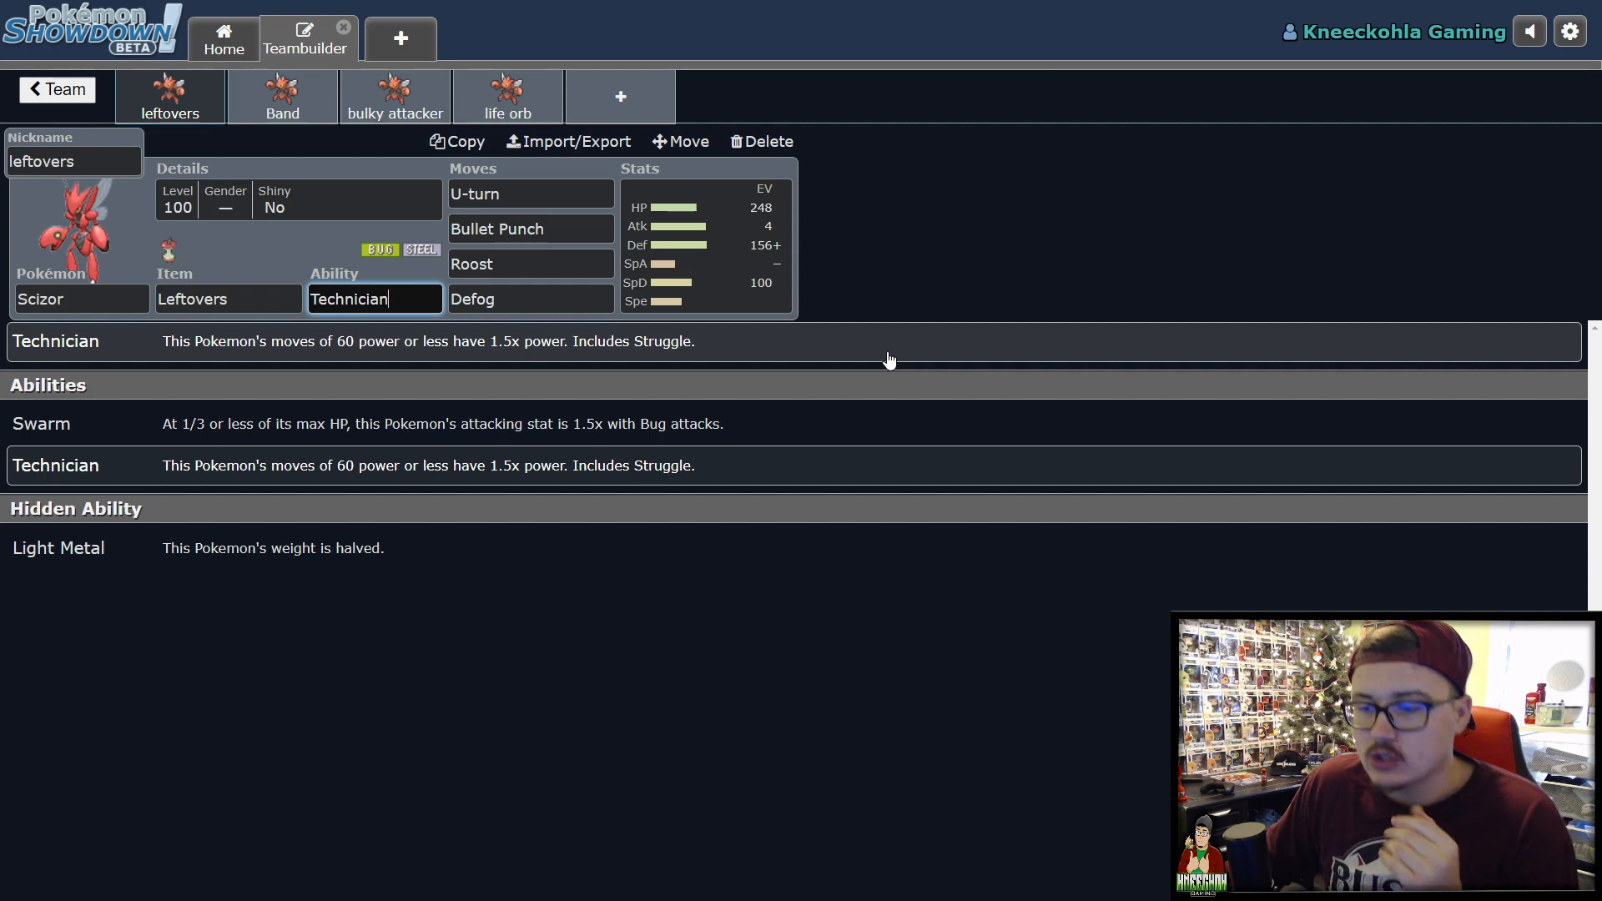
mouse_move(853, 366)
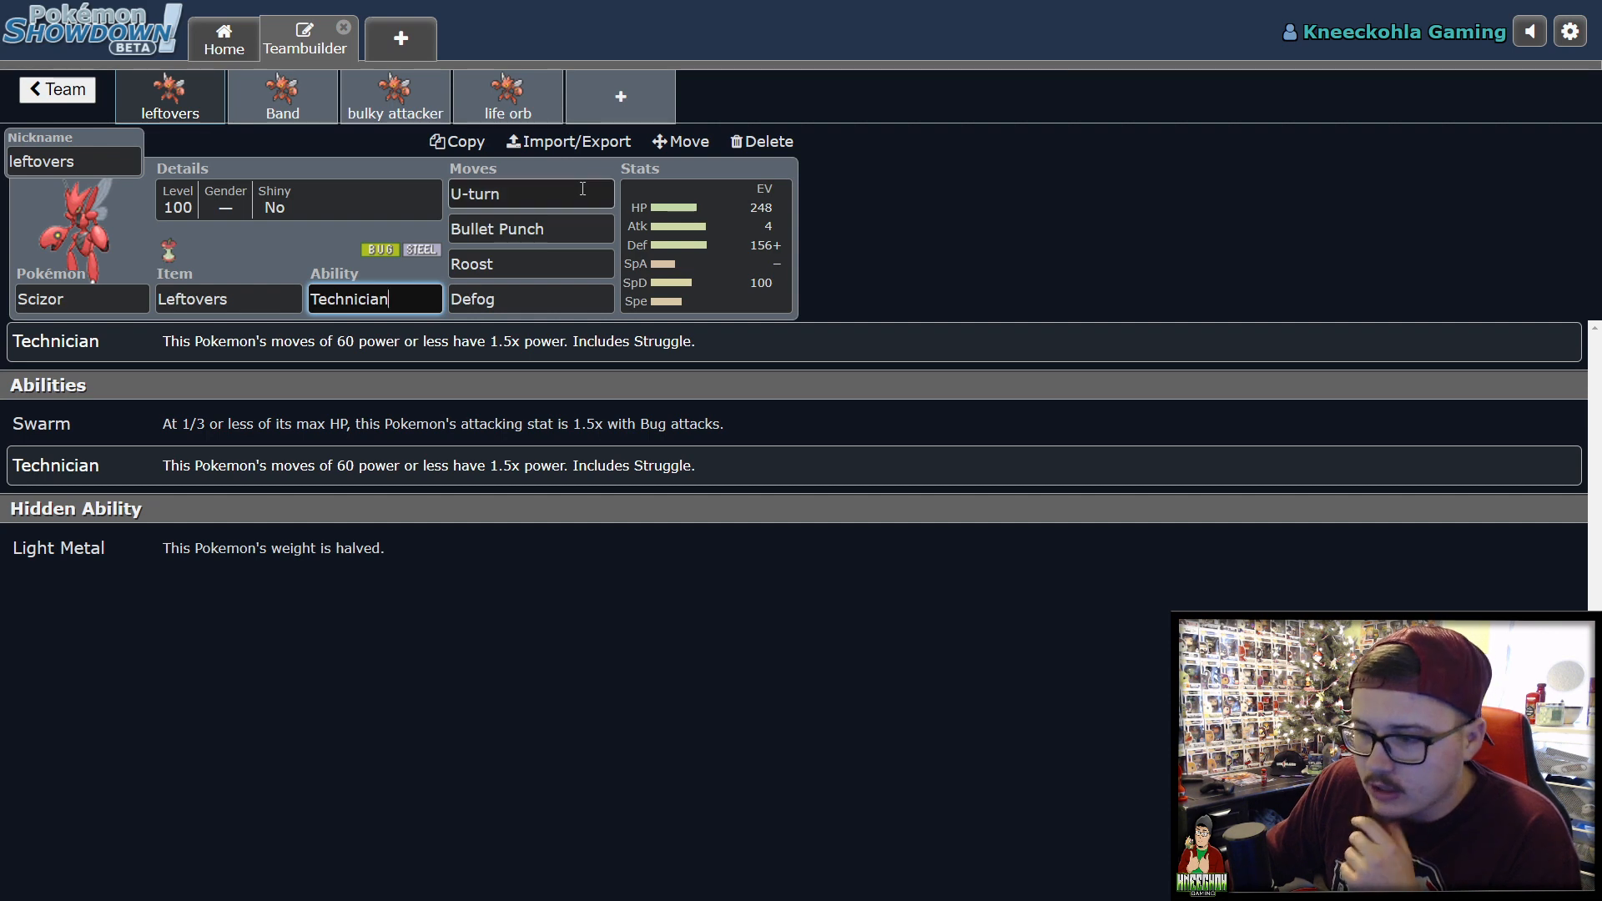
mouse_move(589, 293)
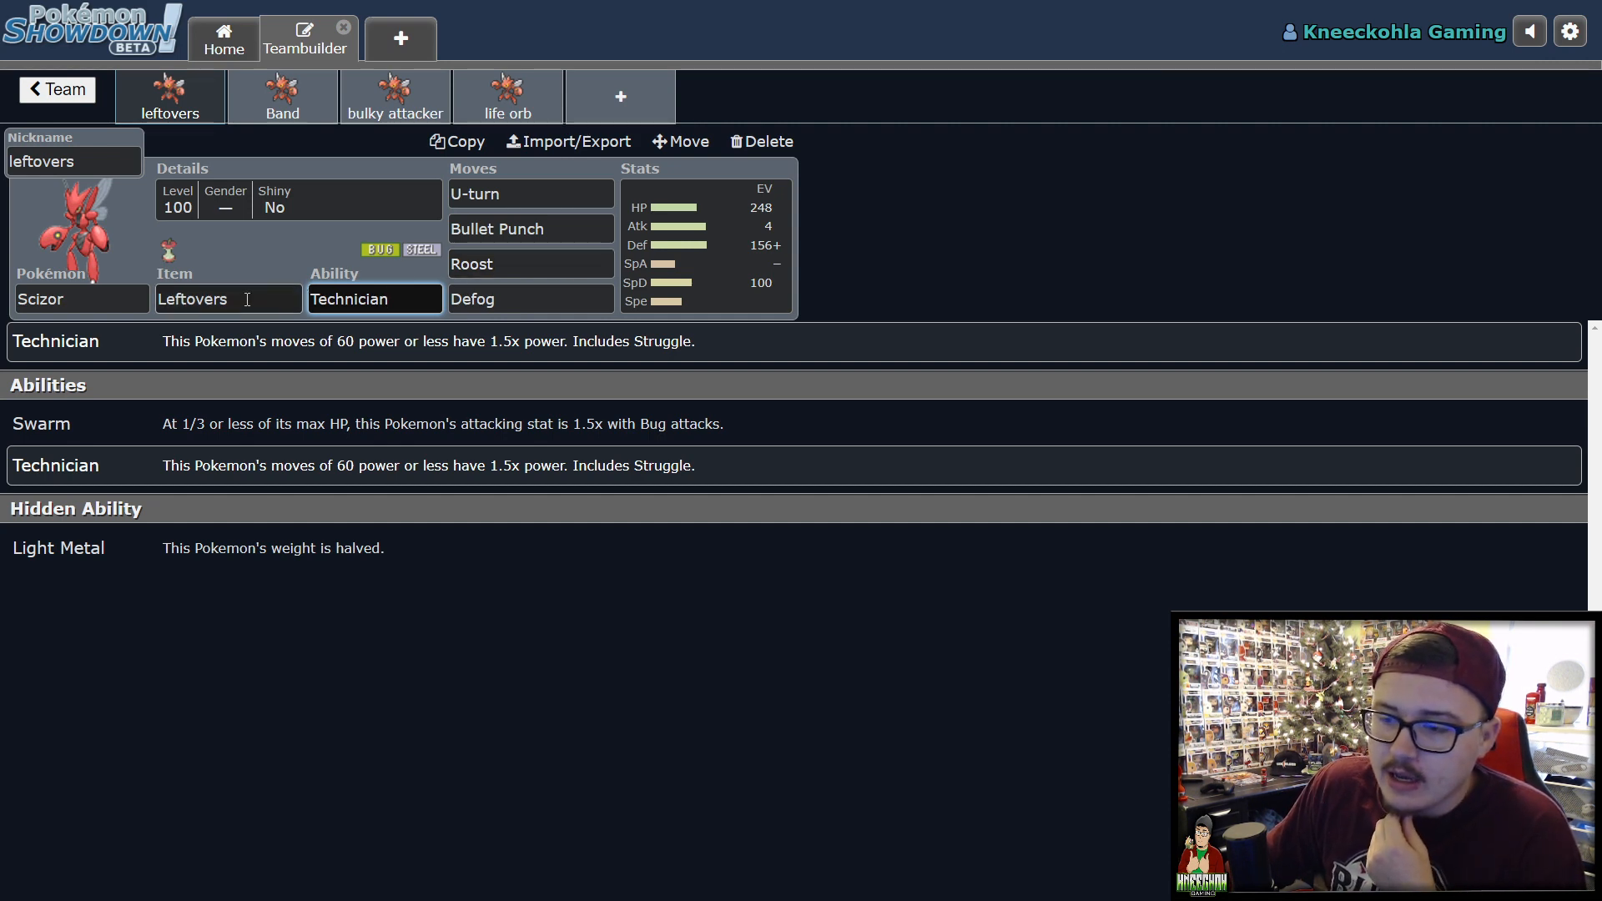
mouse_move(253, 297)
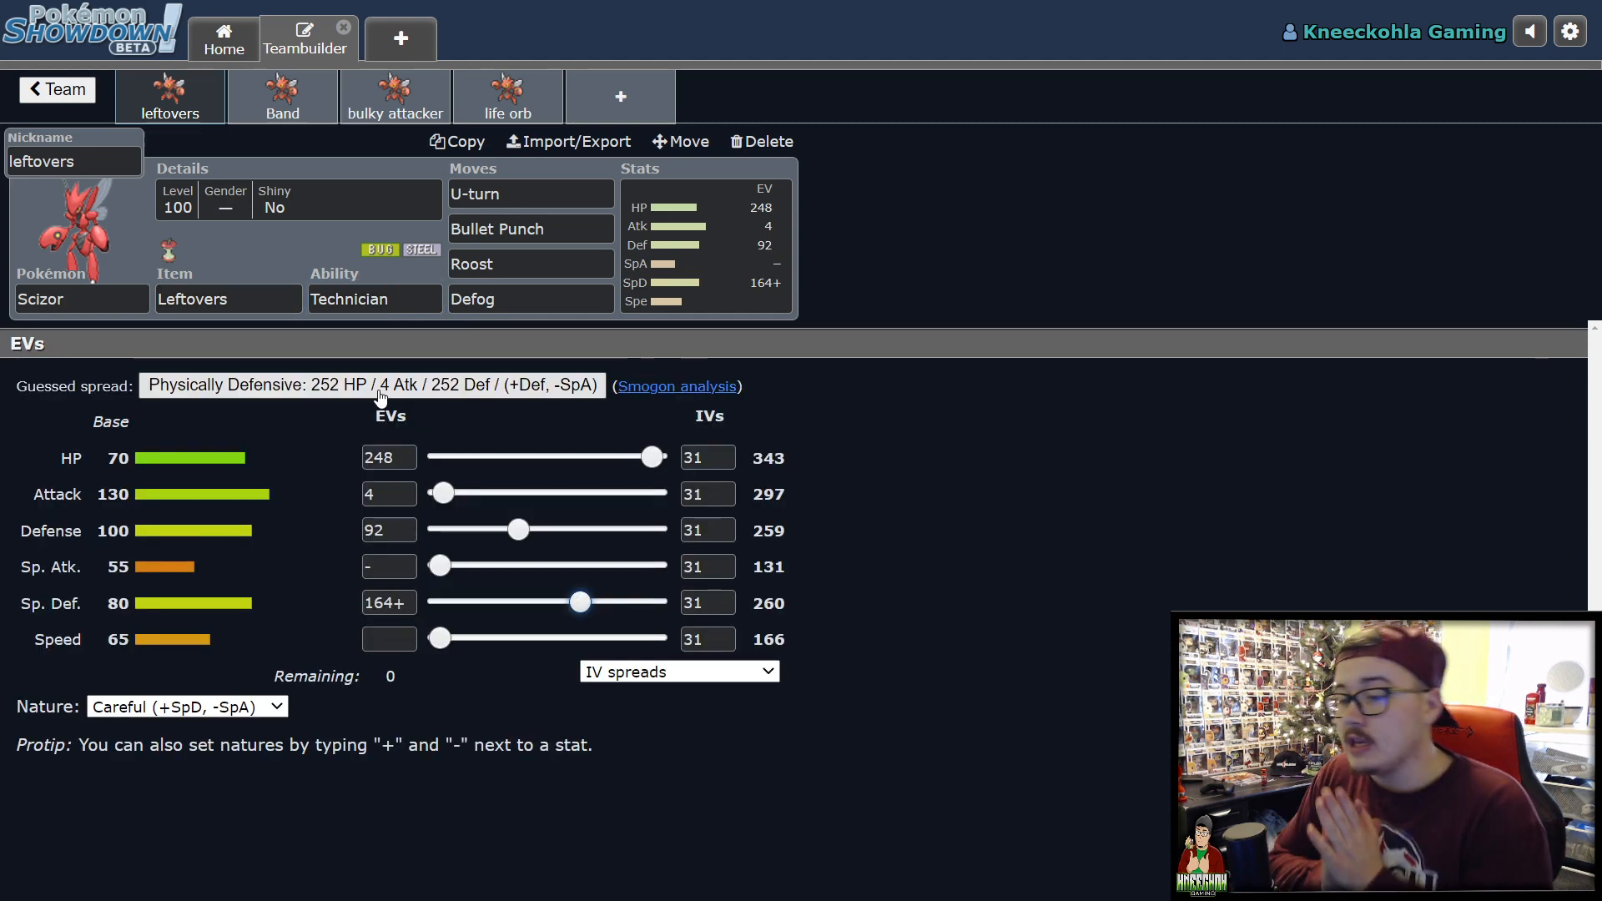
click(389, 494)
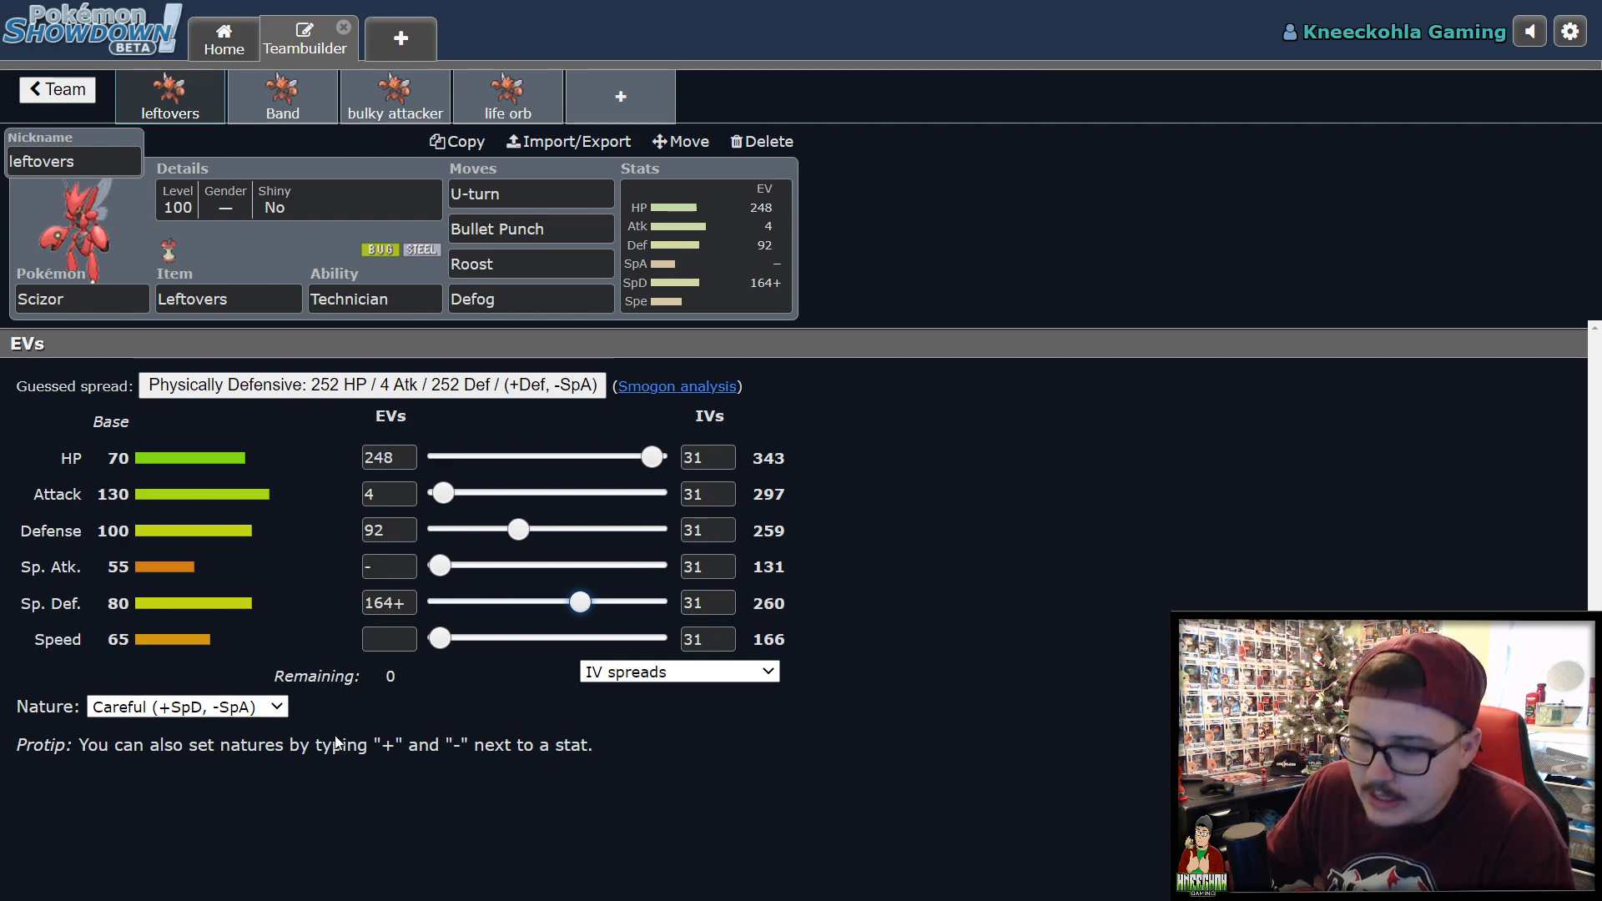
mouse_move(221, 534)
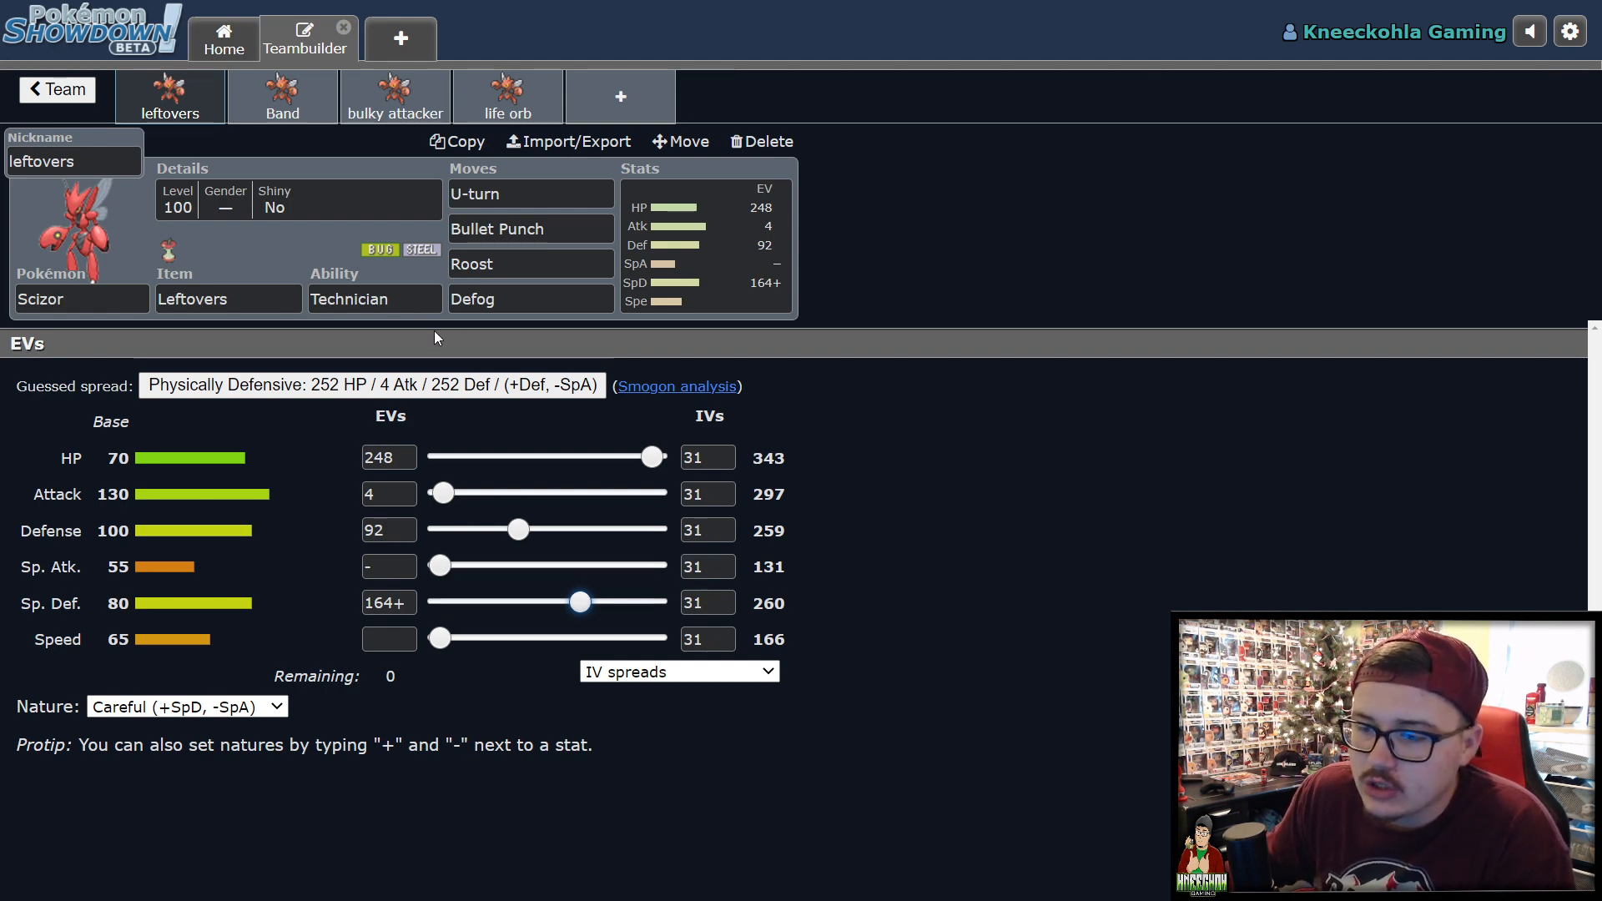
mouse_move(359, 342)
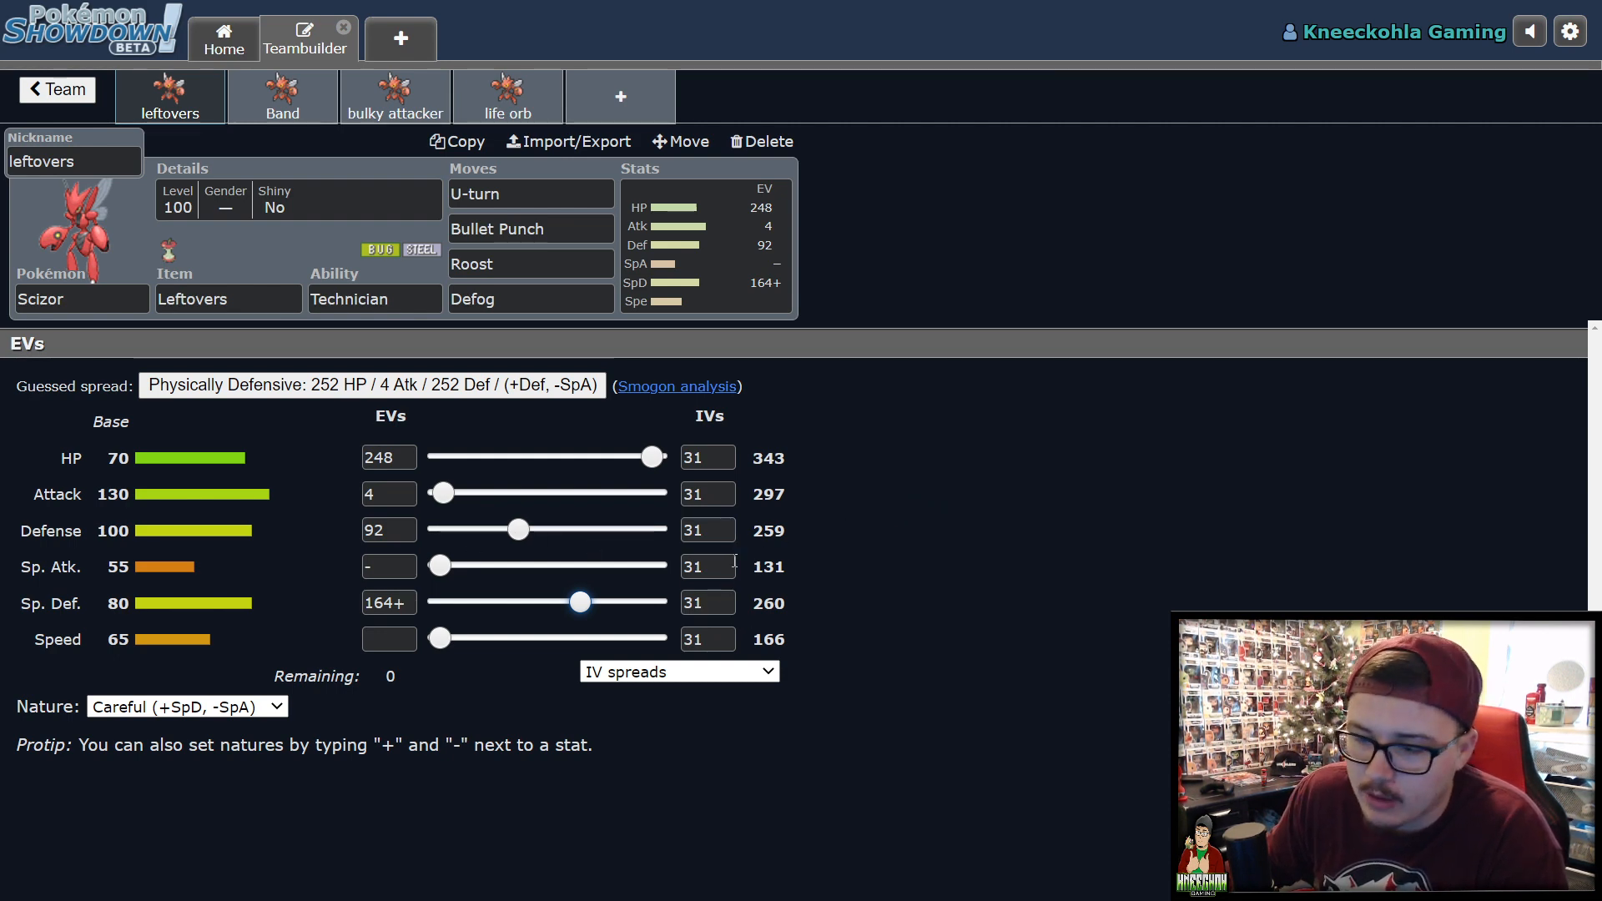
click(707, 494)
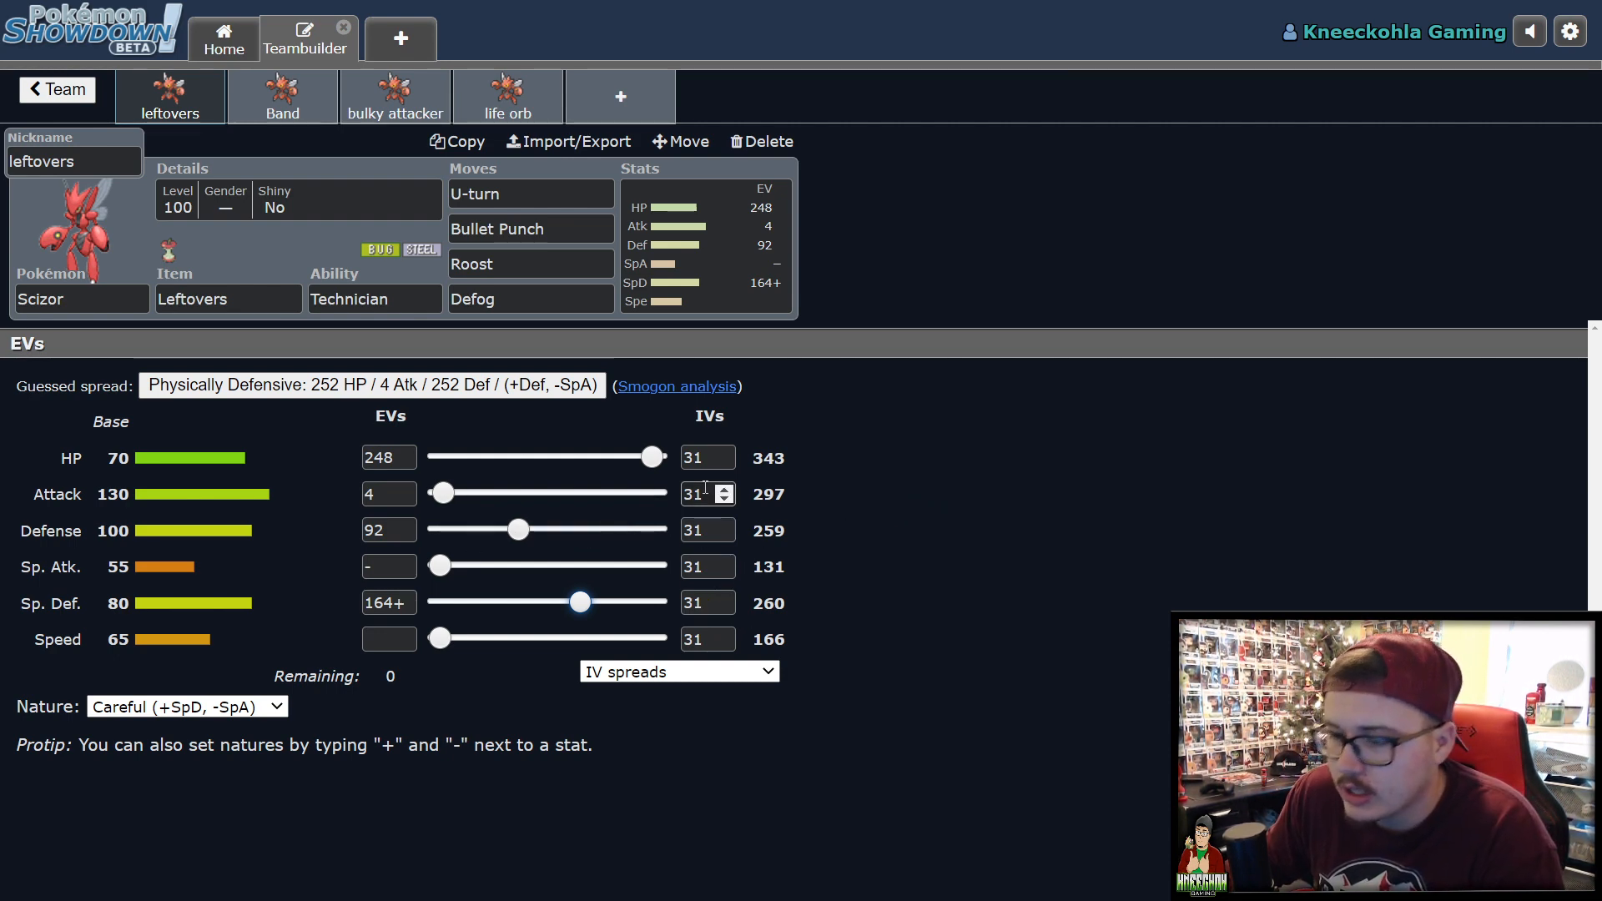
mouse_move(930, 528)
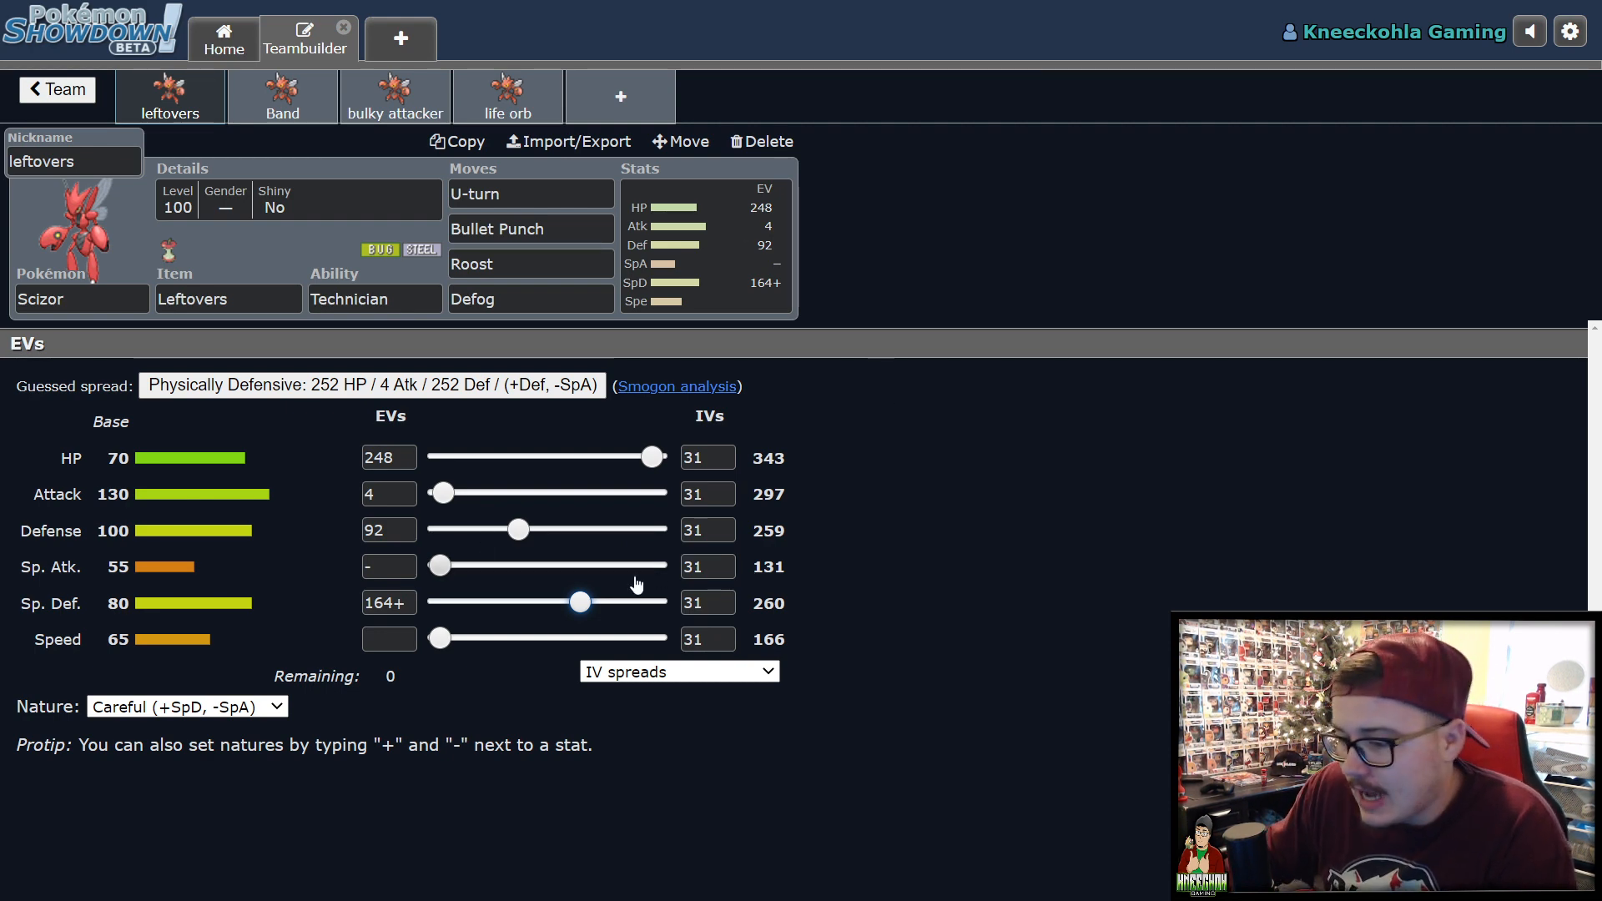
mouse_move(617, 580)
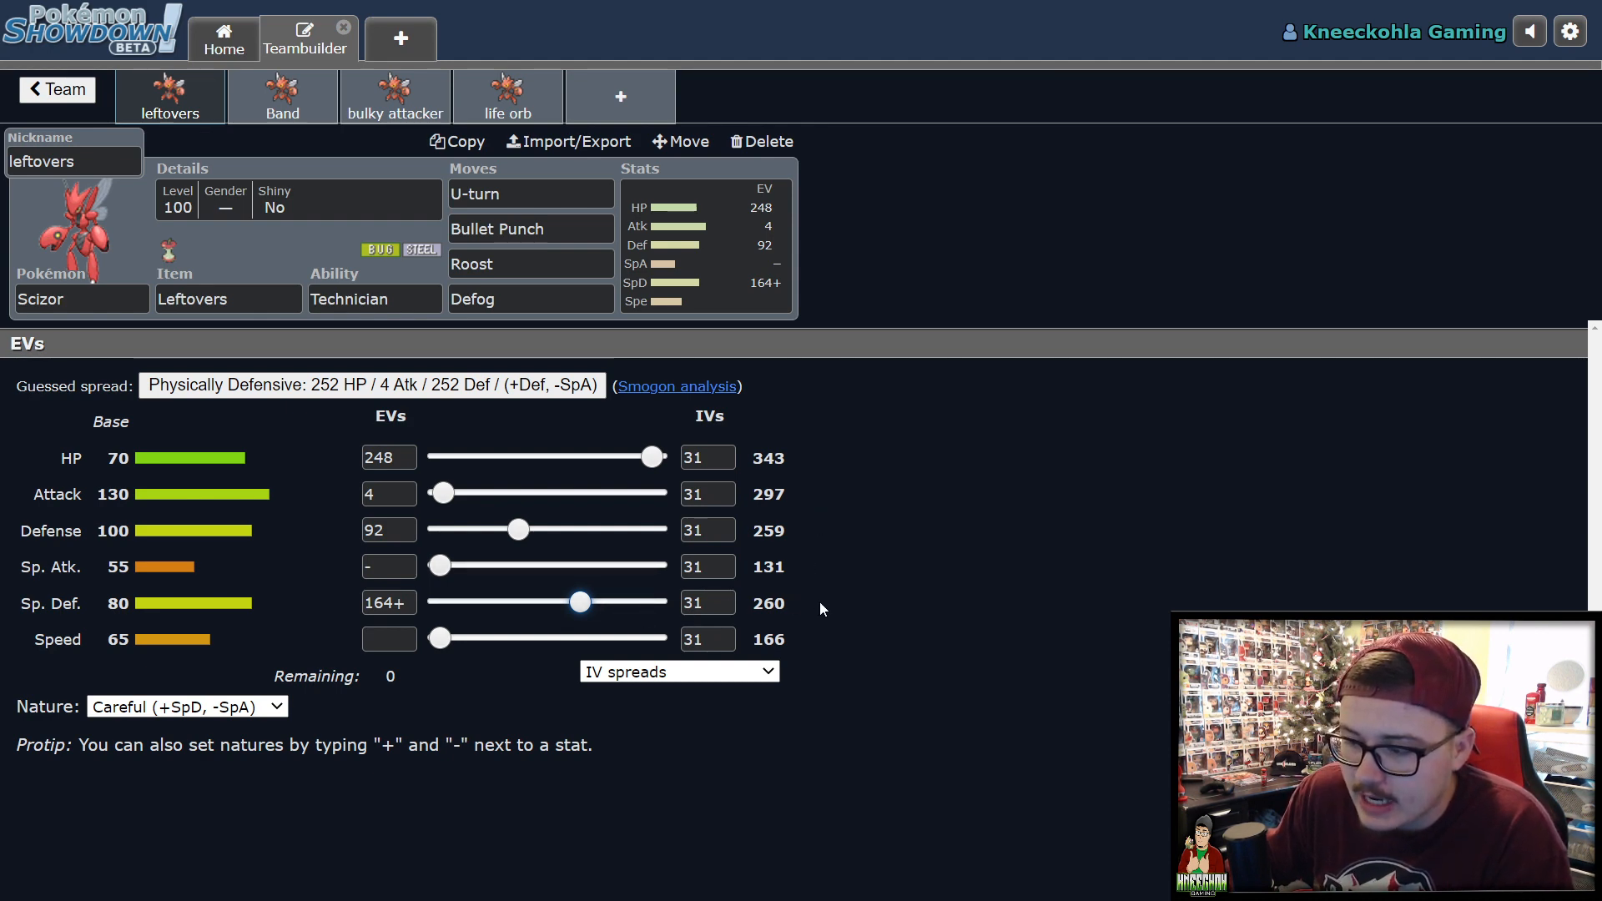
mouse_move(874, 575)
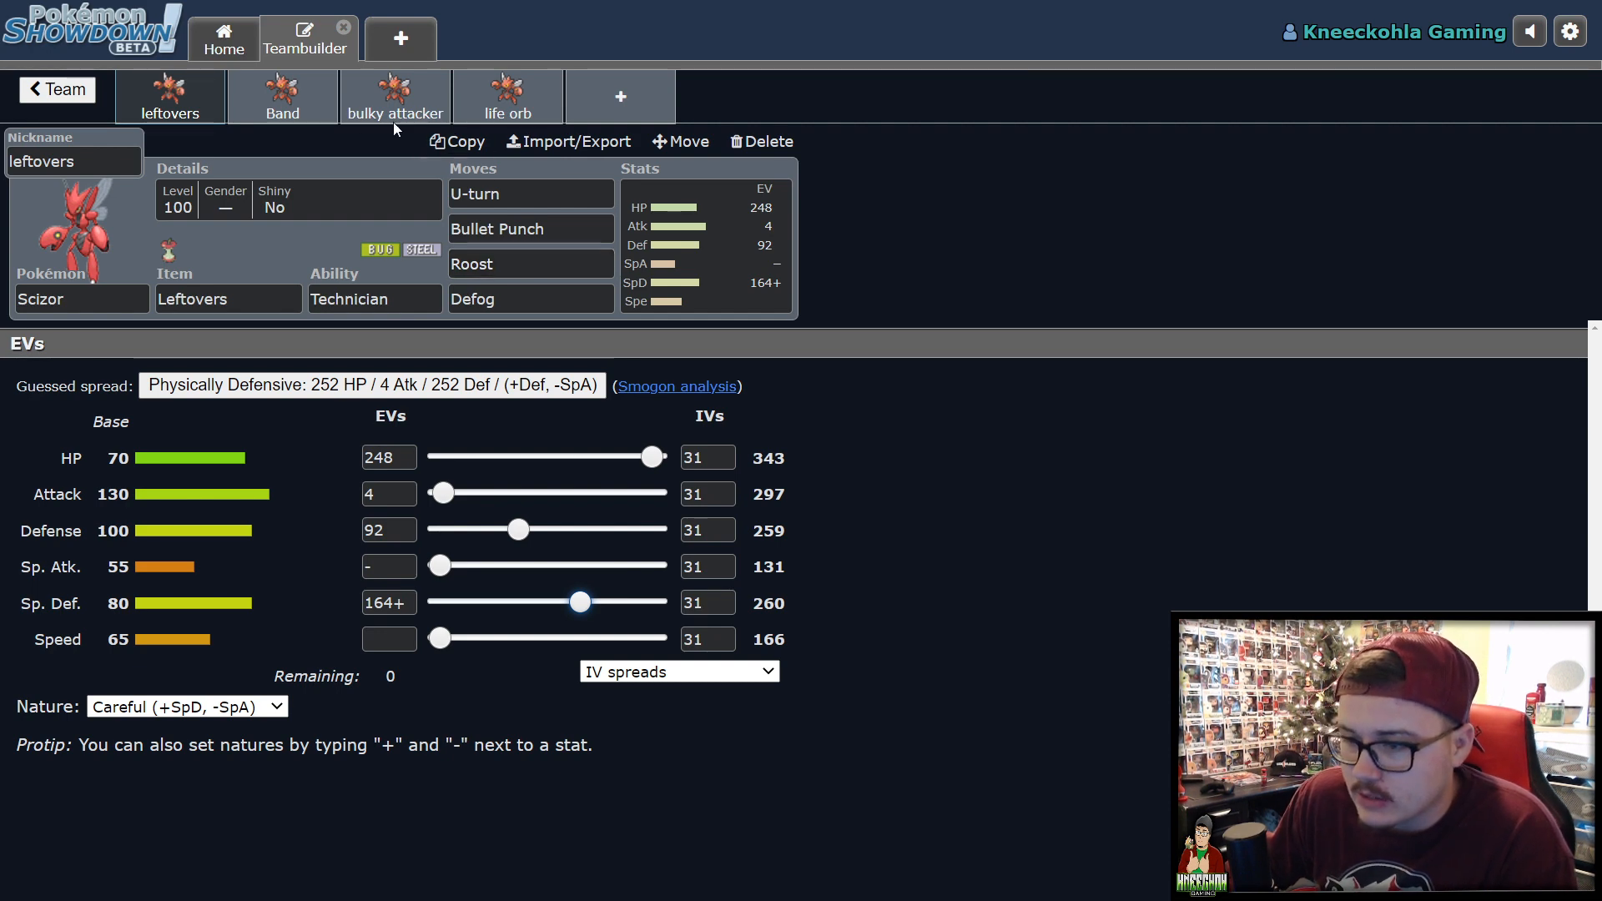
mouse_move(941, 432)
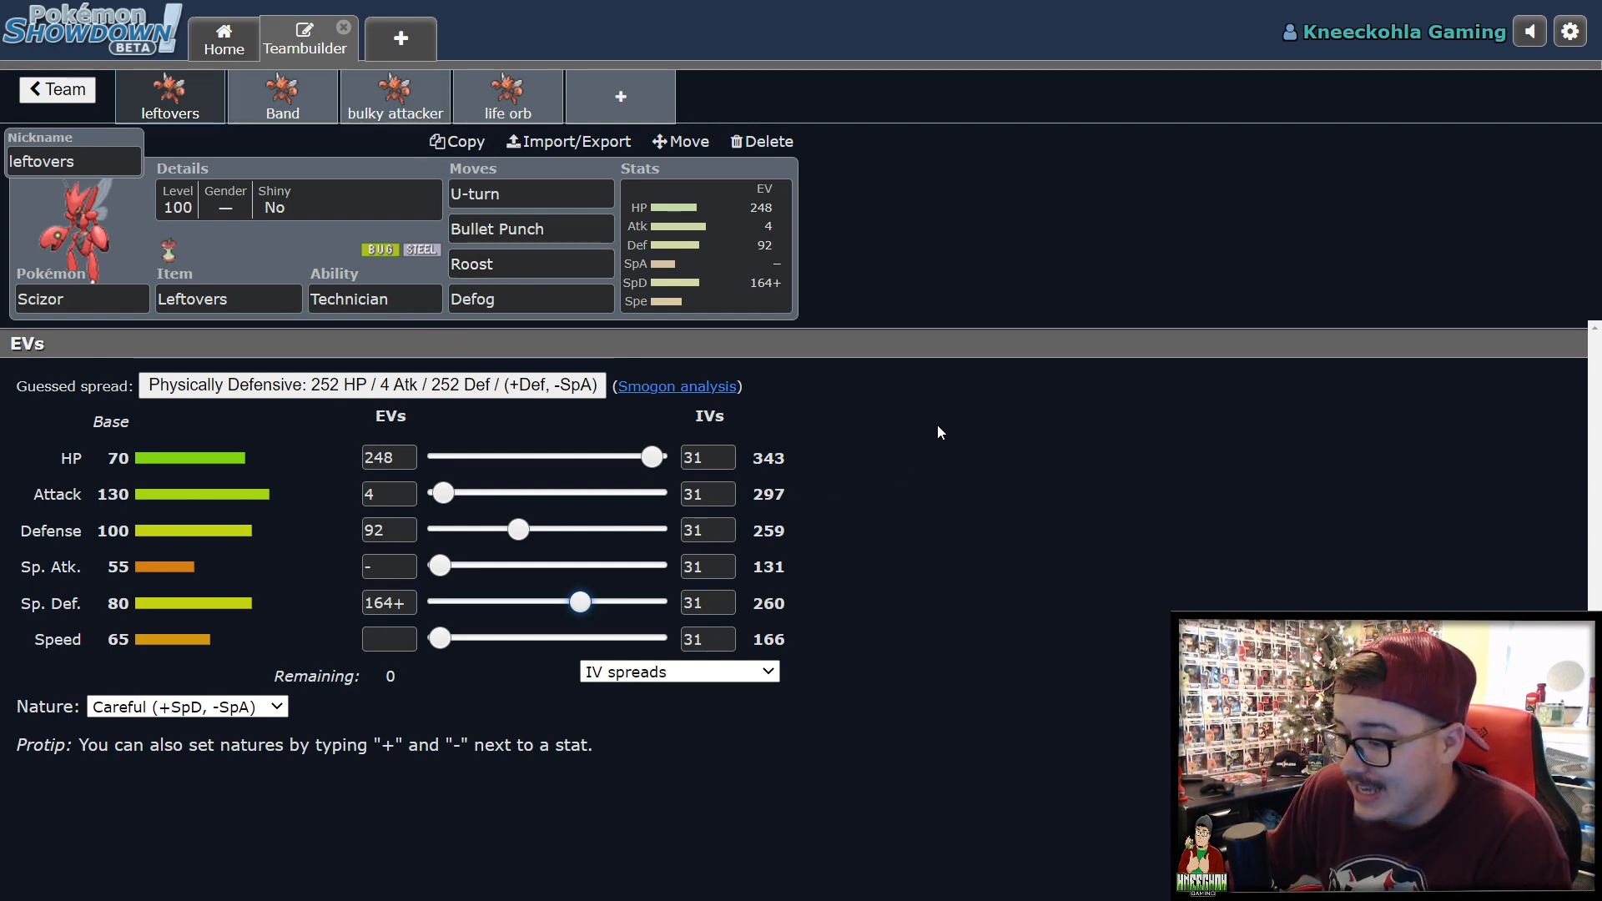
mouse_move(924, 412)
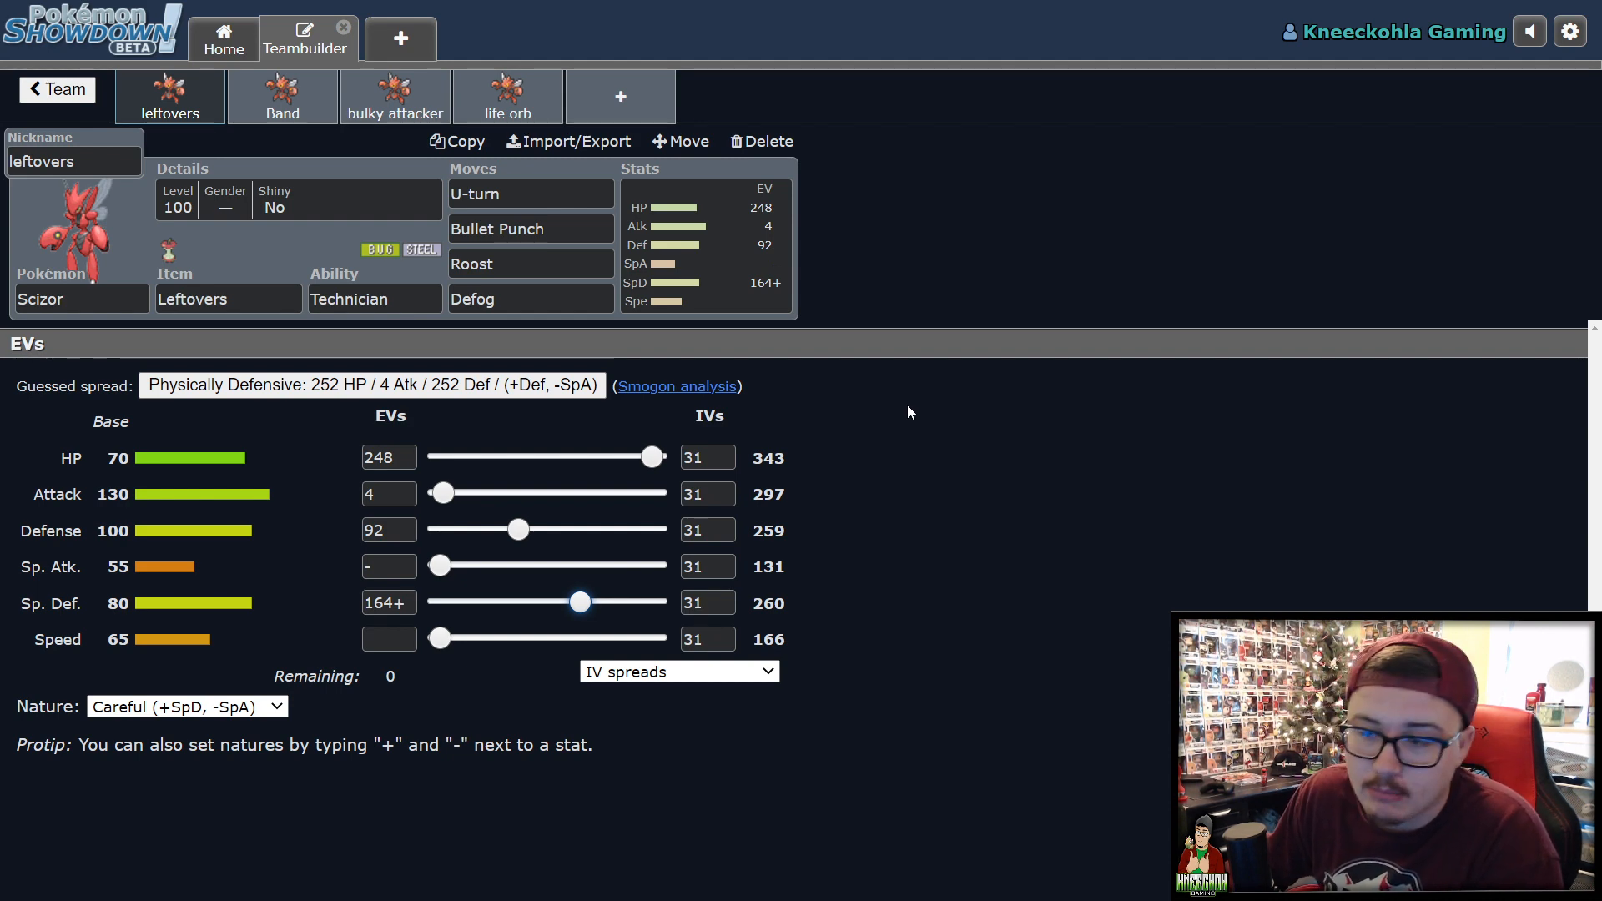
mouse_move(887, 367)
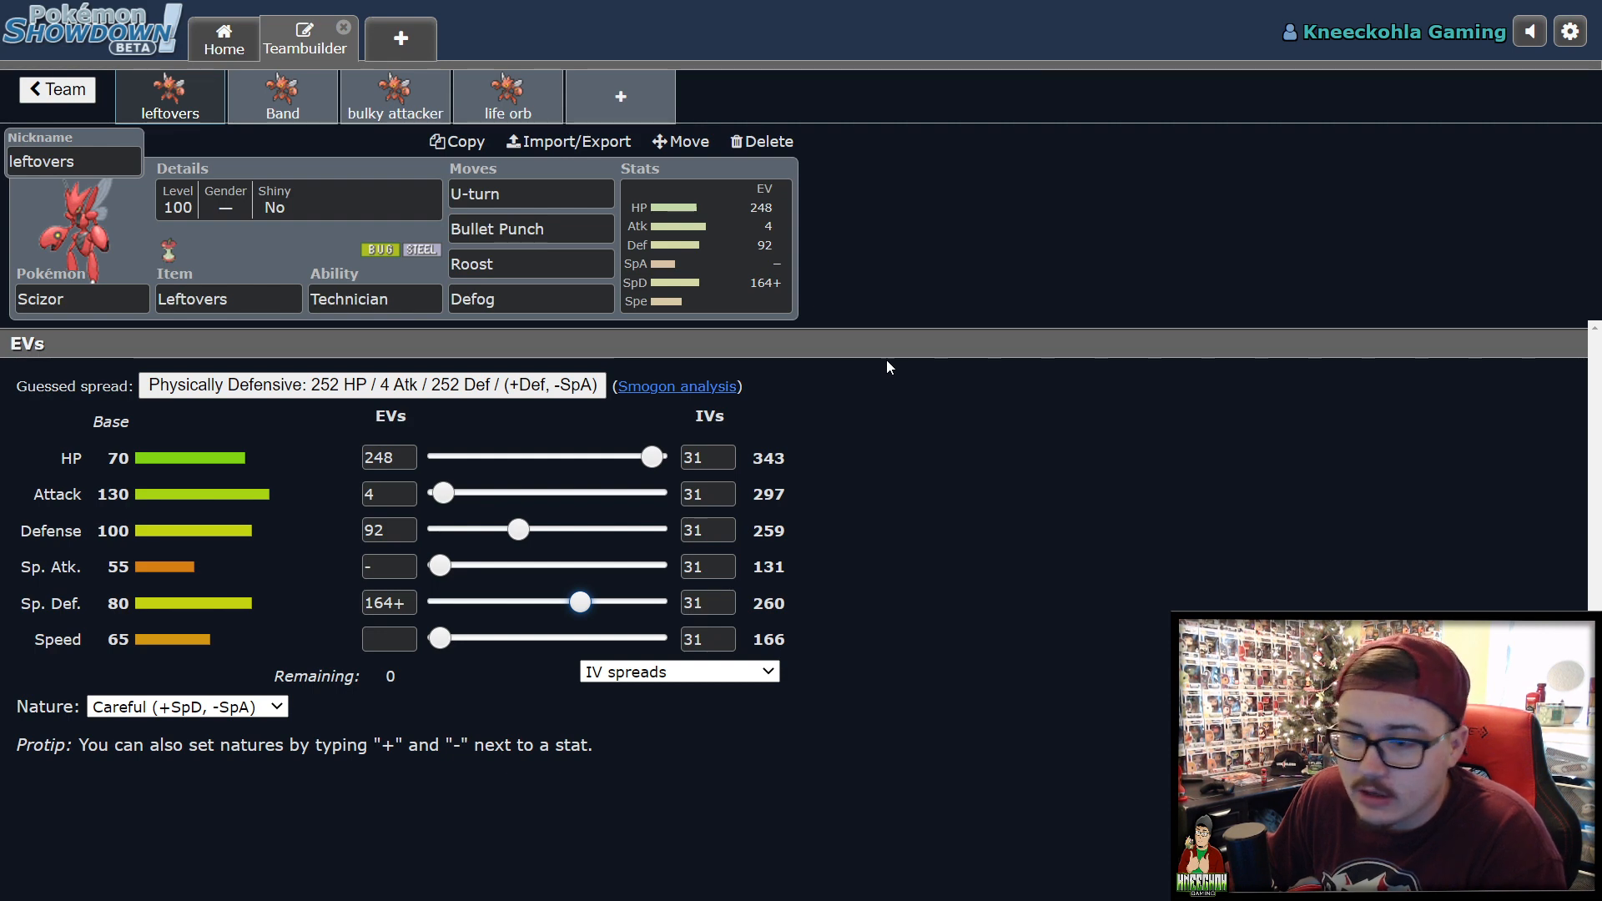
mouse_move(631, 200)
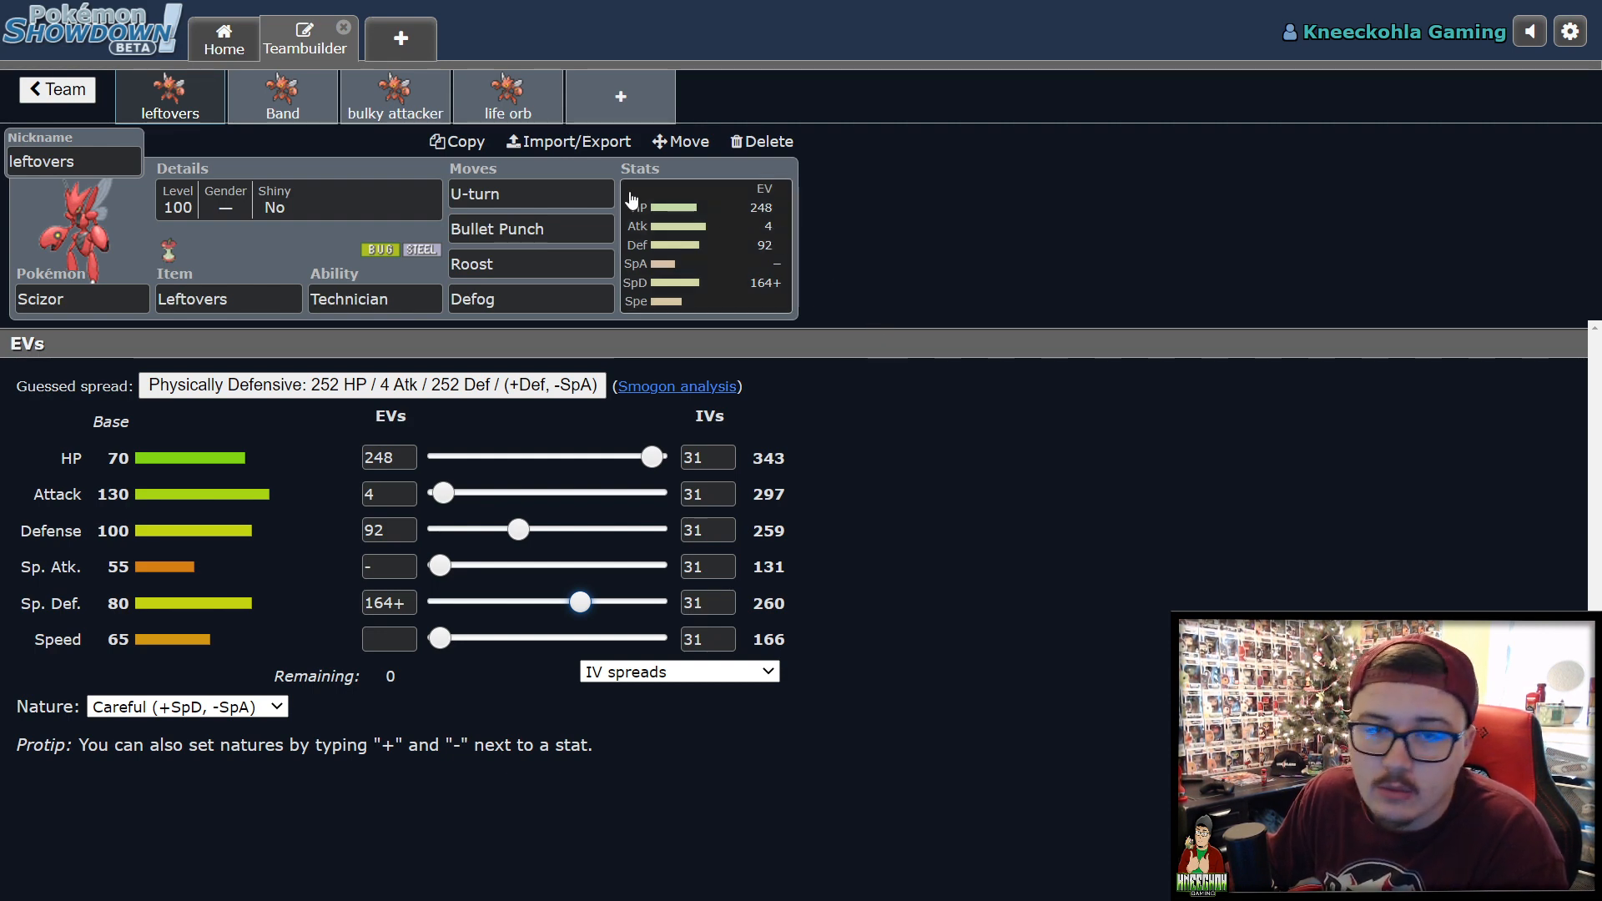
mouse_move(785, 297)
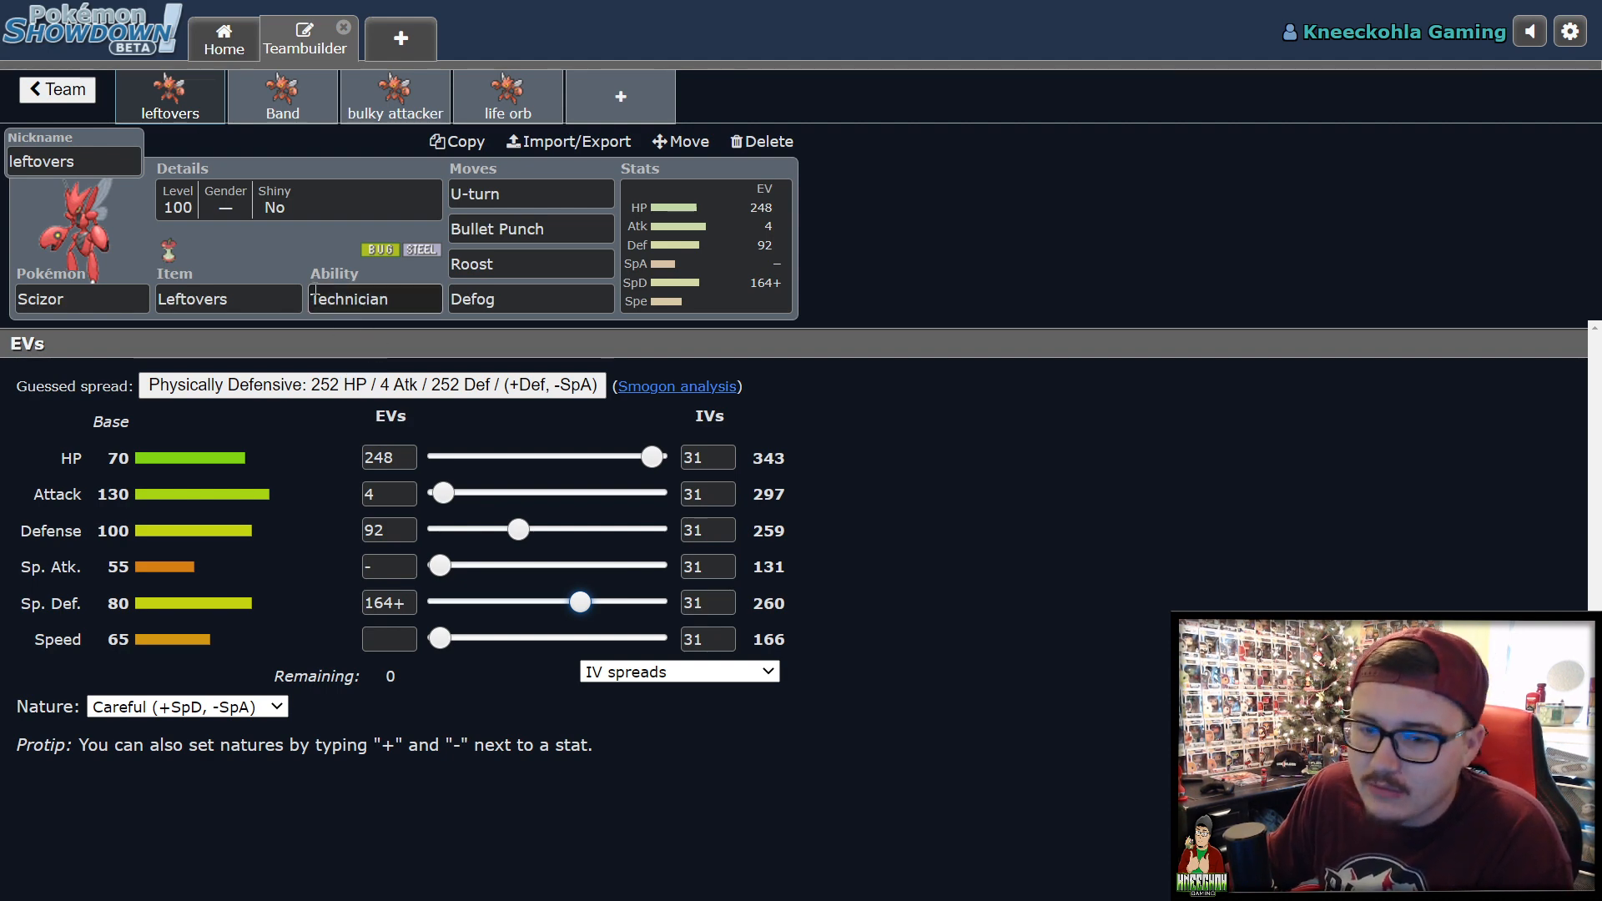
click(282, 97)
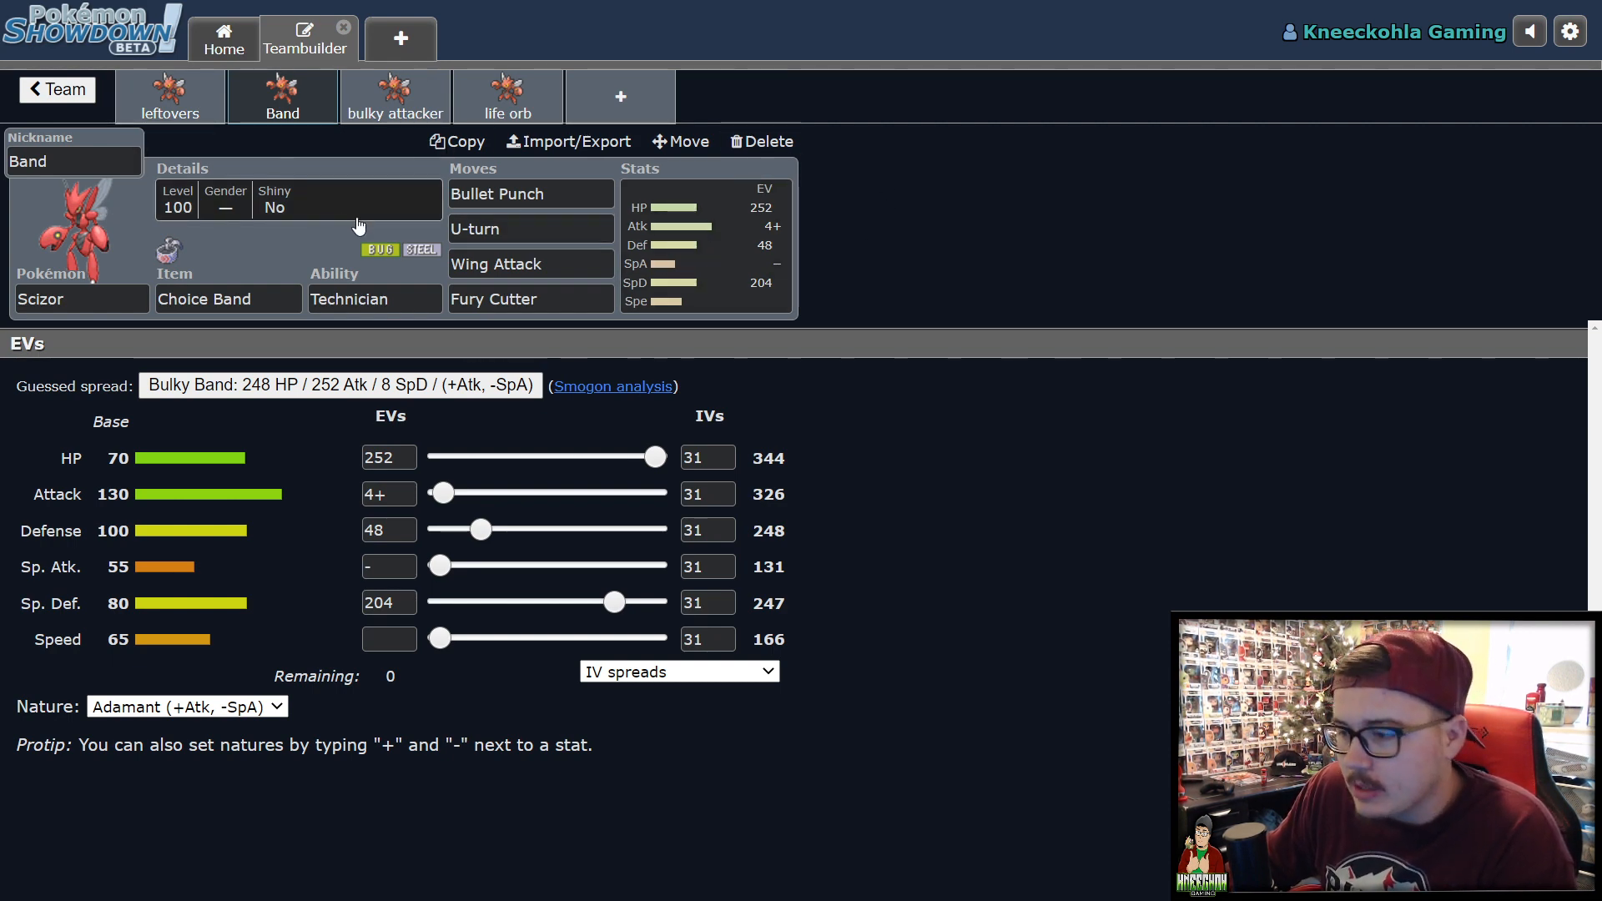
mouse_move(317, 260)
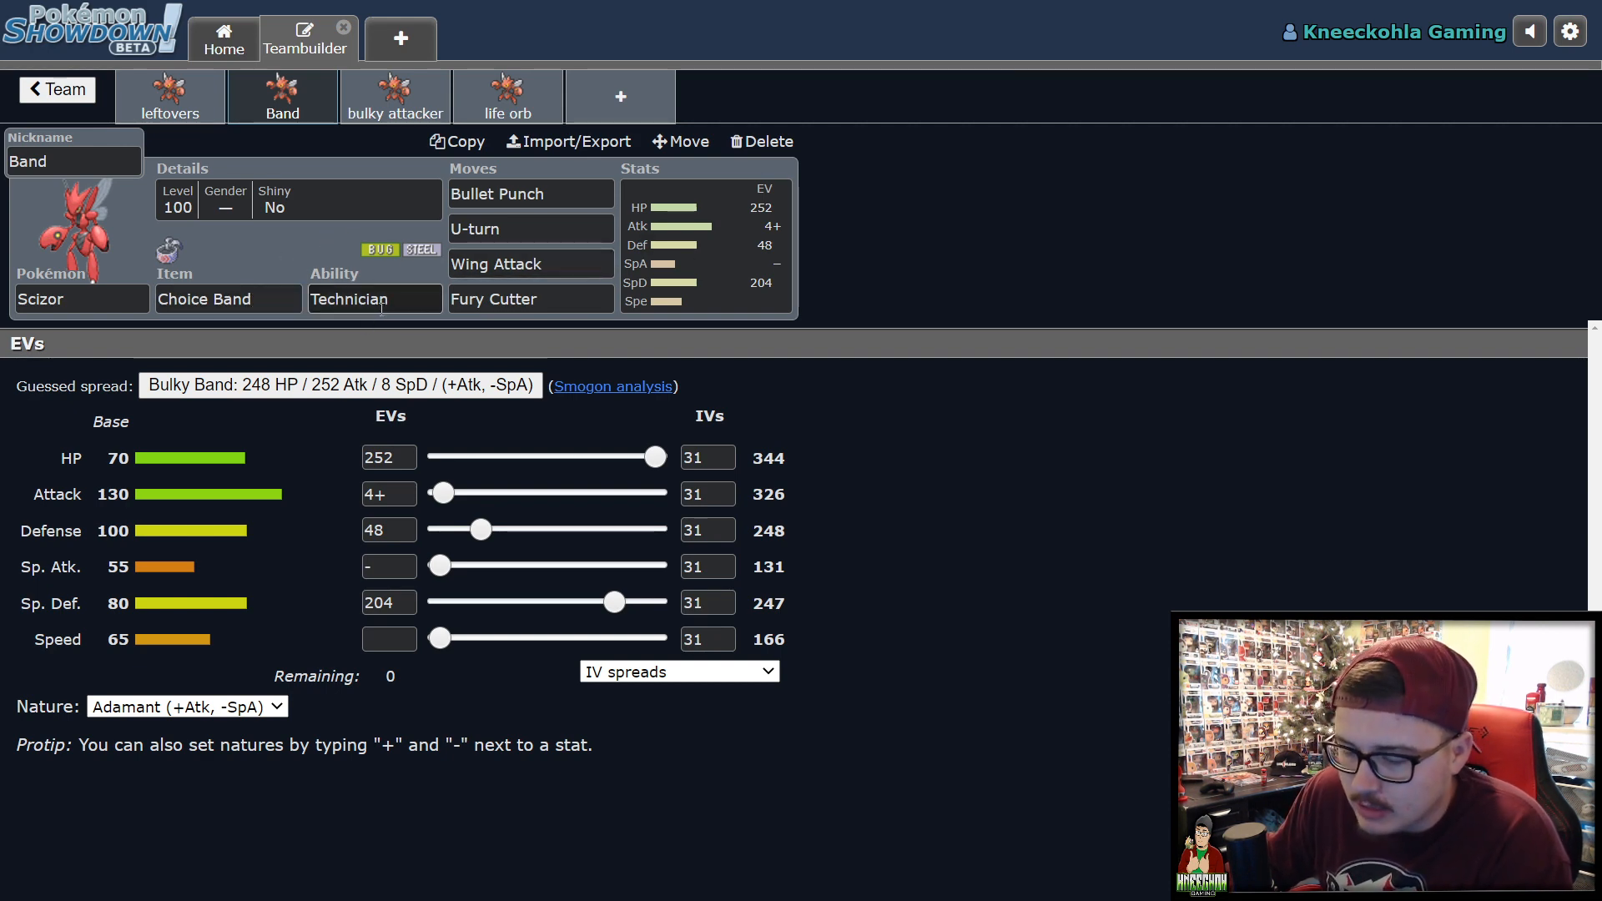
mouse_move(560, 257)
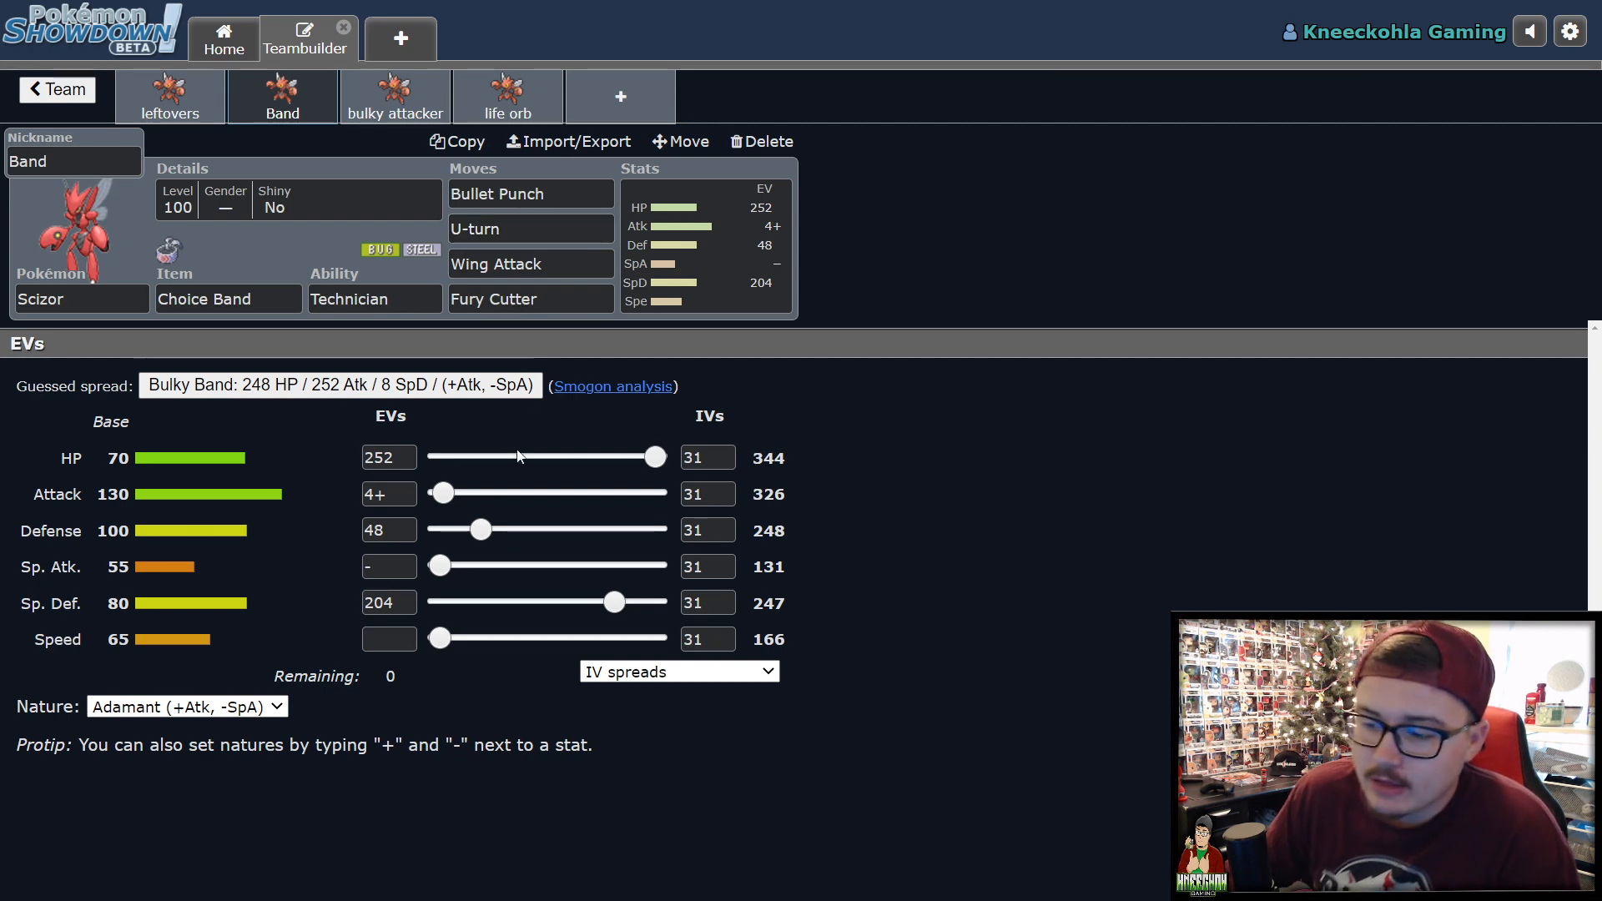
click(389, 531)
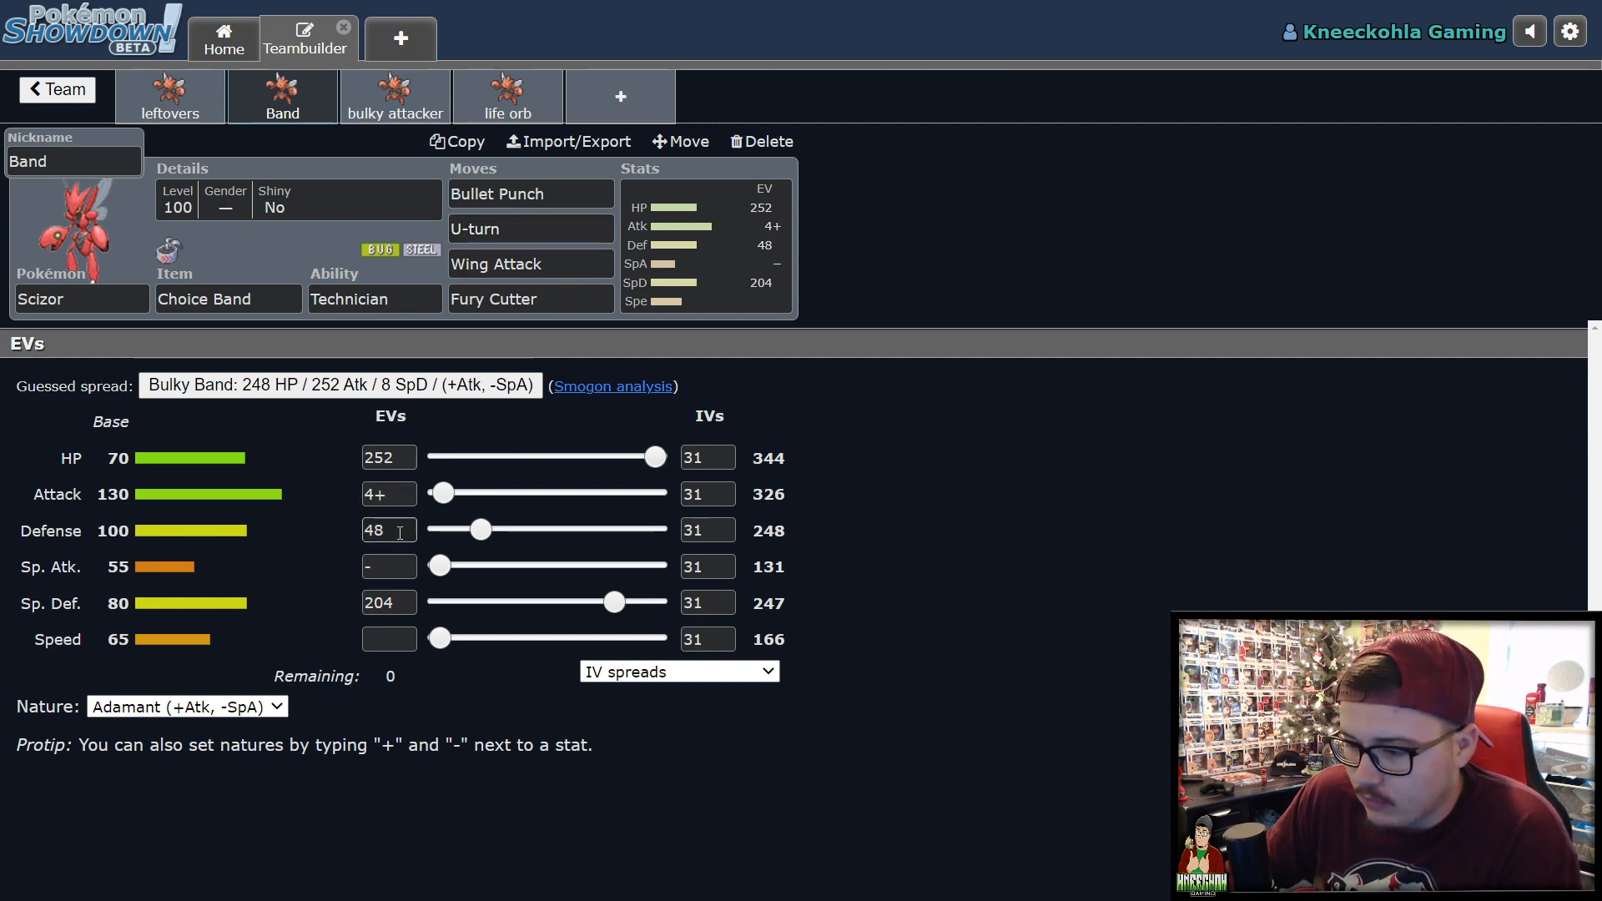
mouse_move(382, 584)
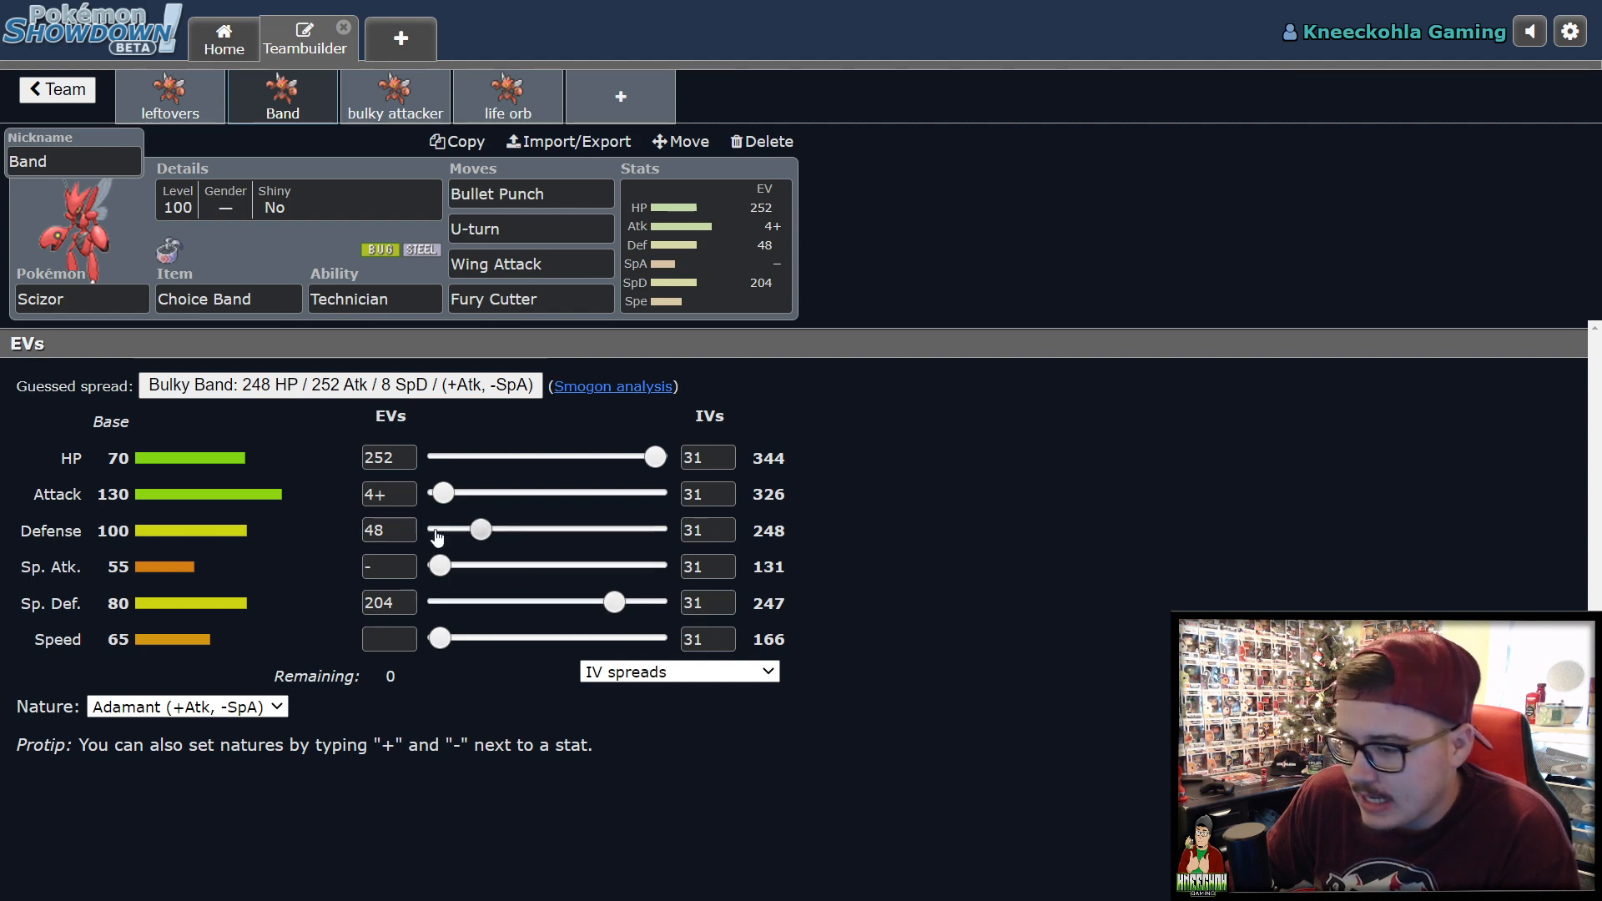
mouse_move(497, 619)
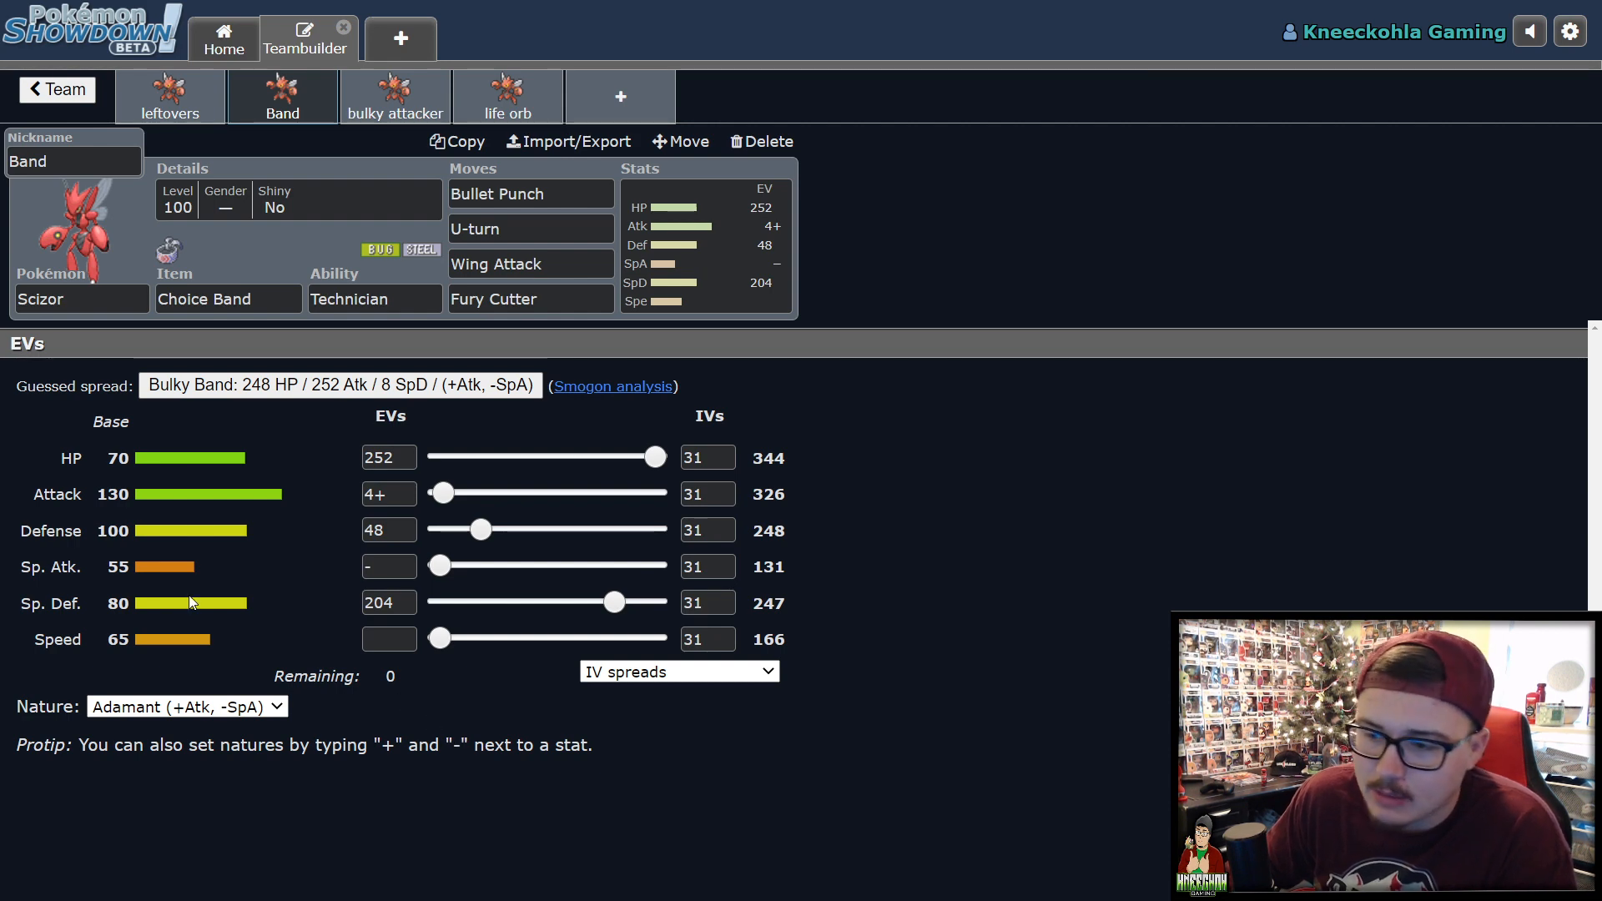
mouse_move(277, 274)
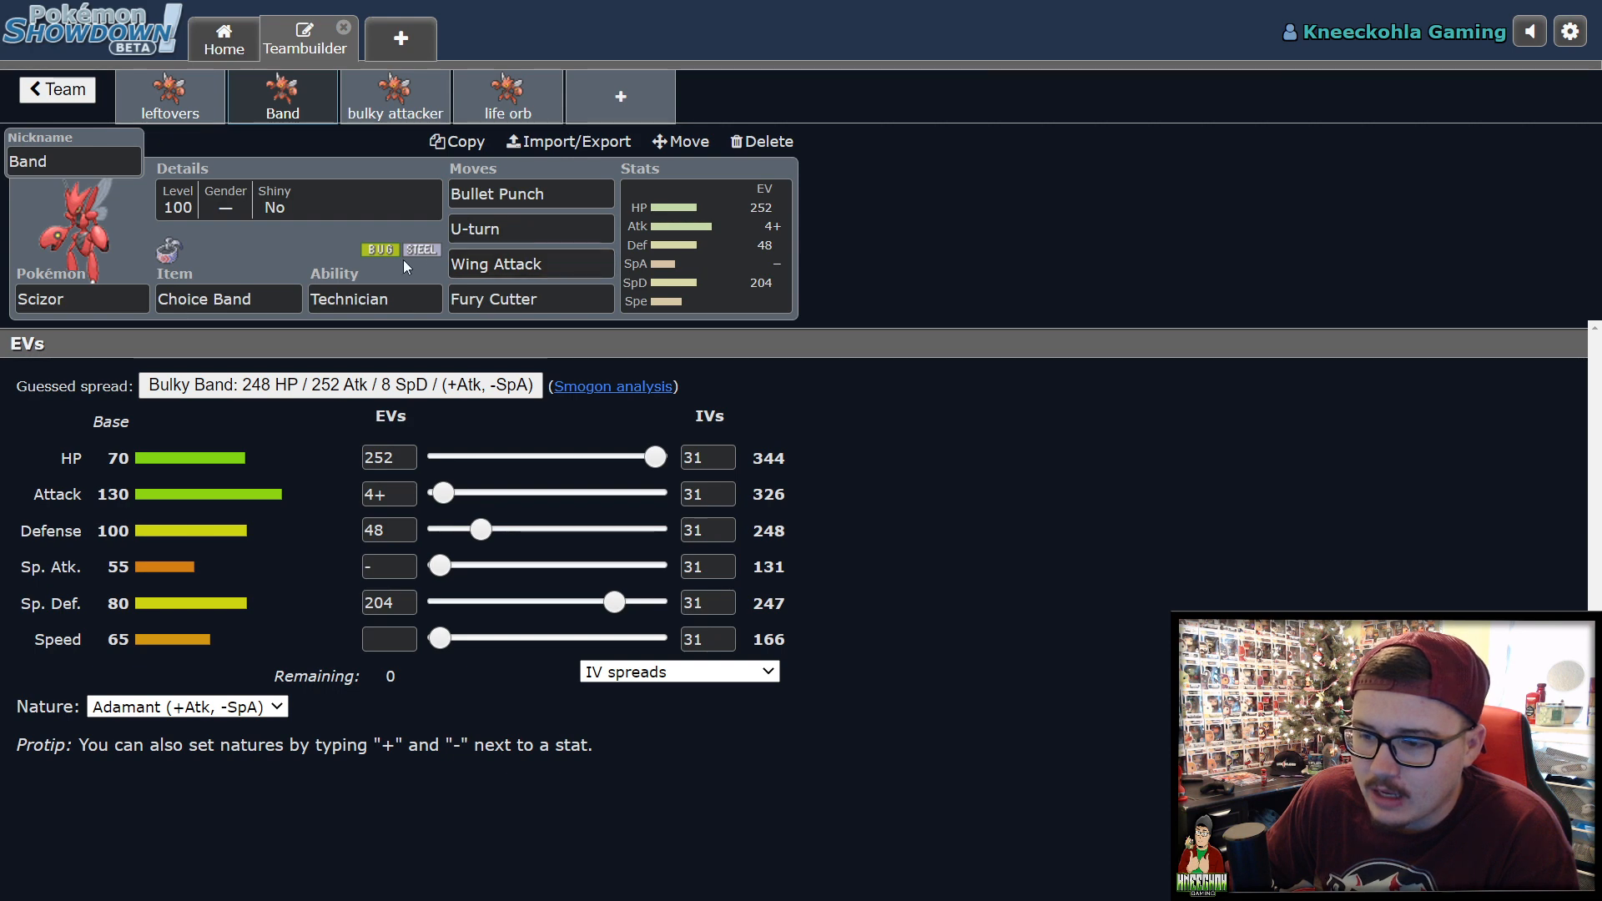
mouse_move(451, 421)
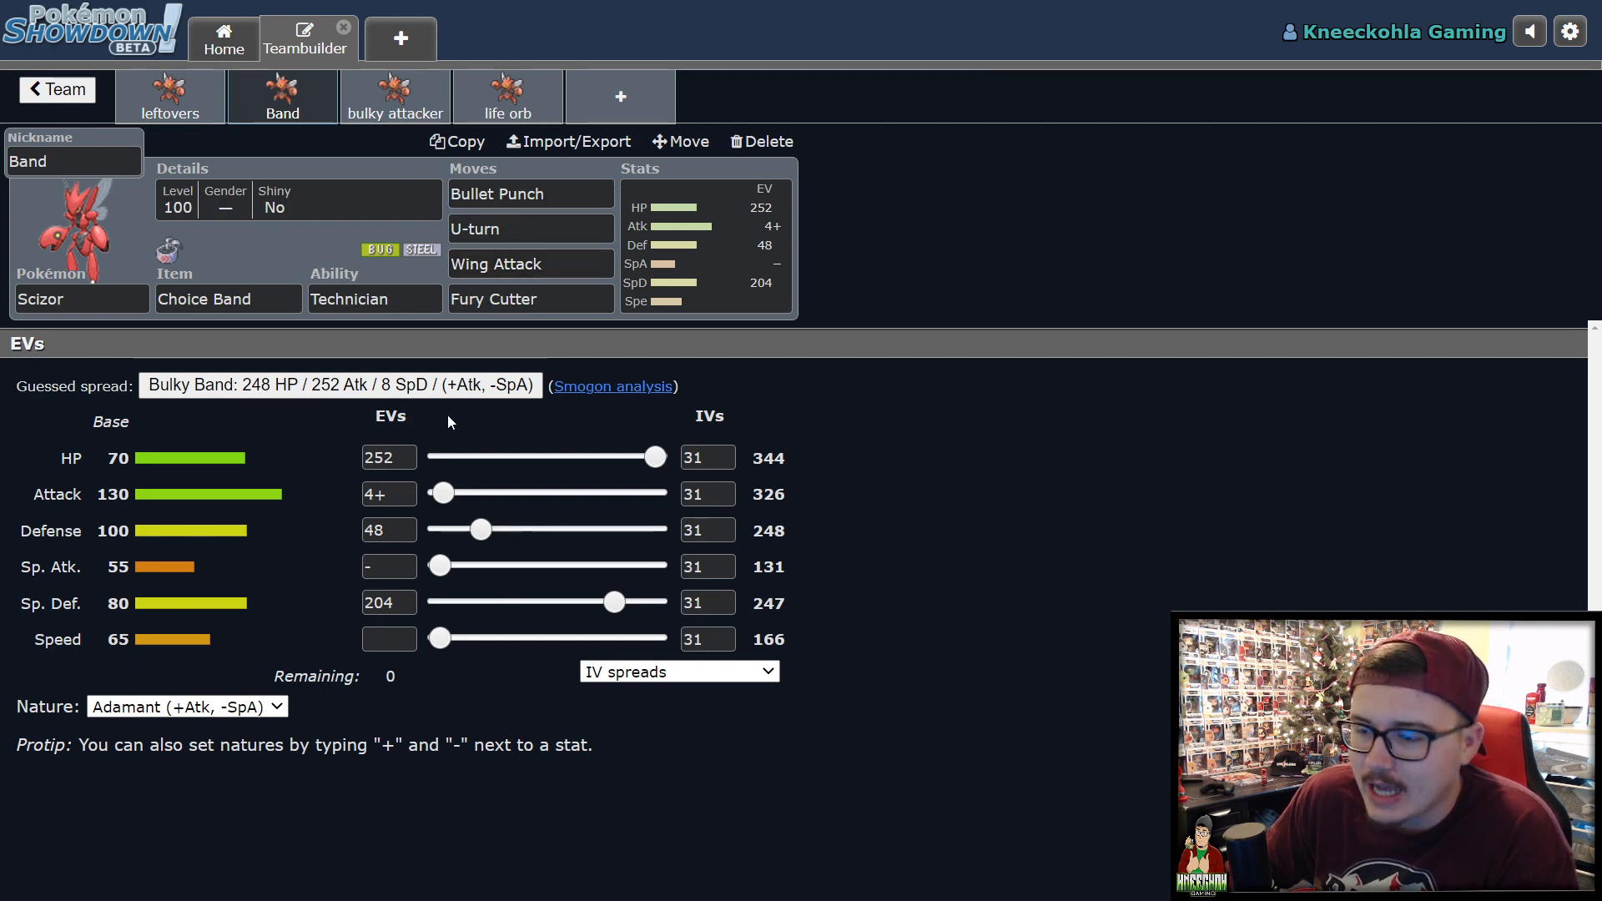
mouse_move(474, 422)
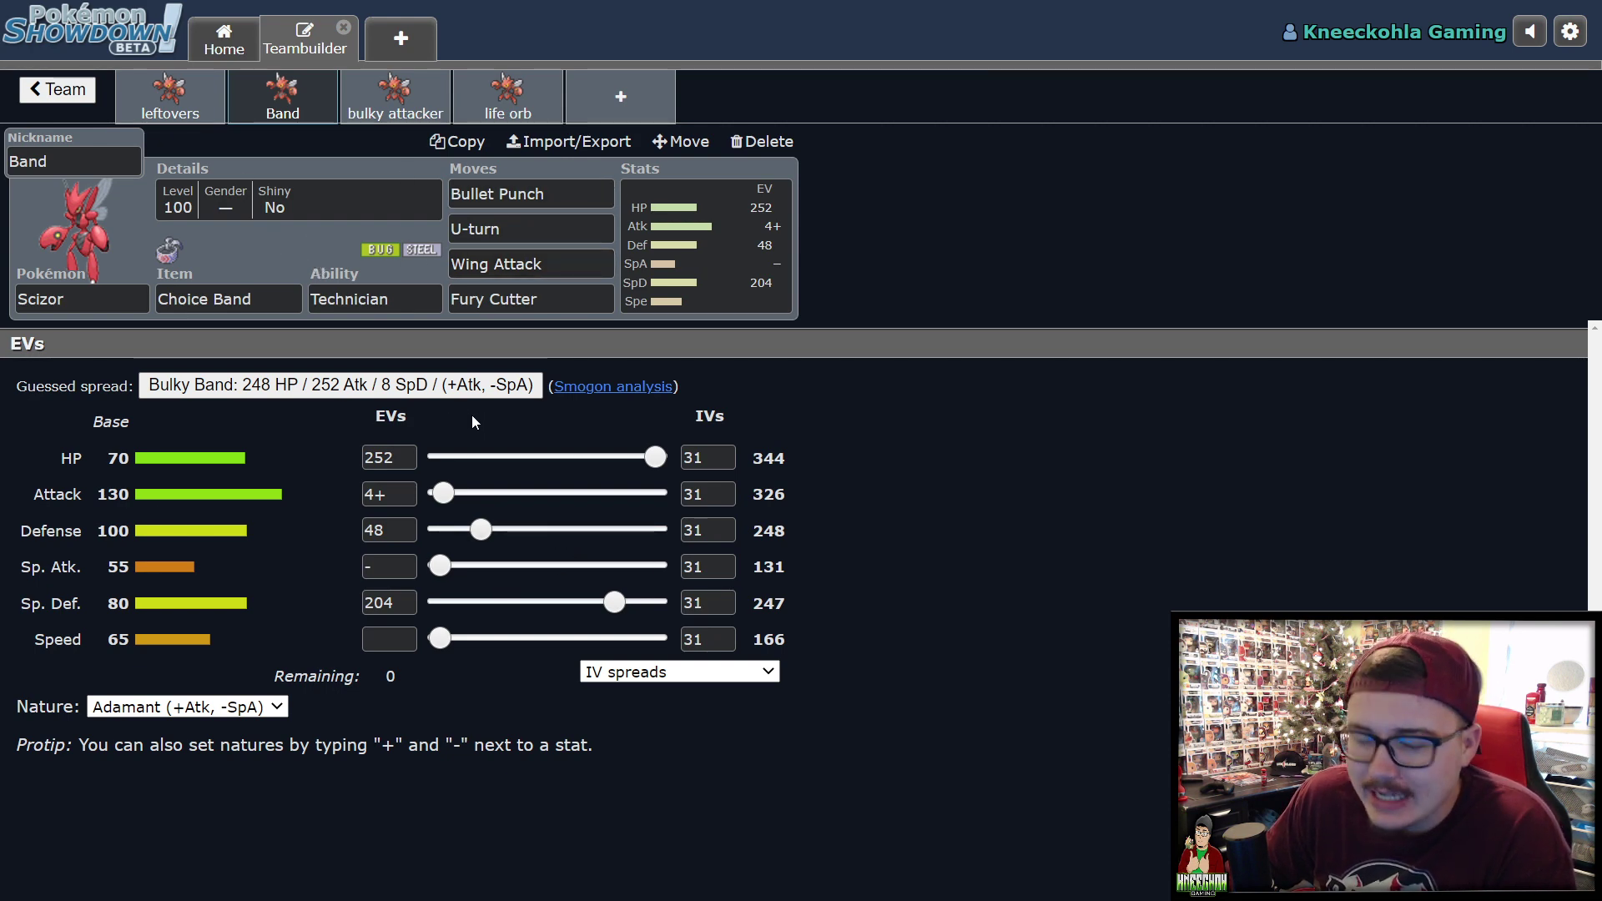
mouse_move(416, 424)
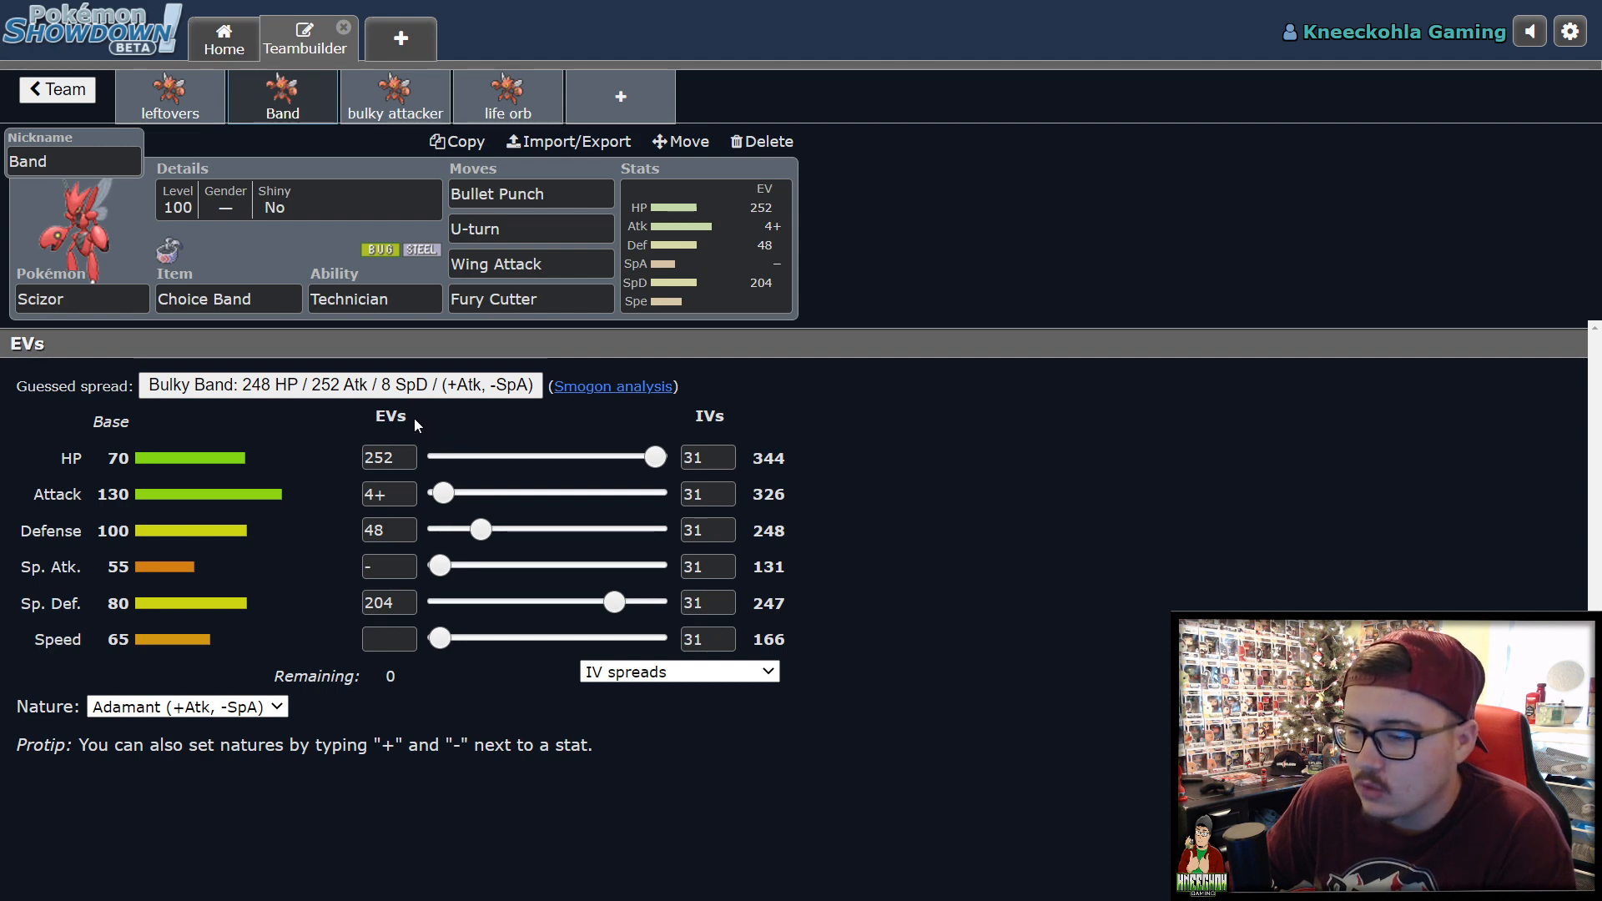
mouse_move(240, 464)
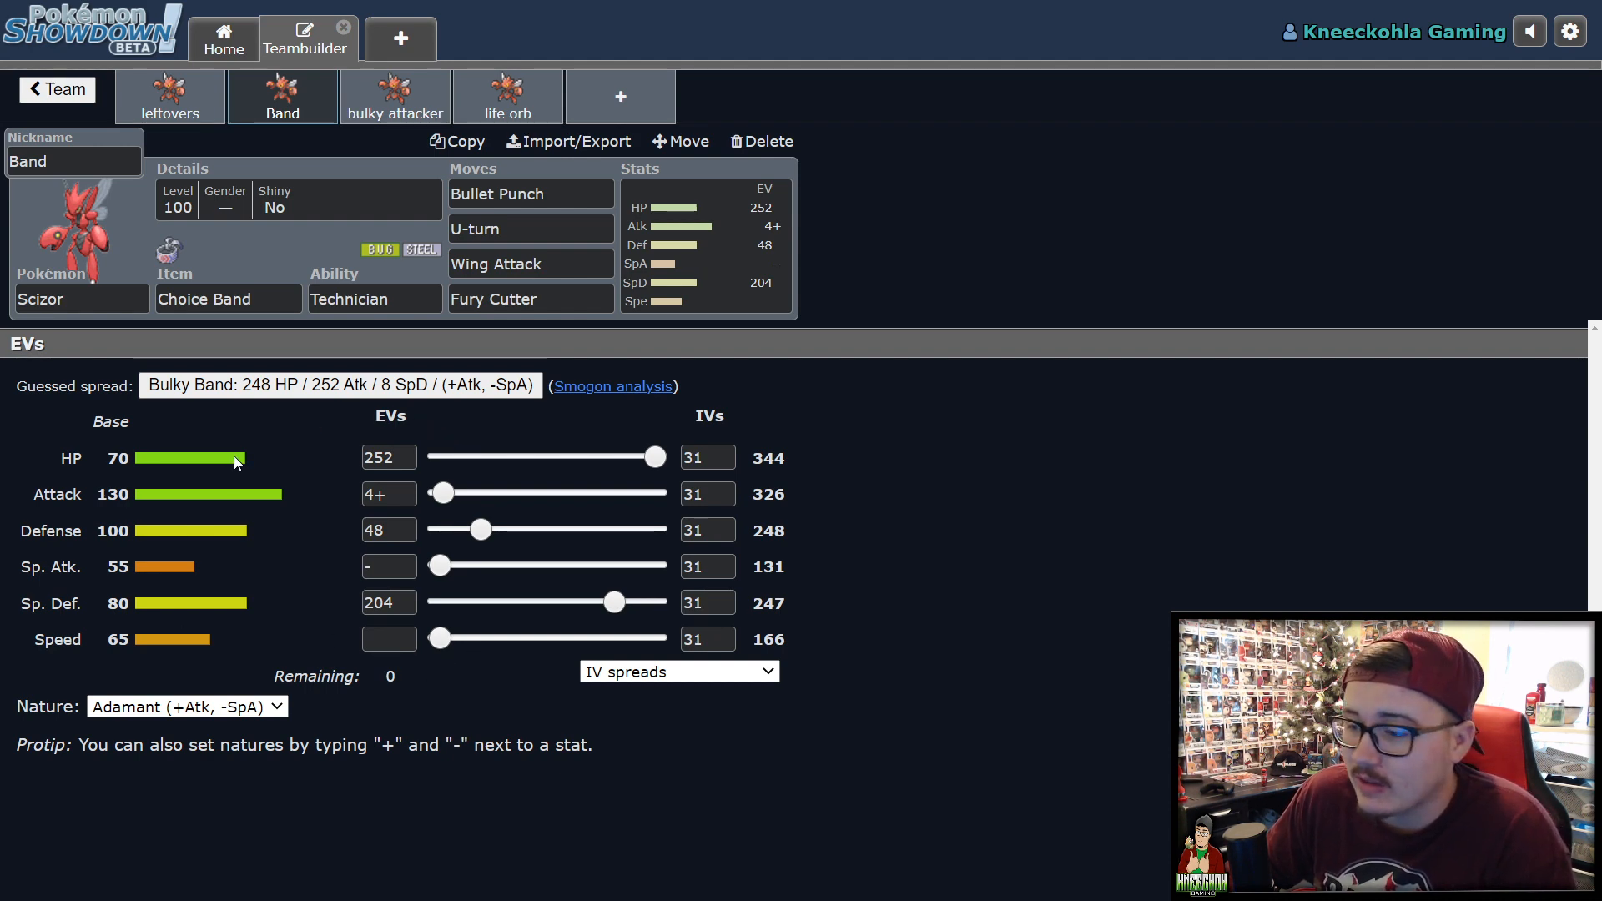
mouse_move(207, 447)
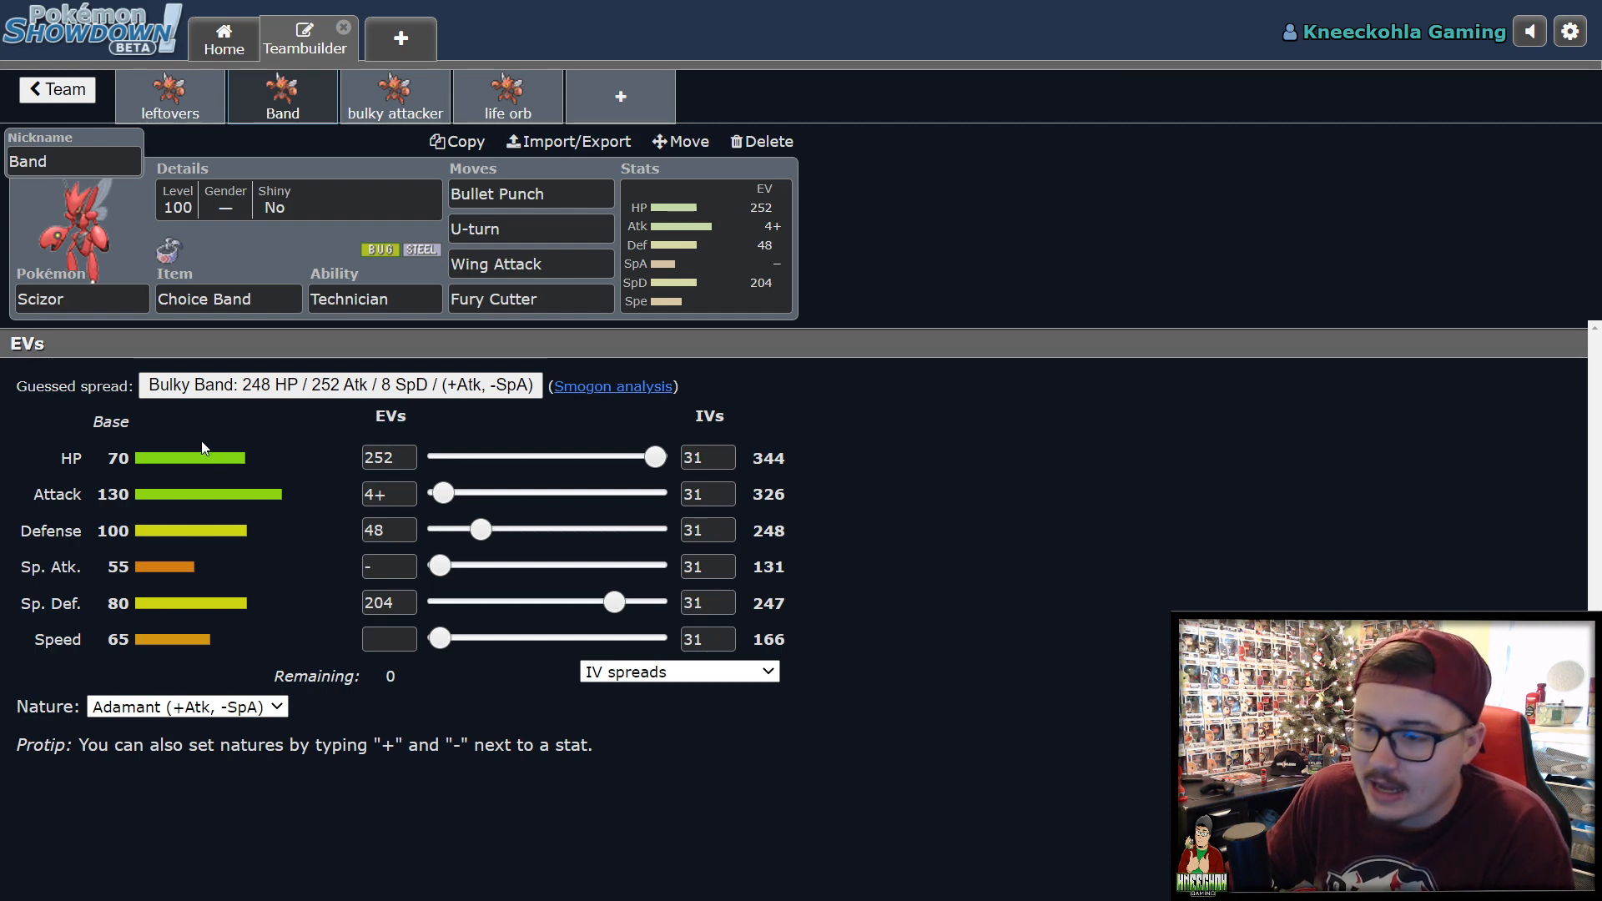
mouse_move(323, 342)
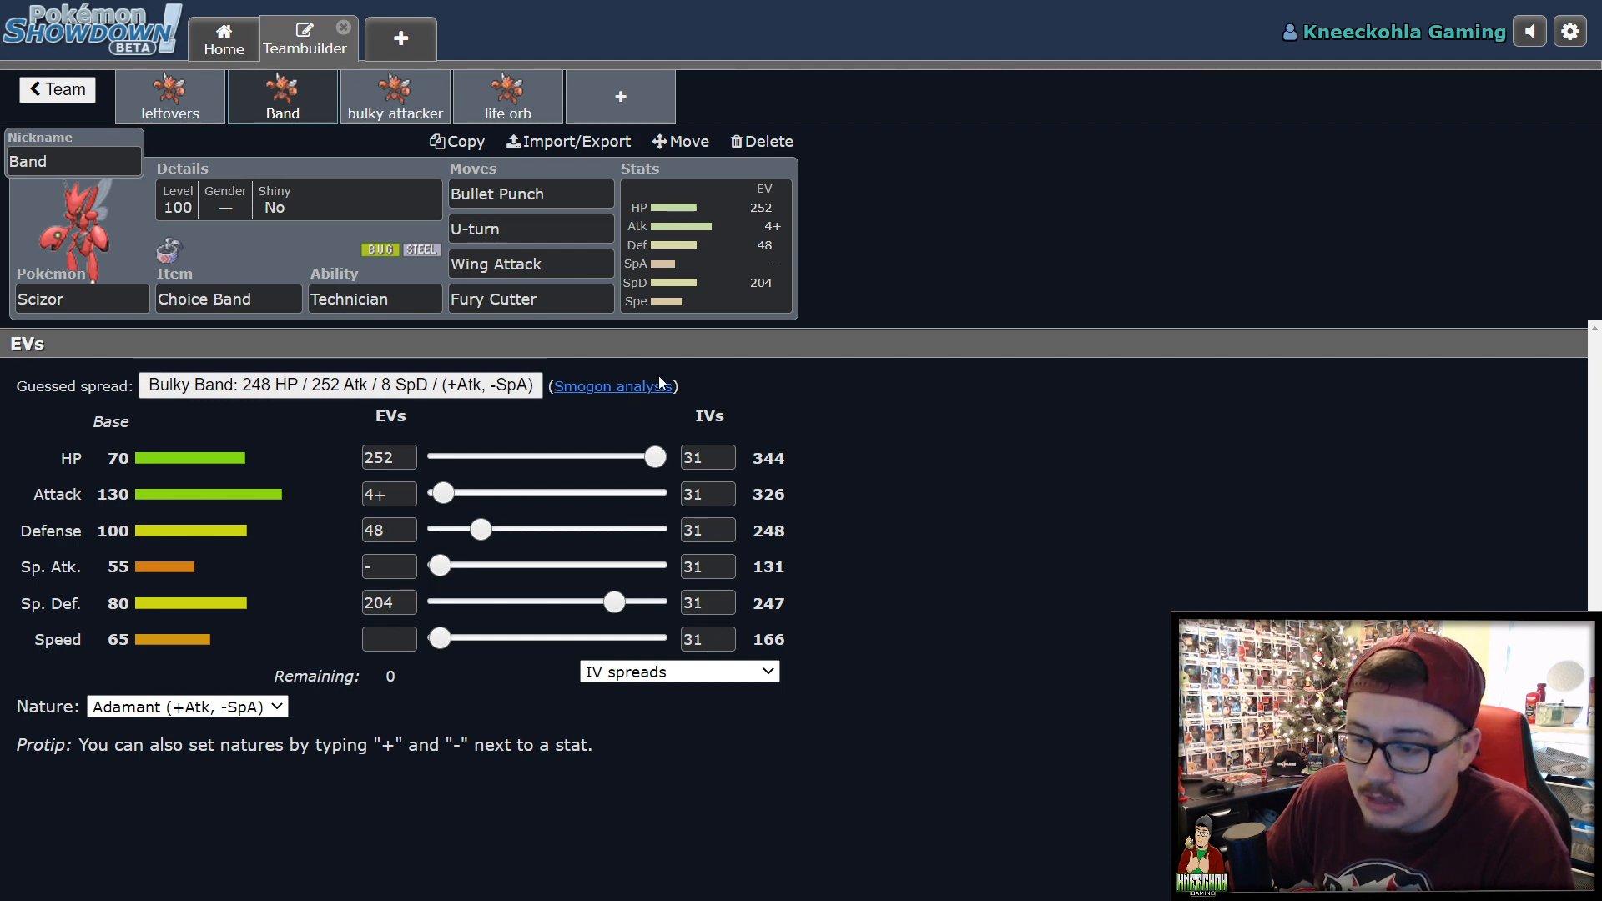
mouse_move(261, 710)
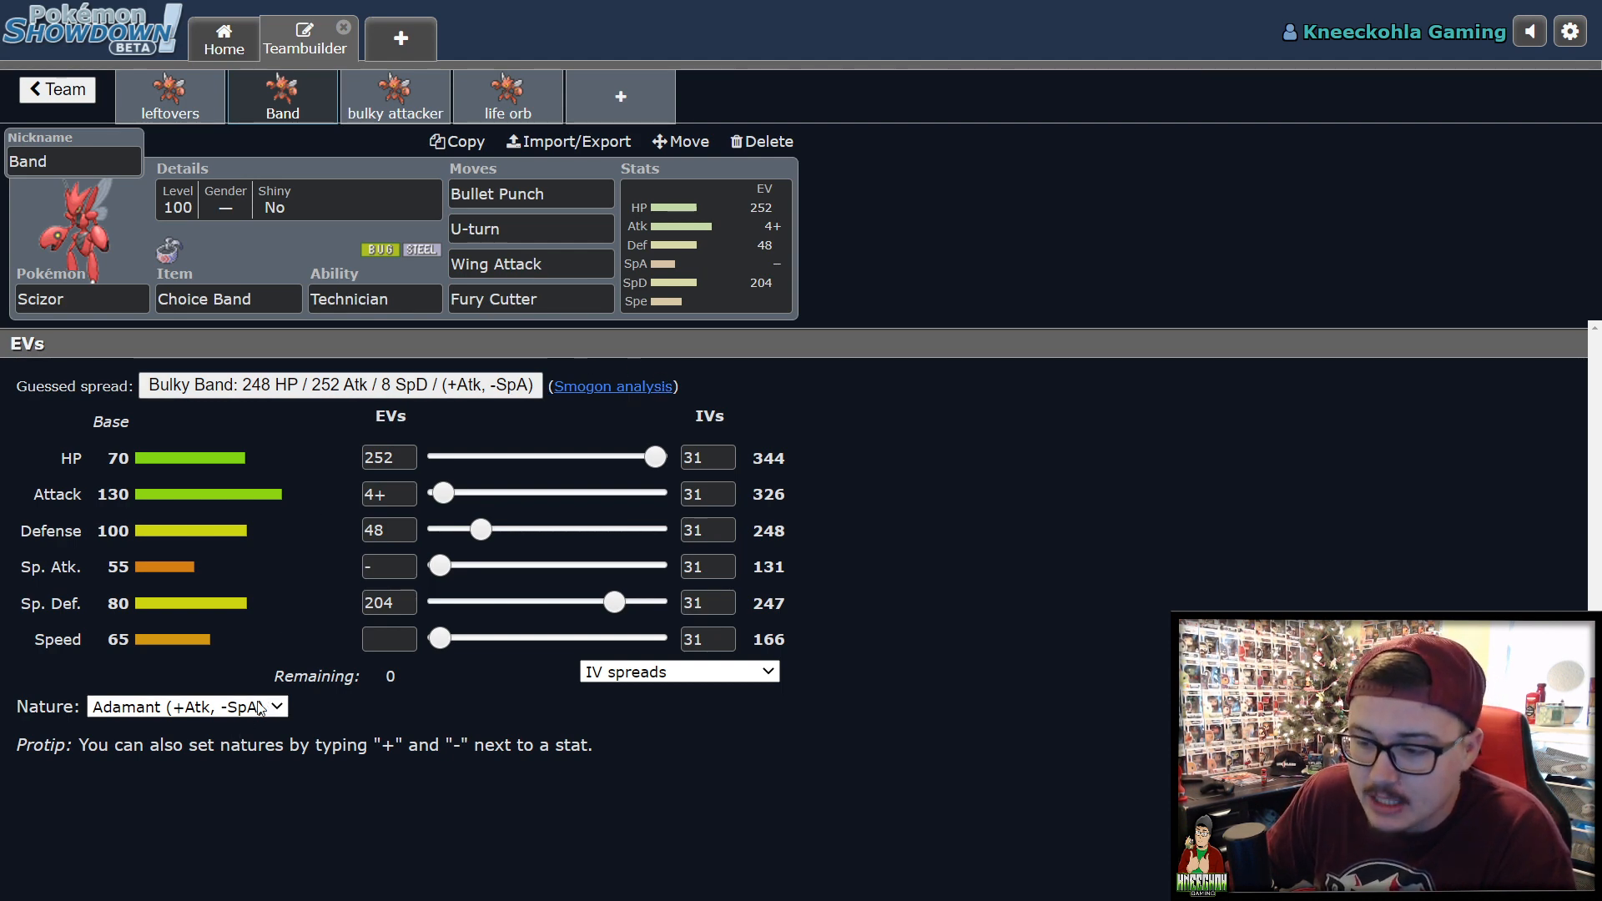
mouse_move(1021, 514)
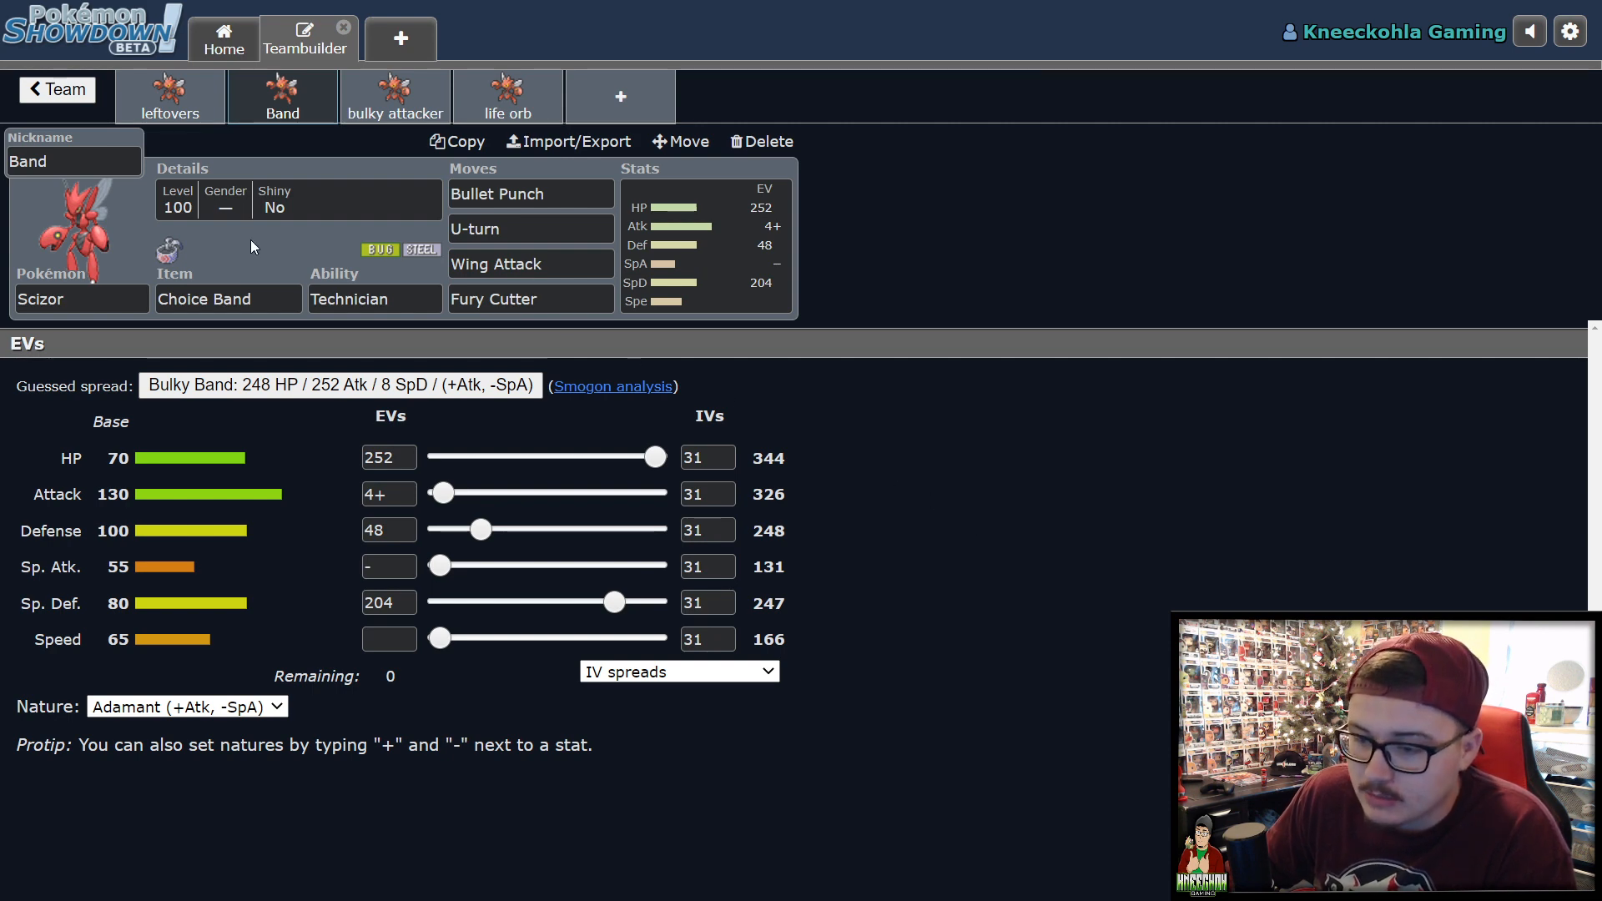
Step: Switch to the bulky attacker Scizor set with Leftovers, Technician, Bullet Punch, U-turn, Wing Attack, Roost
click(394, 108)
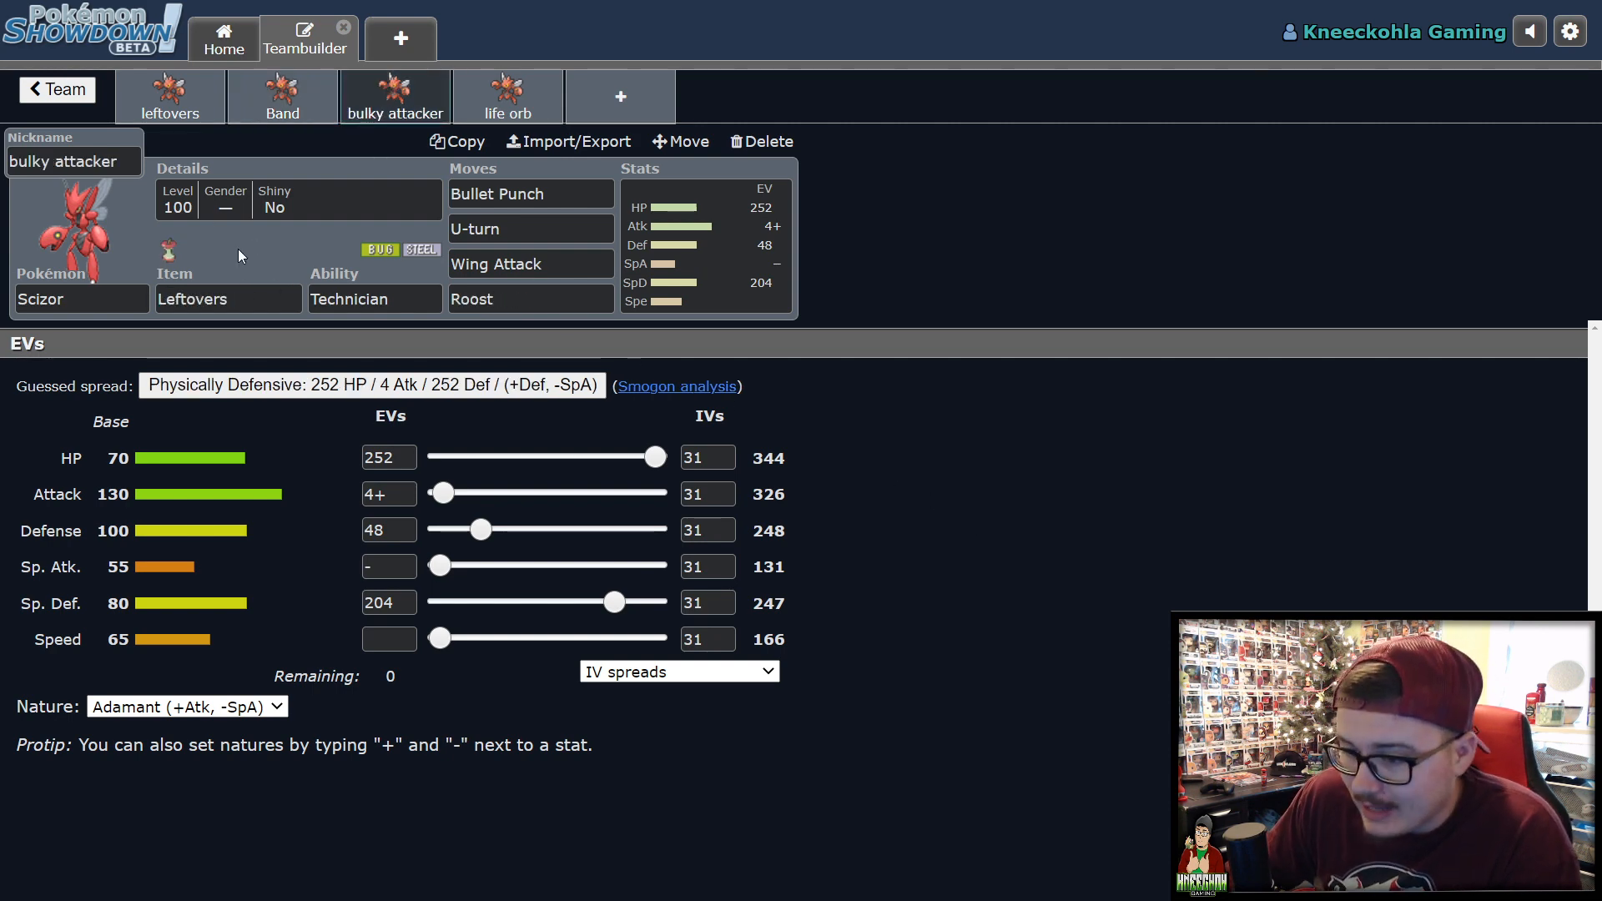
mouse_move(774, 251)
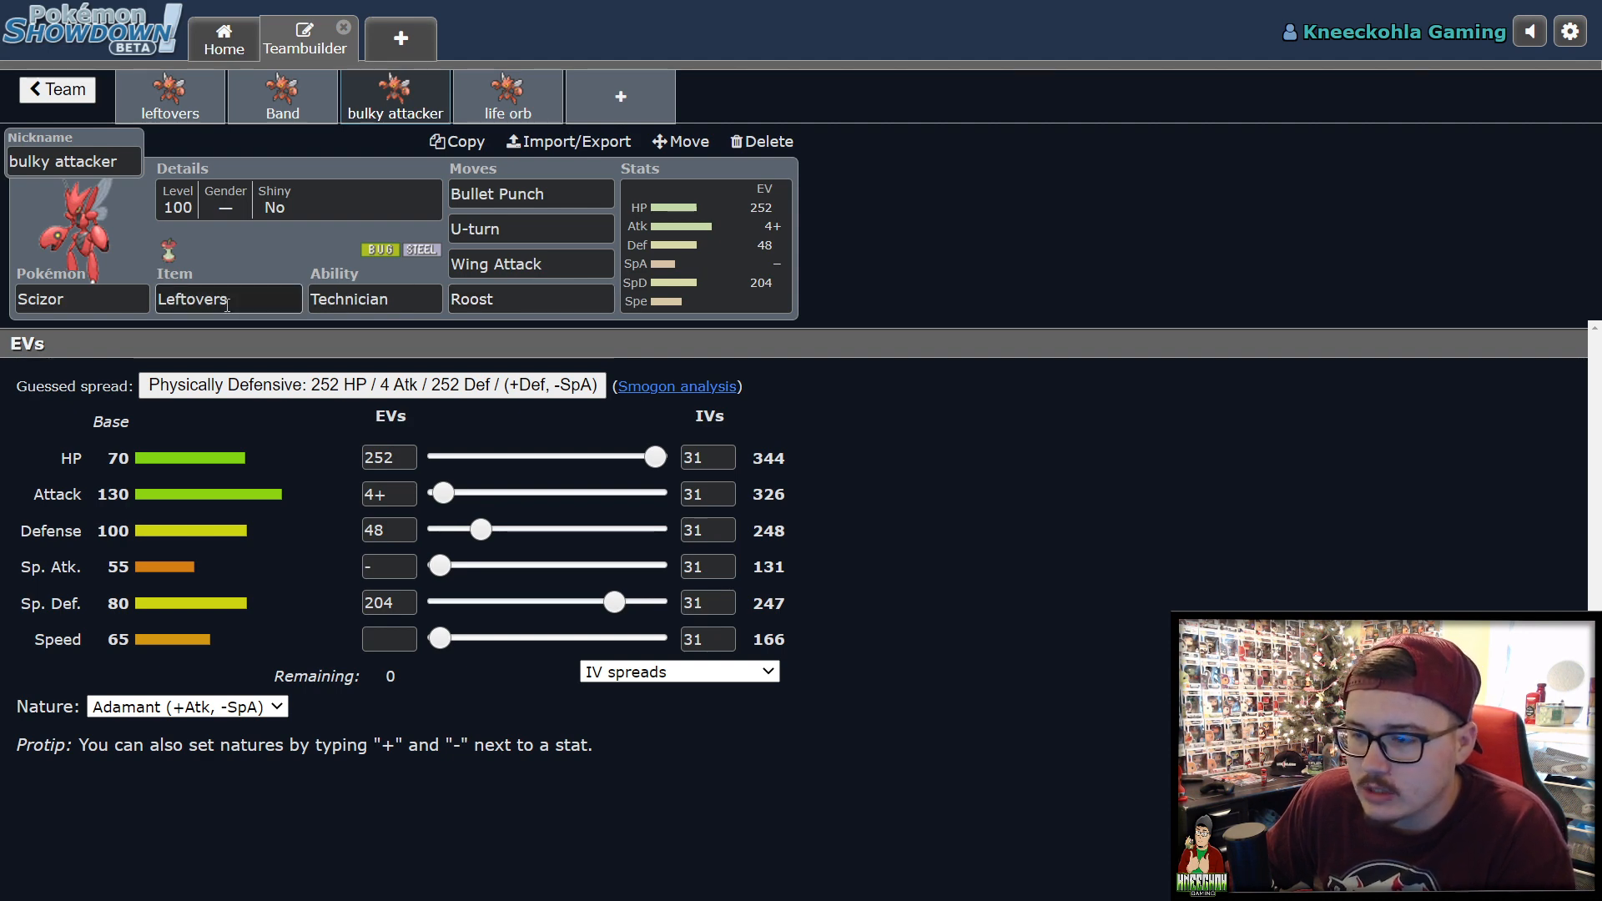
mouse_move(210, 302)
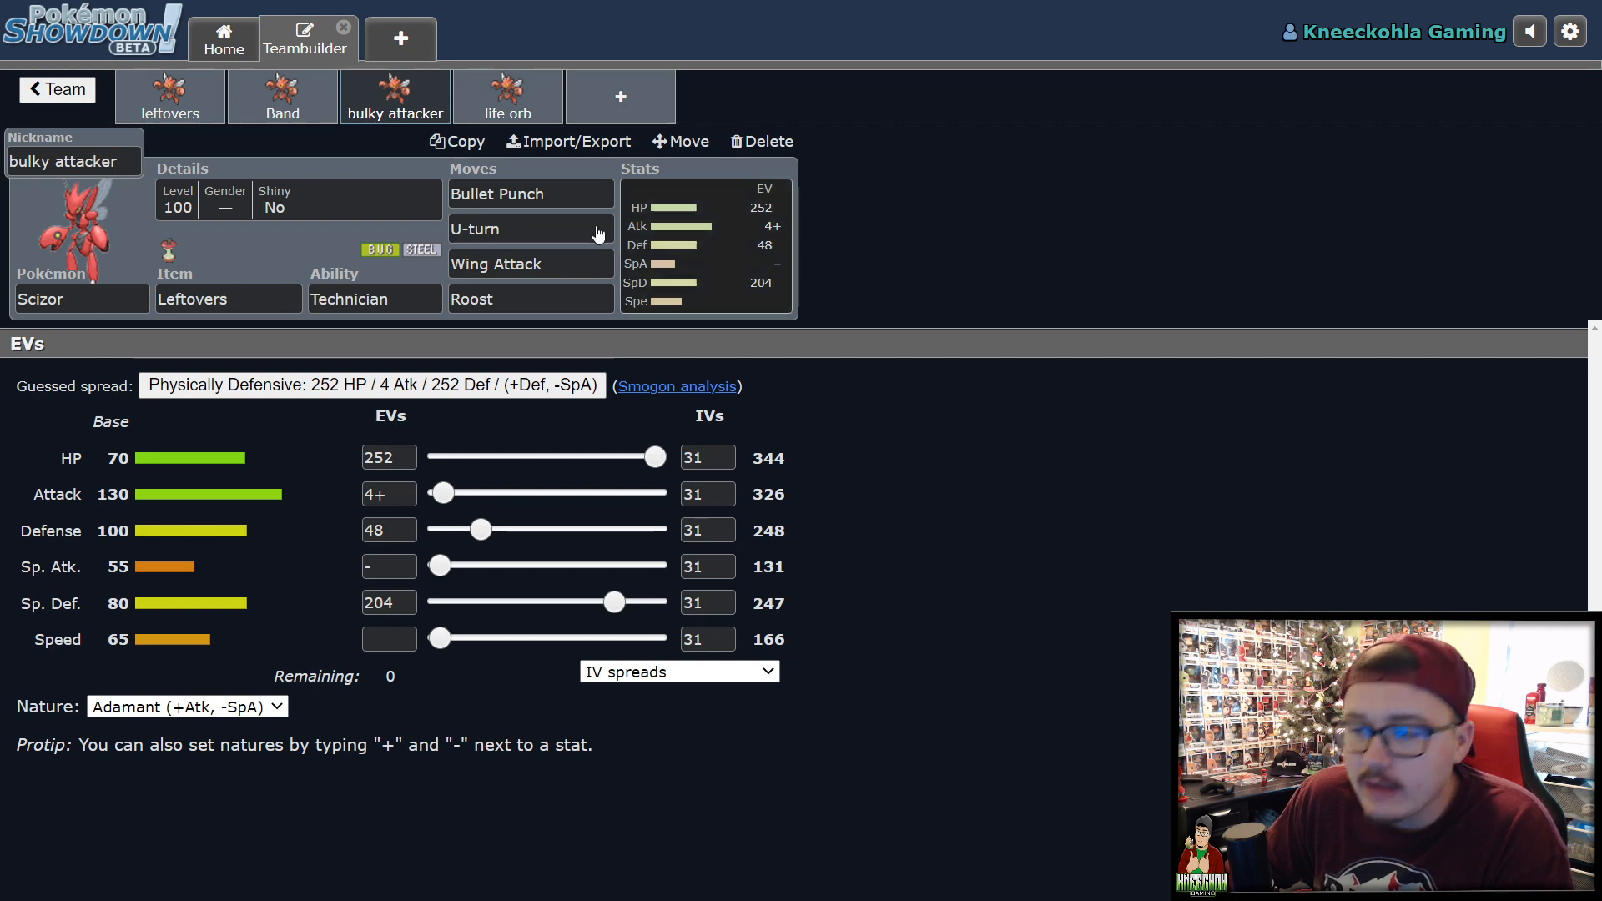
mouse_move(287, 251)
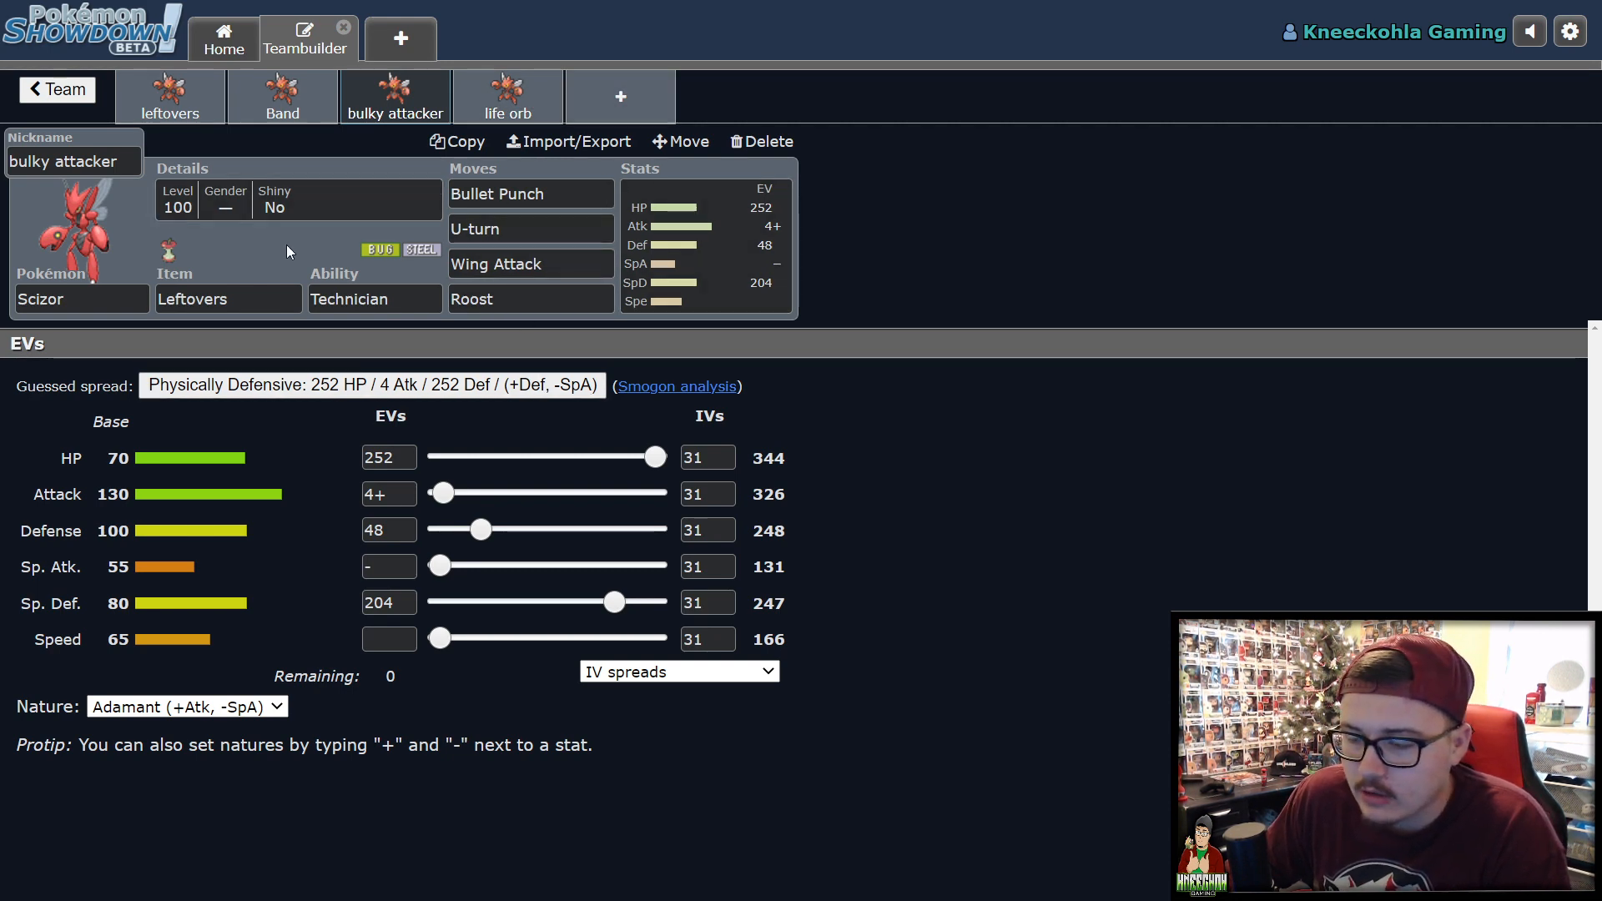
mouse_move(87, 228)
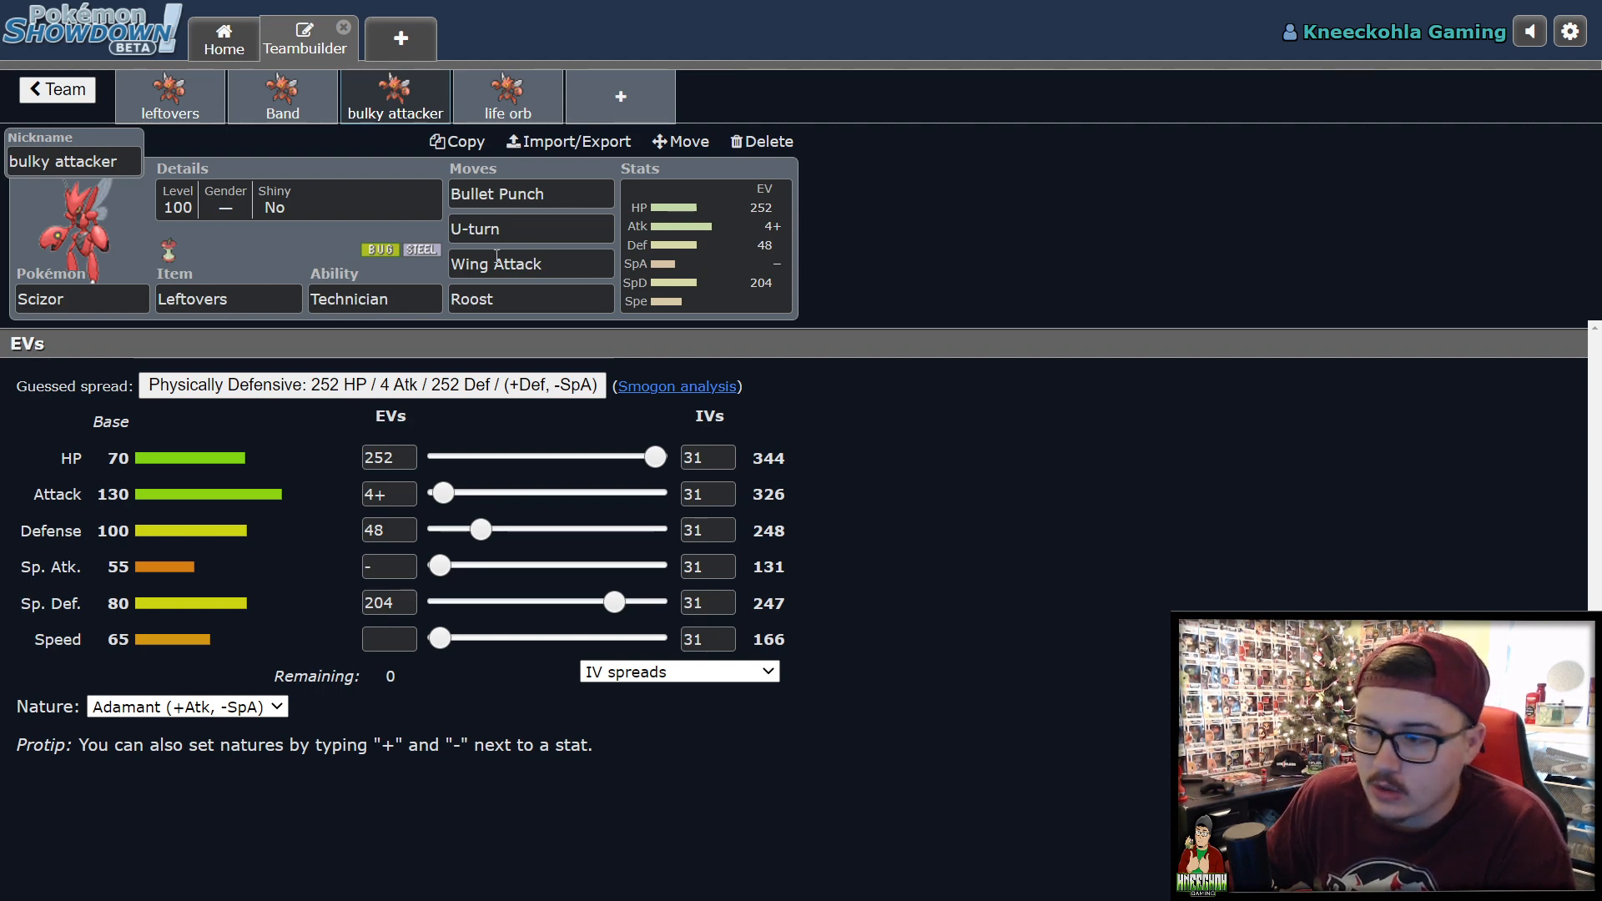
mouse_move(834, 526)
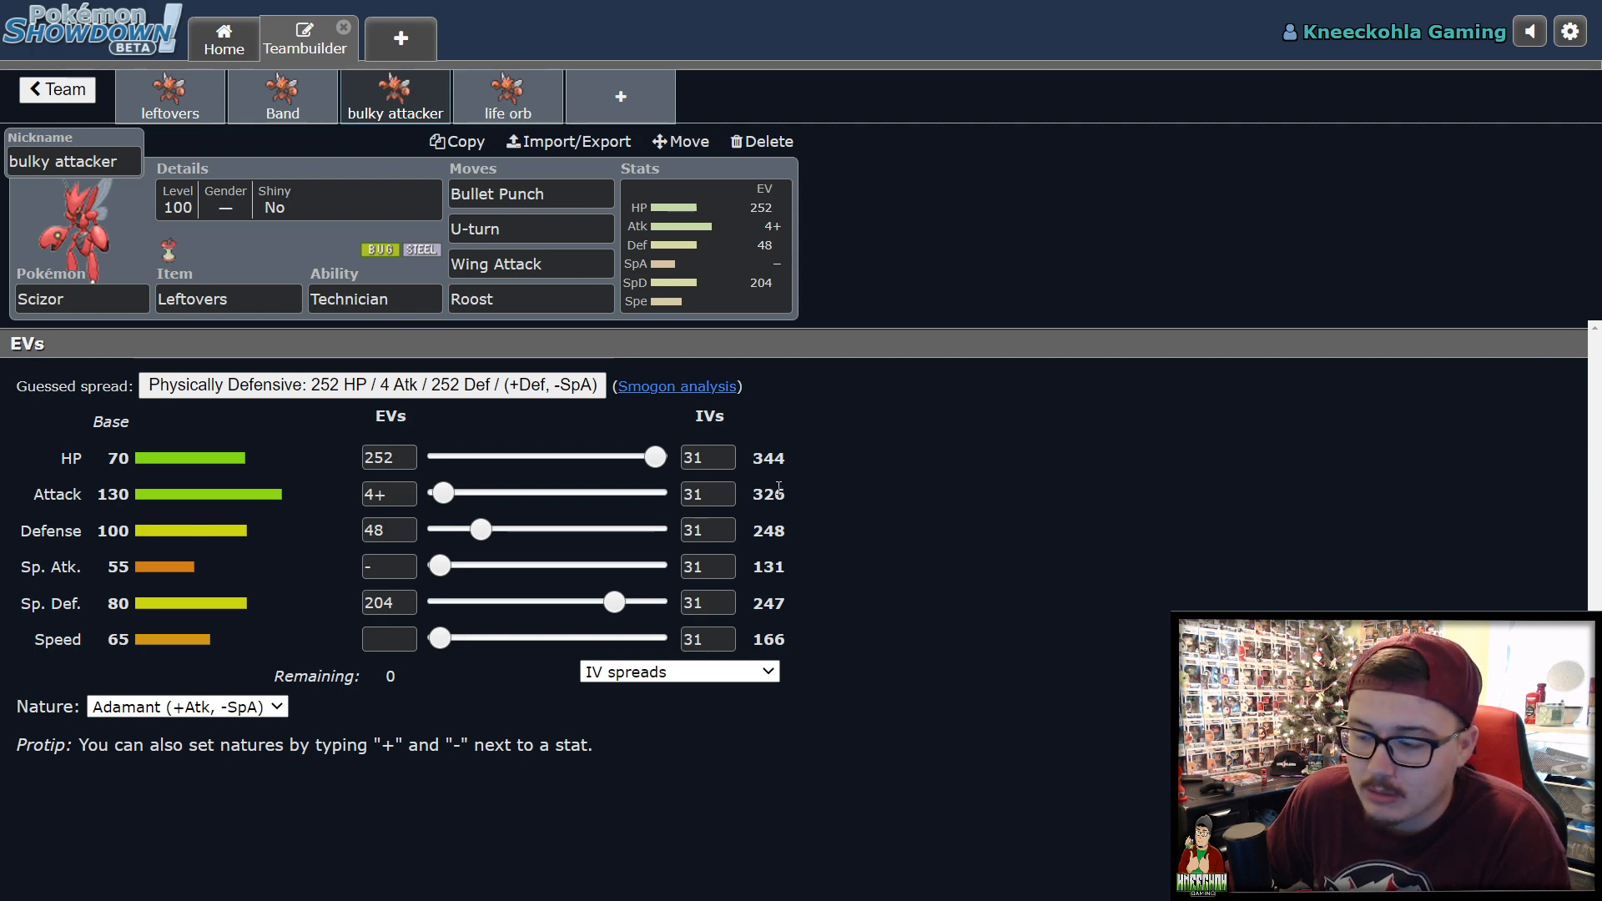
mouse_move(262, 239)
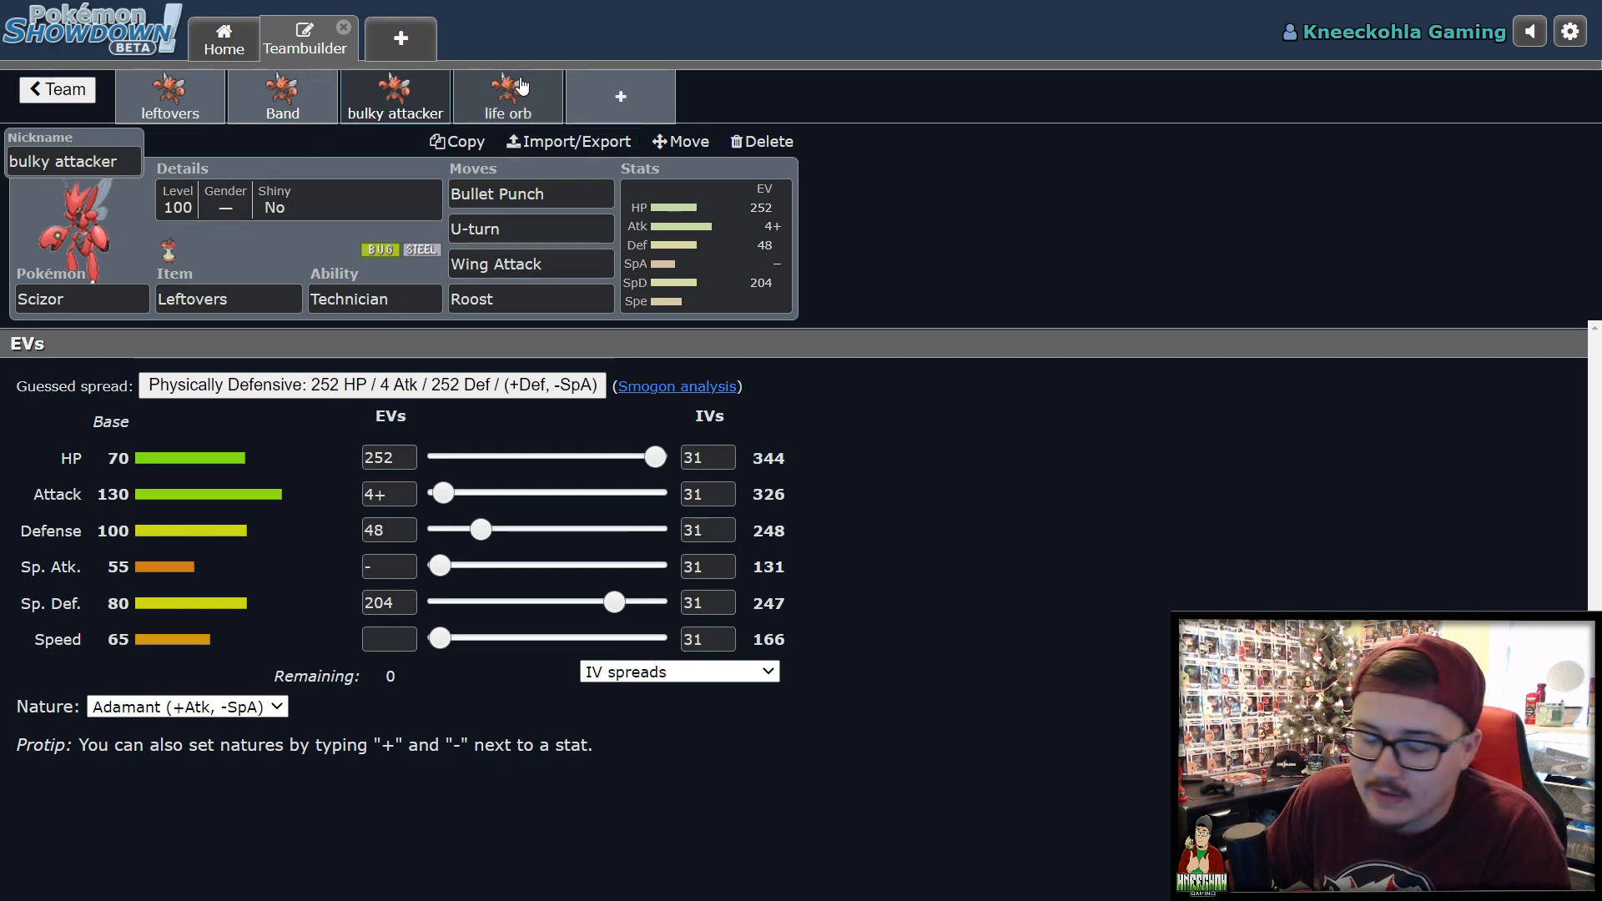
Step: Switch to the Life Orb Scizor set with Technician, Bullet Punch, U-turn, Wing Attack, Roost
click(507, 97)
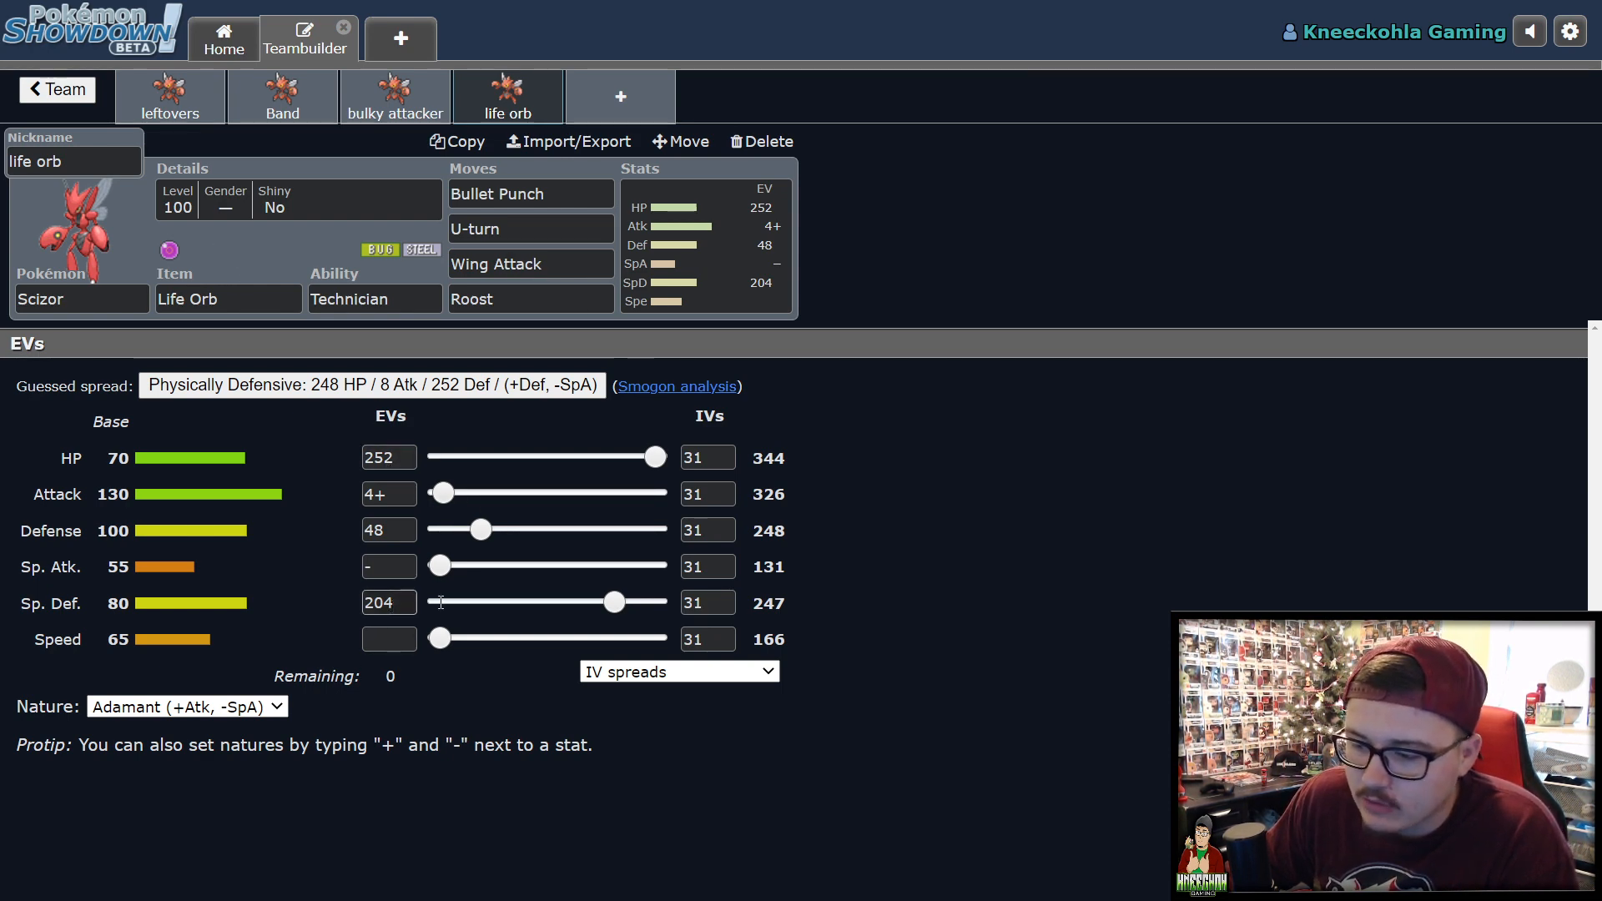
mouse_move(345, 590)
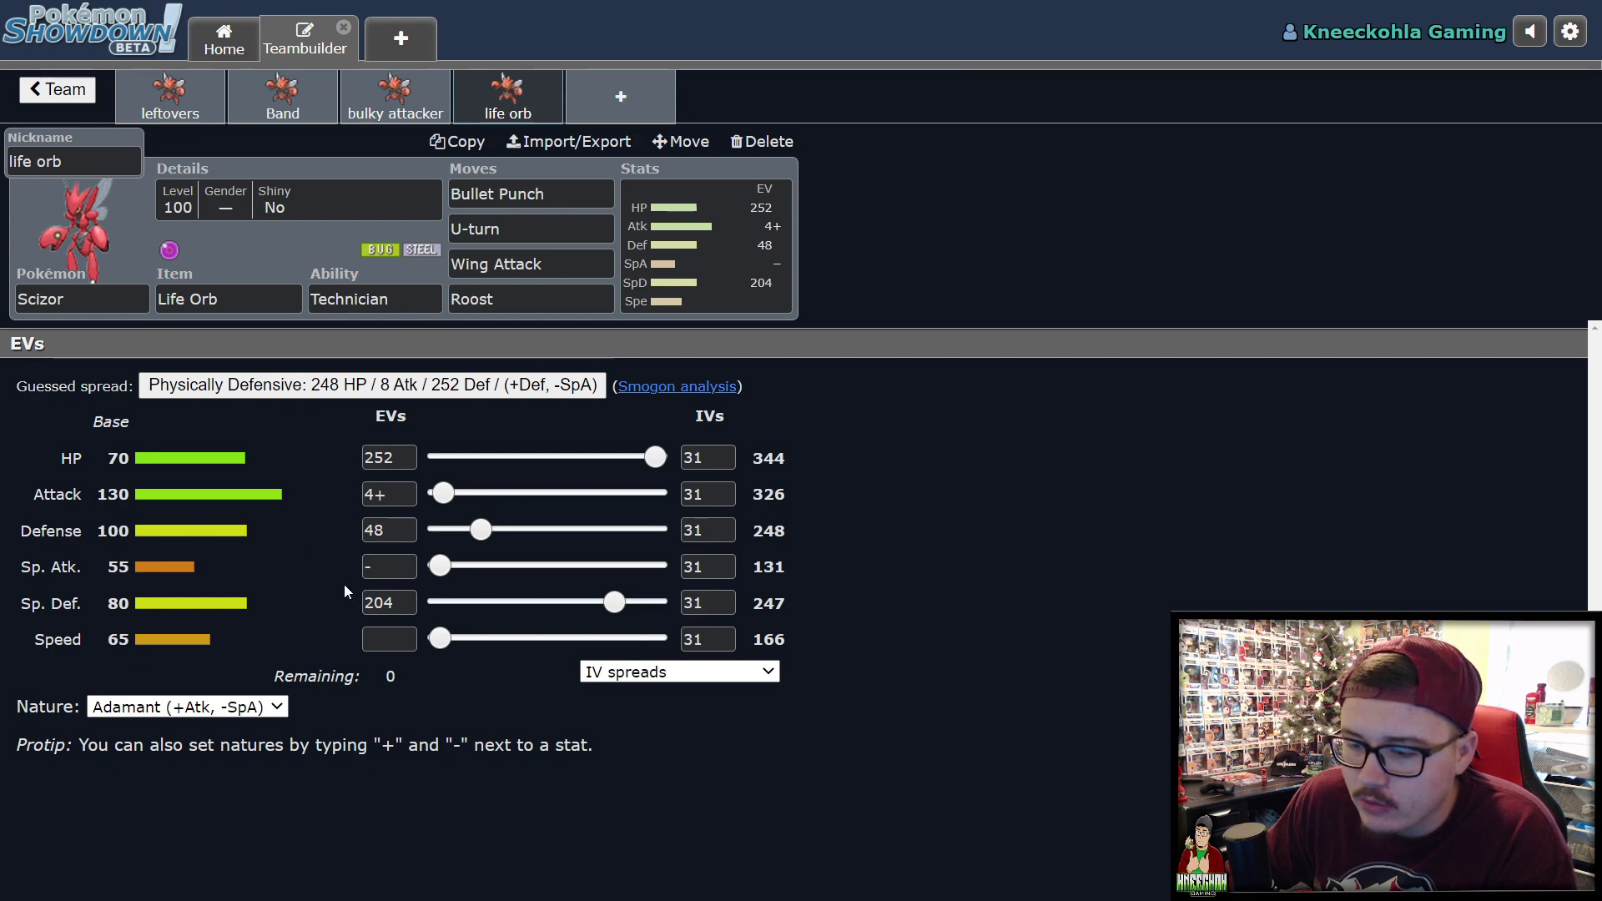
mouse_move(409, 200)
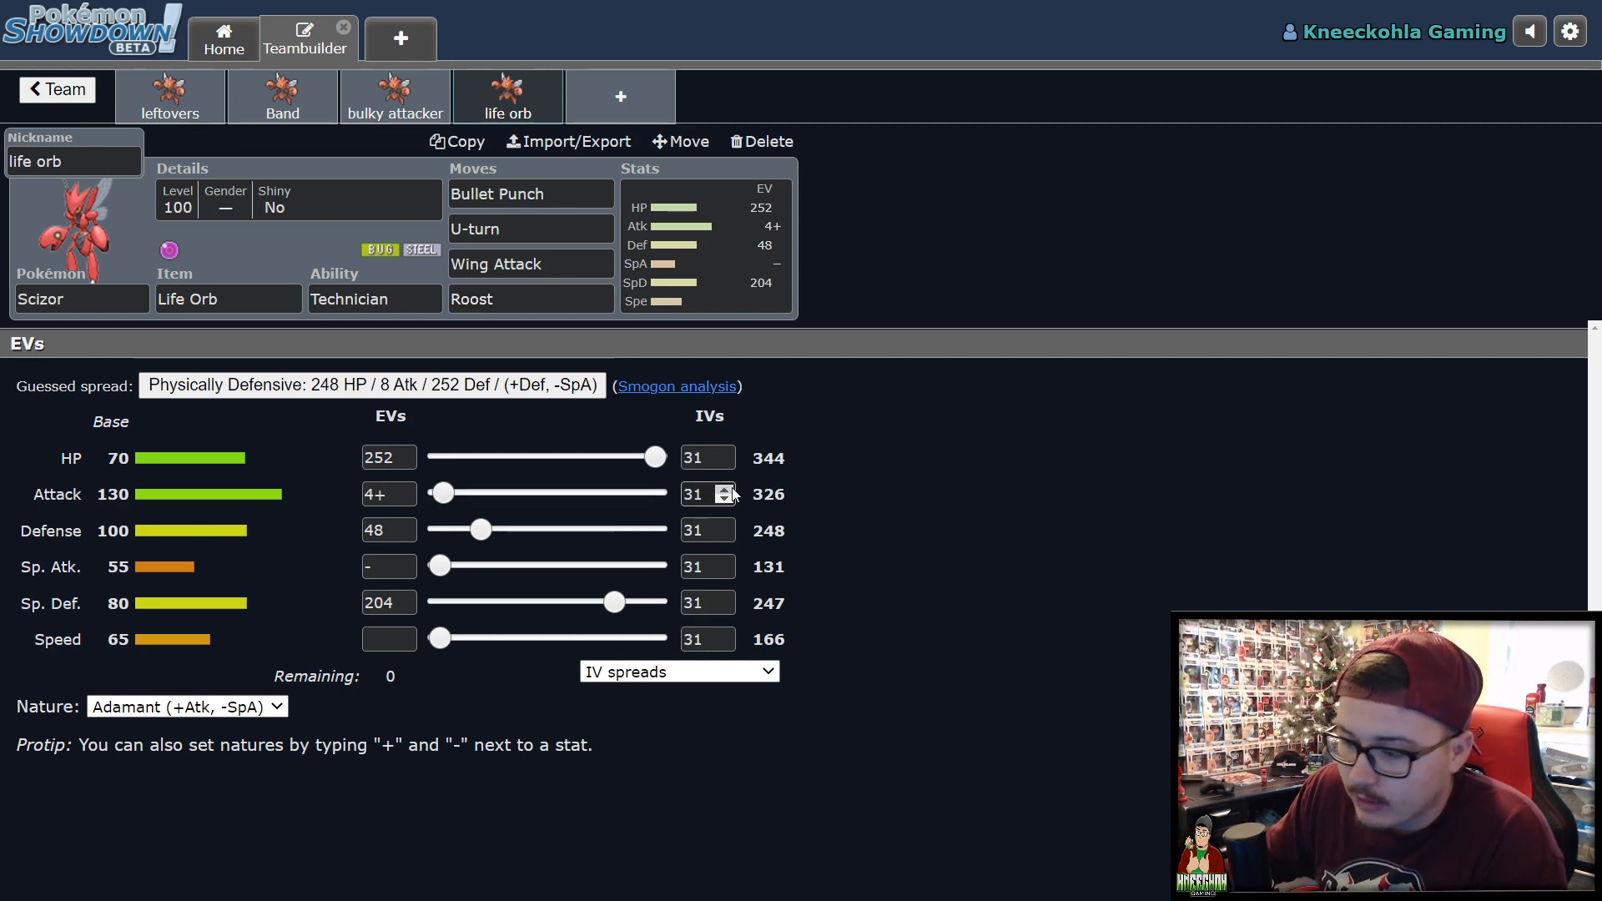
click(391, 494)
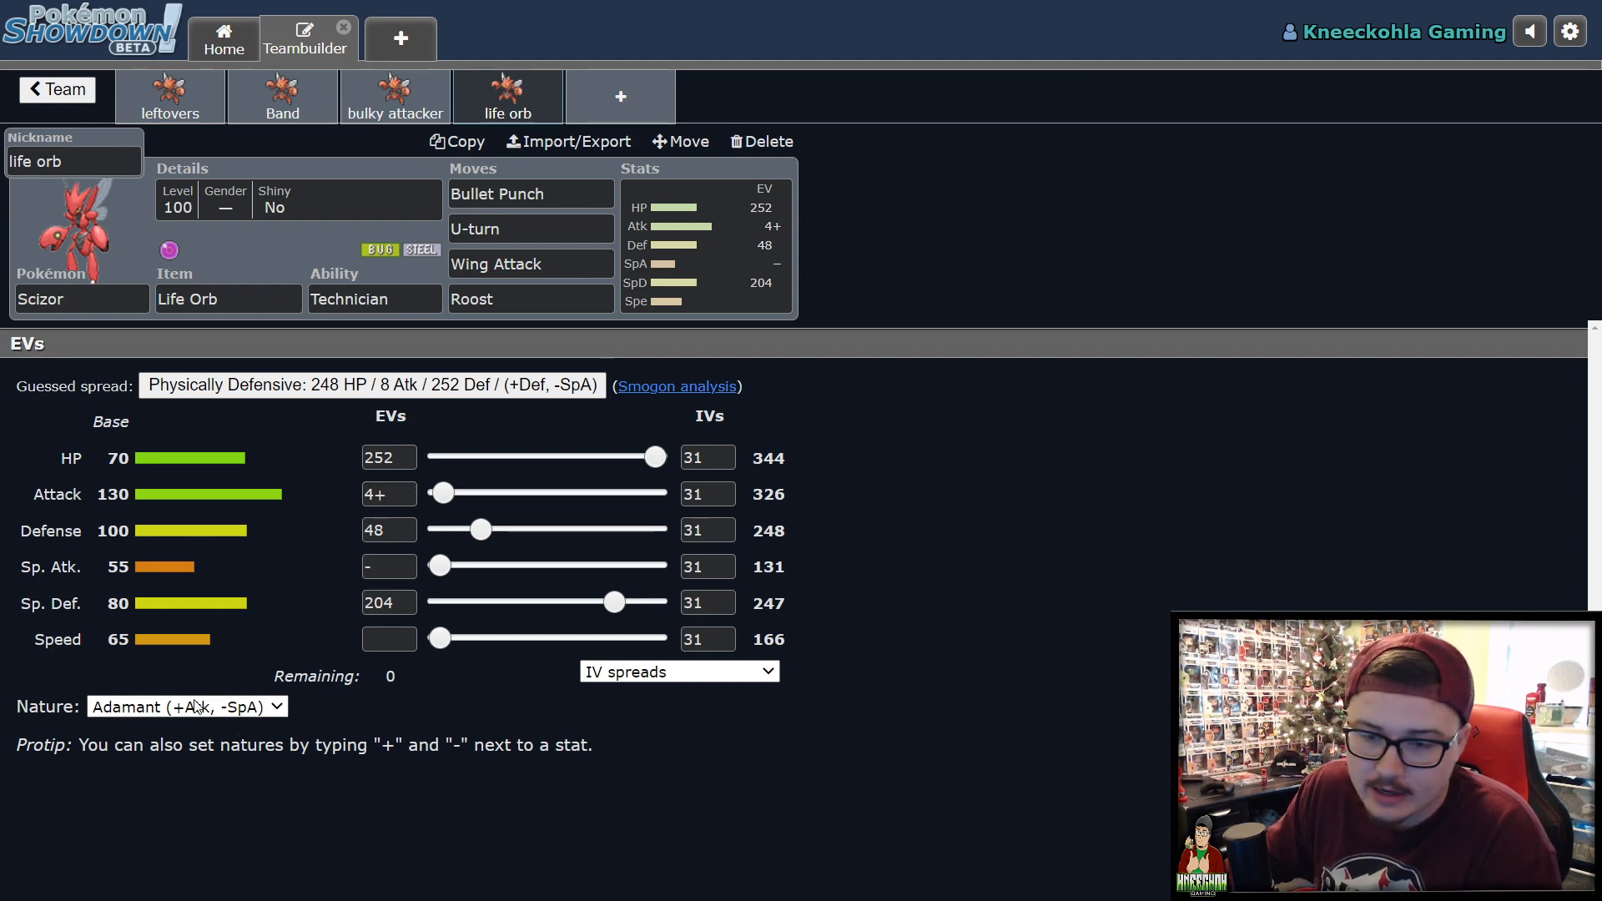
mouse_move(796, 502)
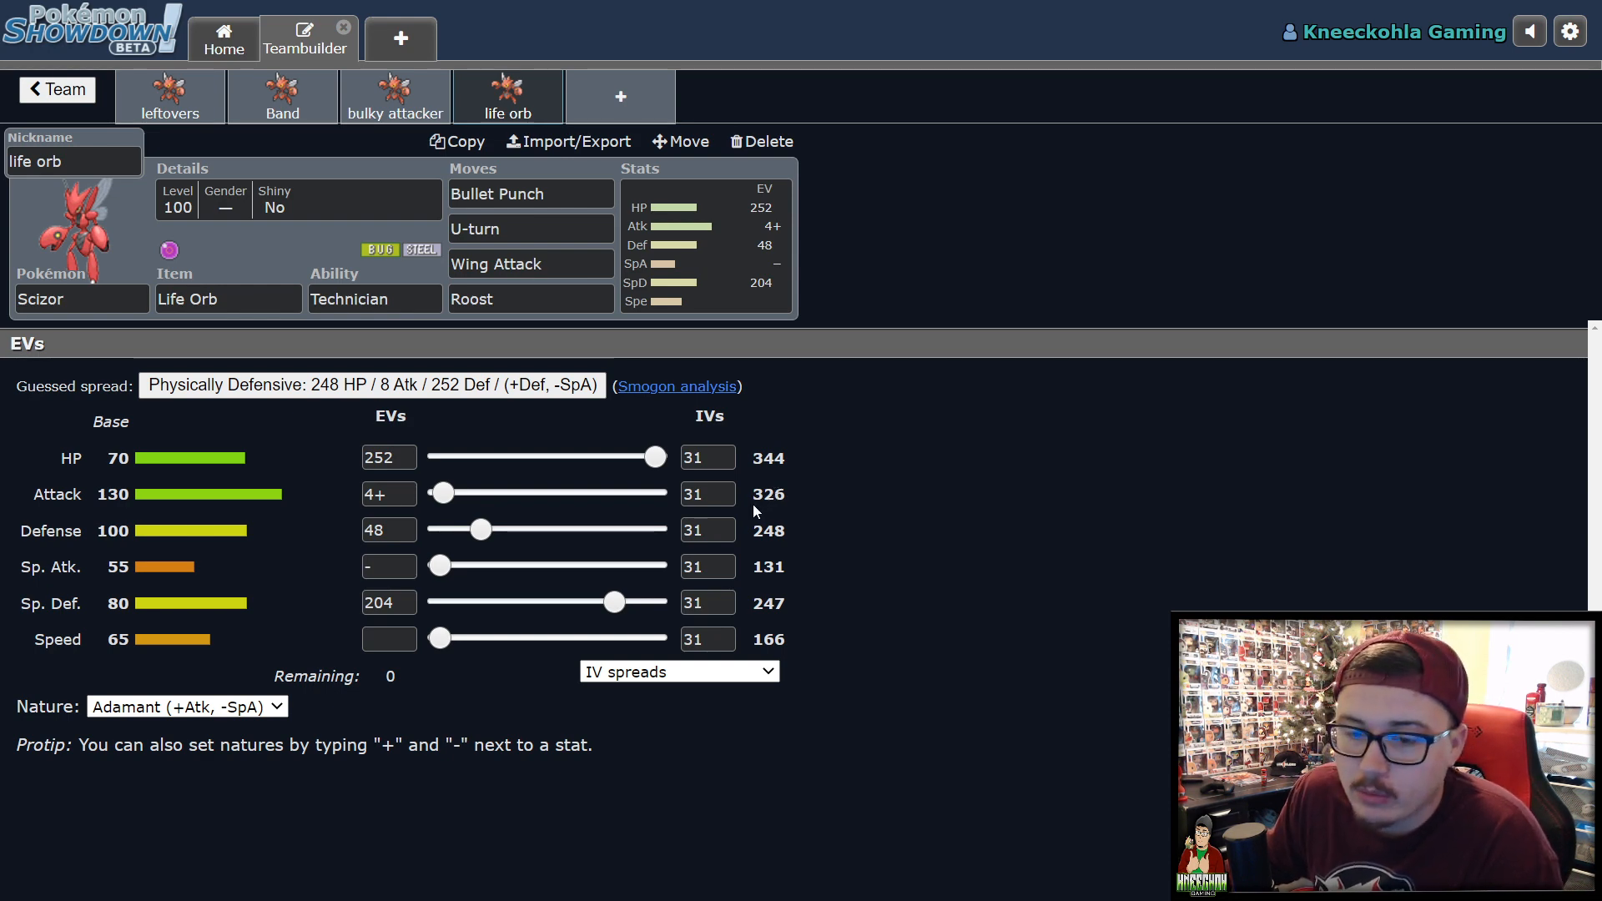
mouse_move(280, 361)
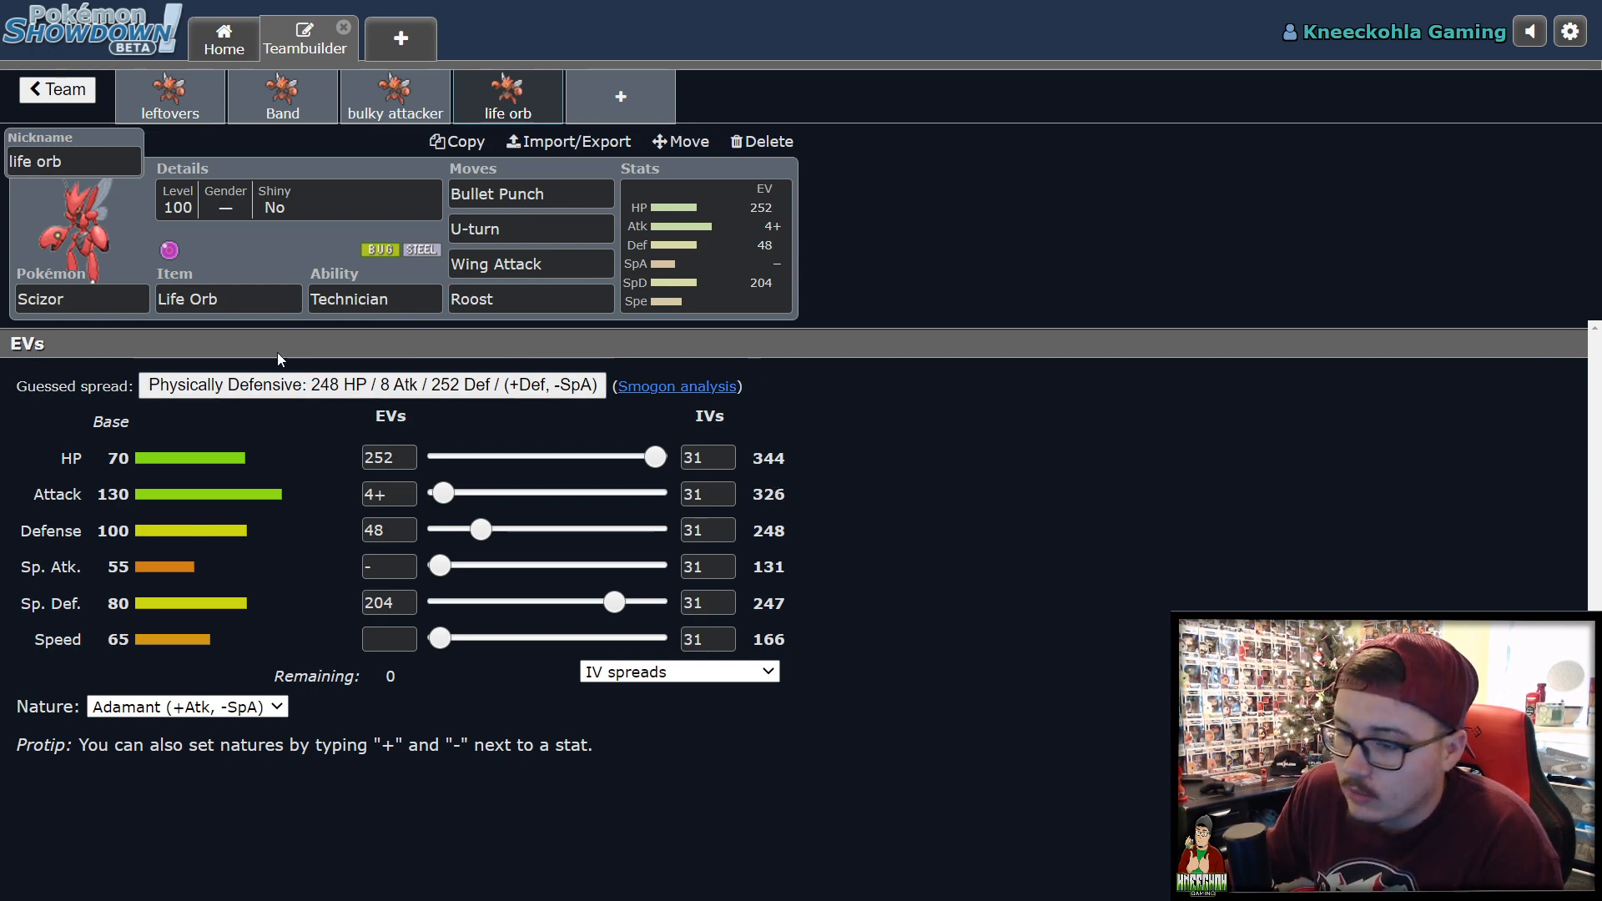
mouse_move(1231, 283)
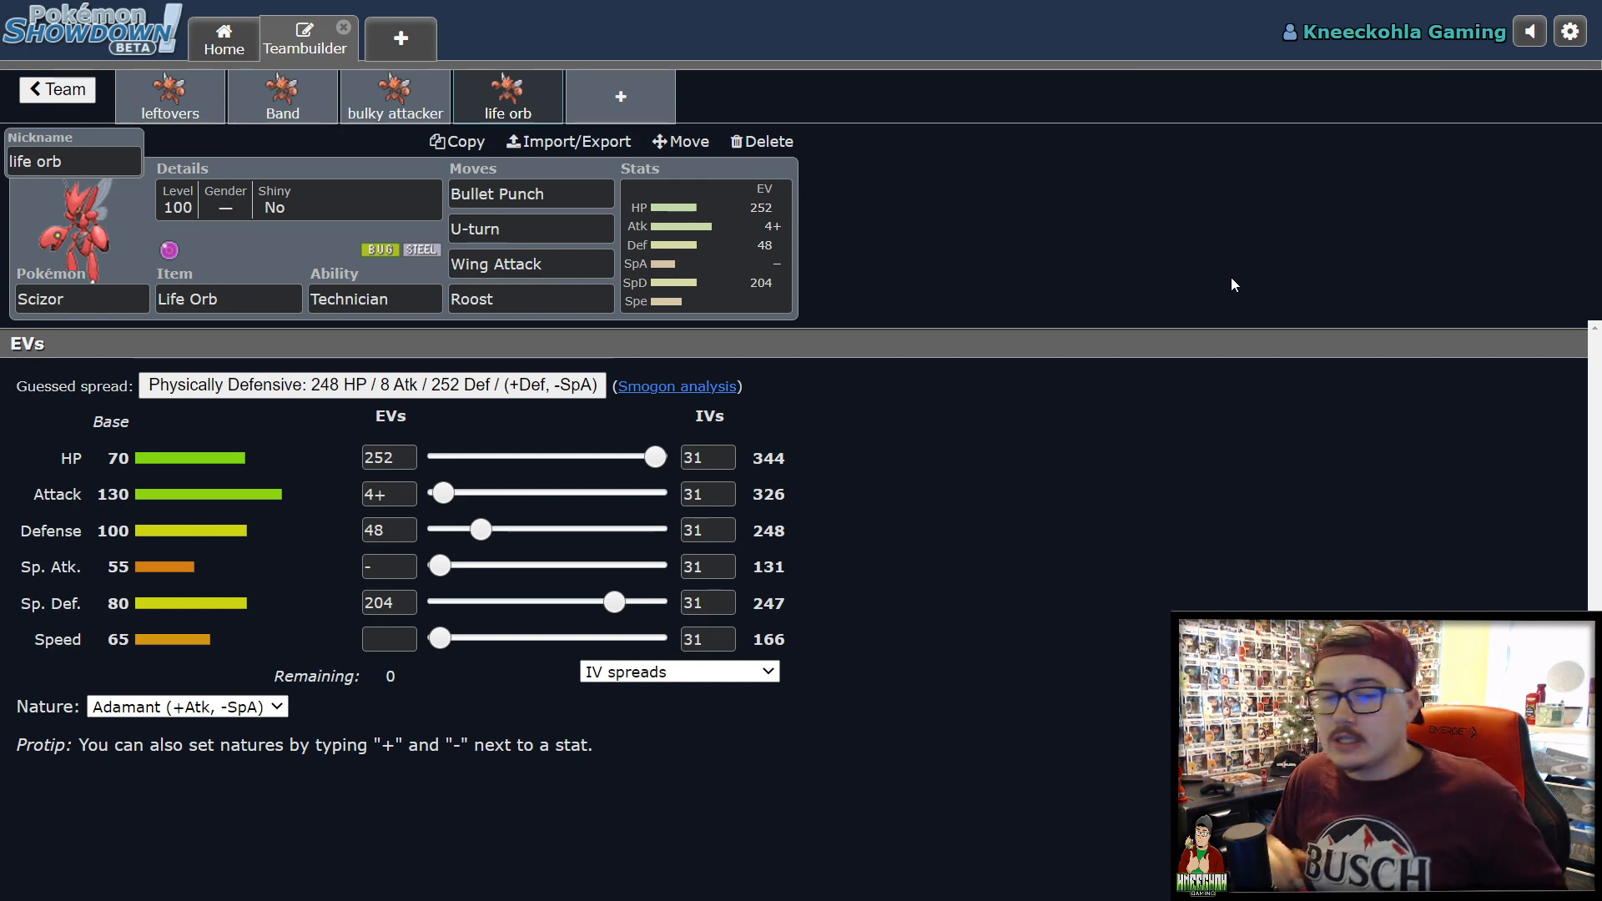